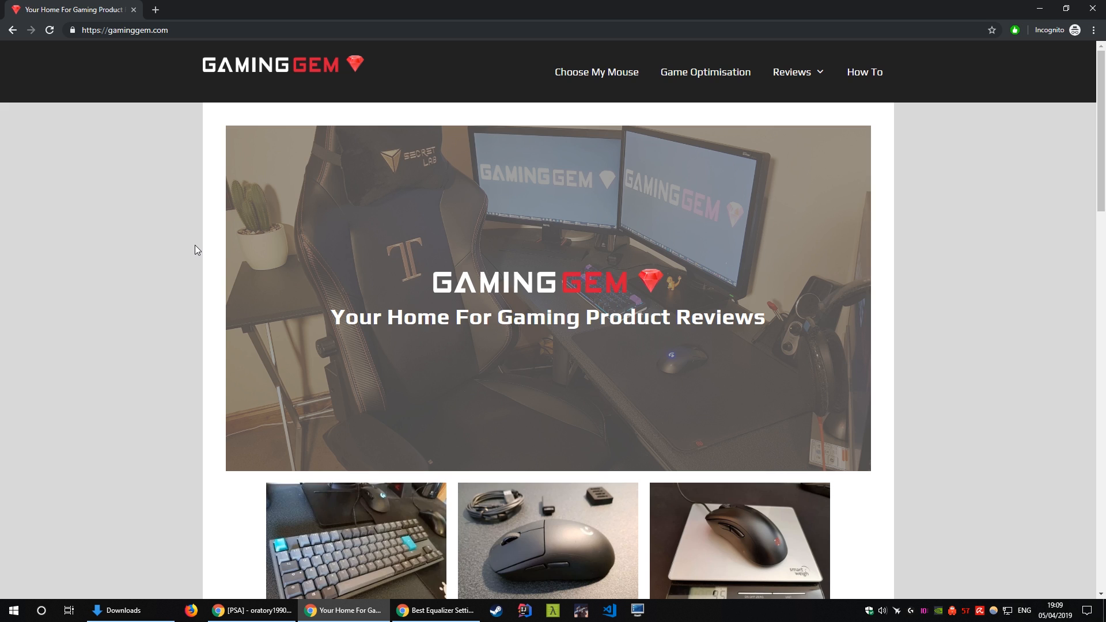
pyautogui.moveTo(194, 224)
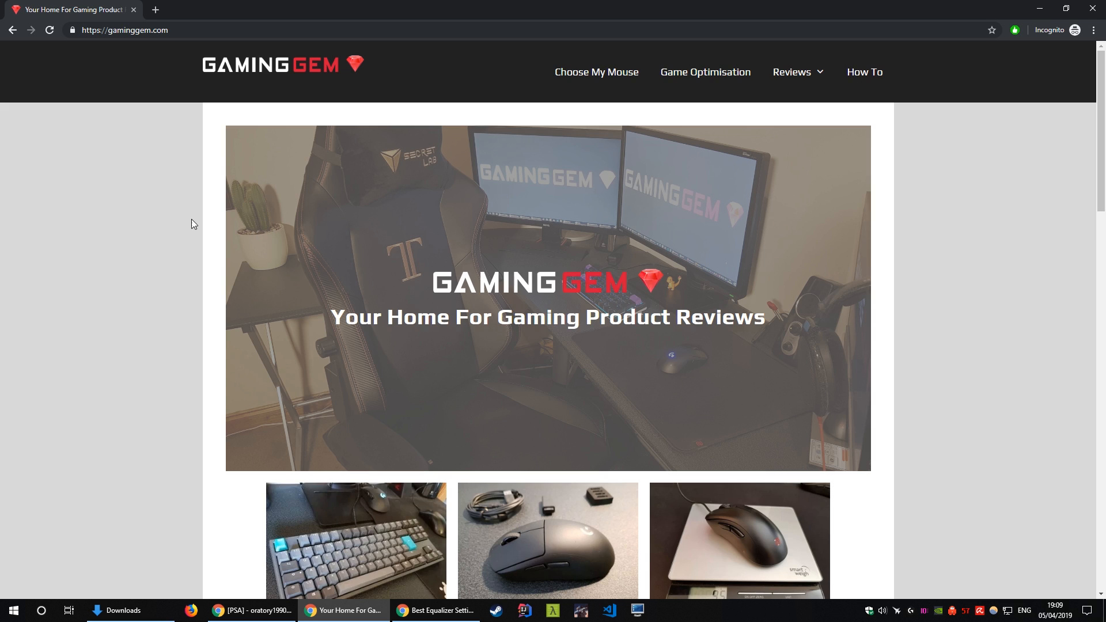
pyautogui.moveTo(148, 215)
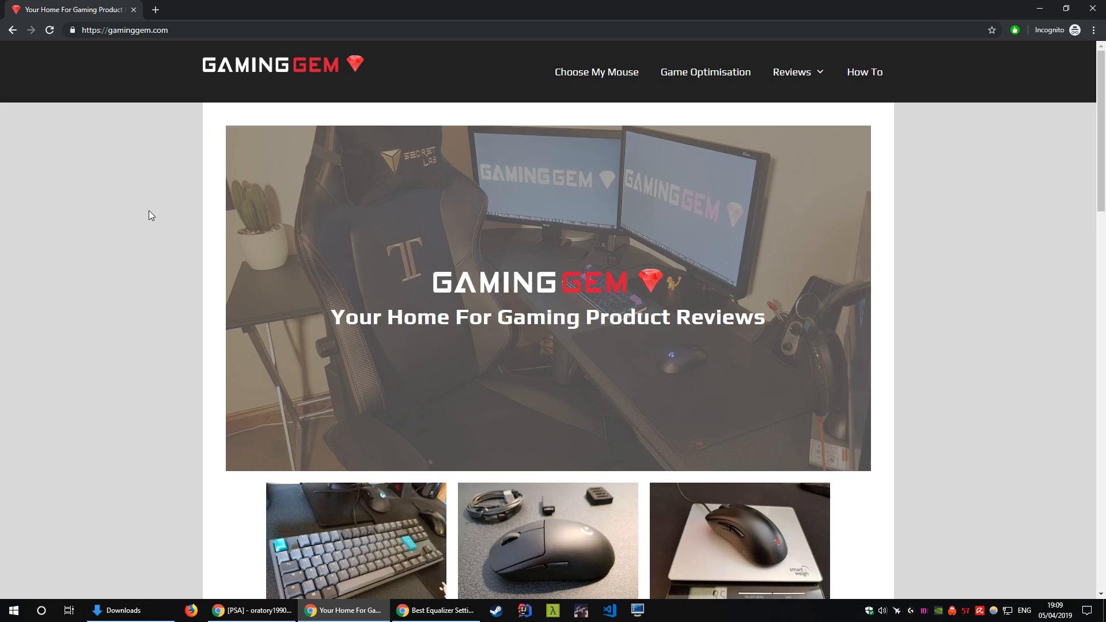
pyautogui.moveTo(153, 214)
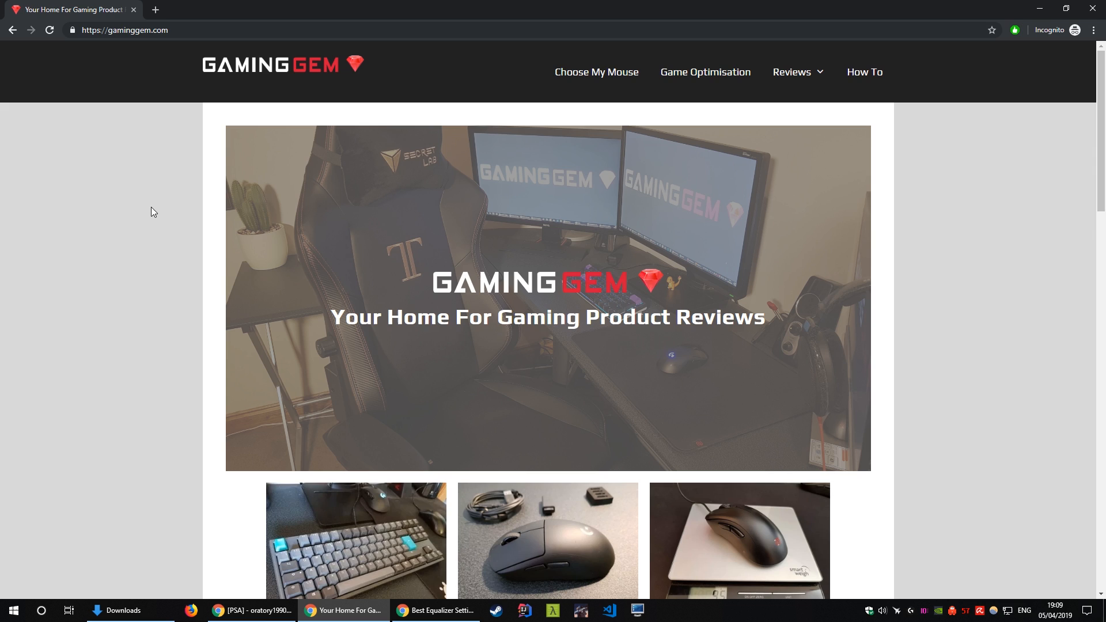
pyautogui.moveTo(197, 250)
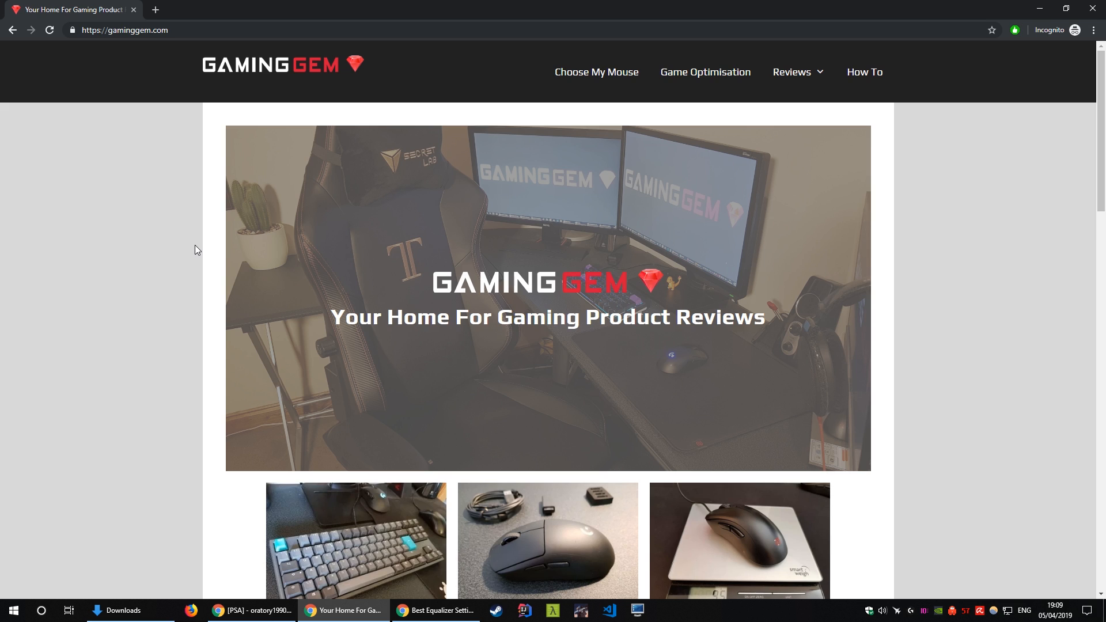
pyautogui.moveTo(274, 226)
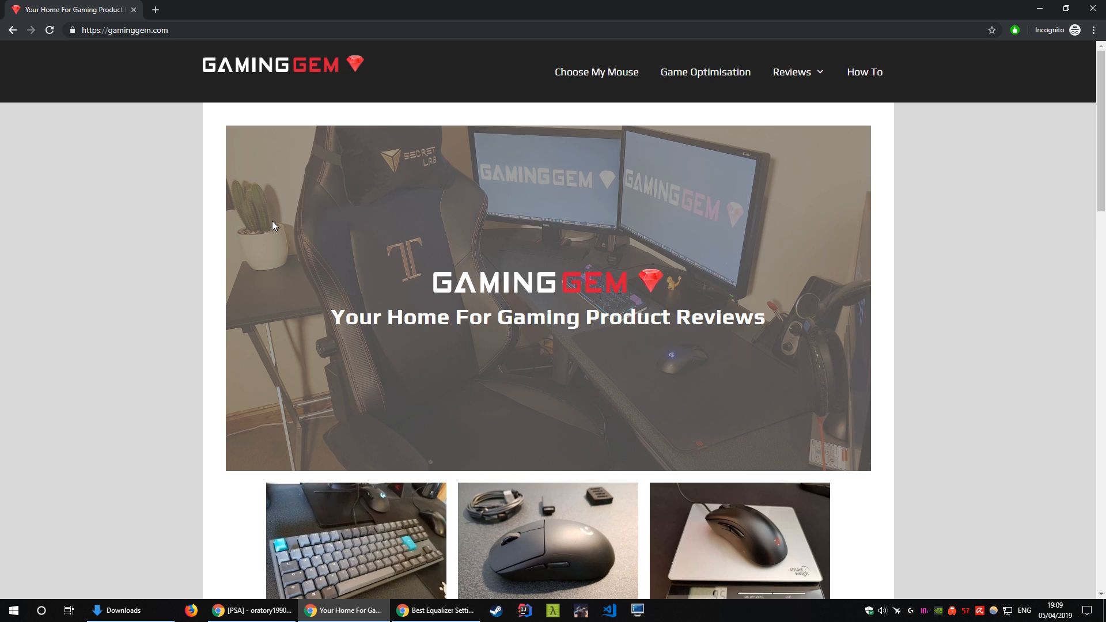
pyautogui.moveTo(148, 219)
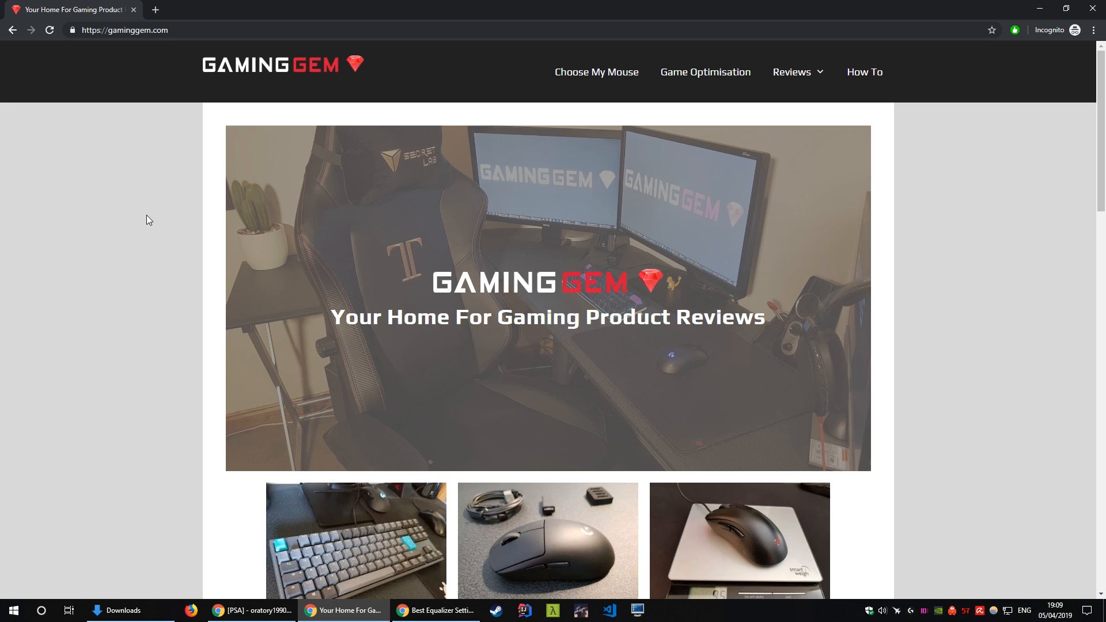
pyautogui.moveTo(151, 214)
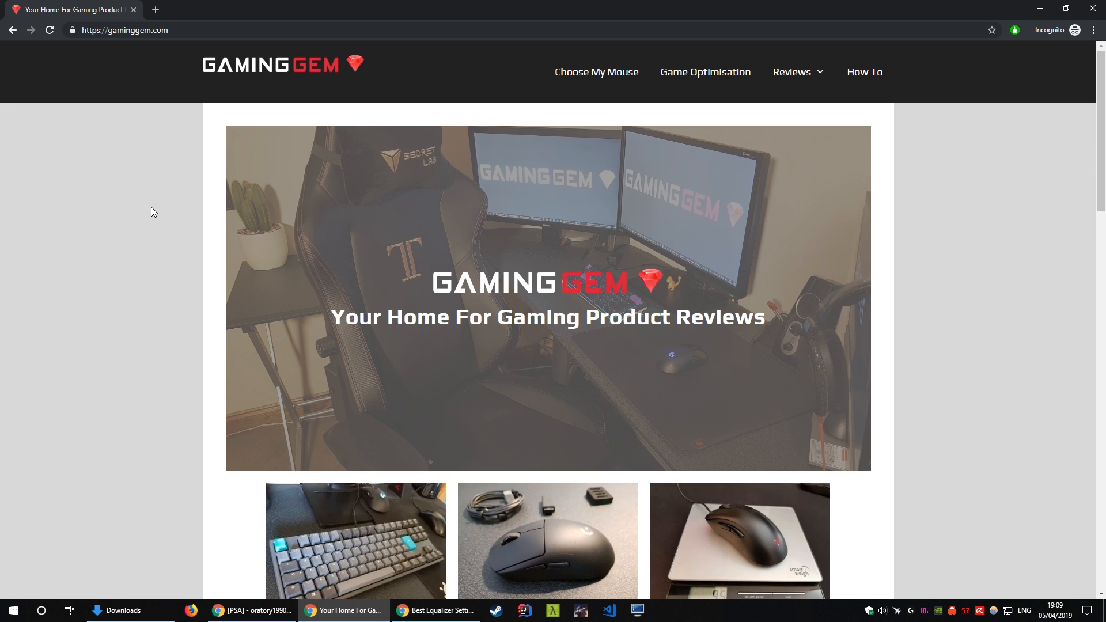
pyautogui.moveTo(197, 249)
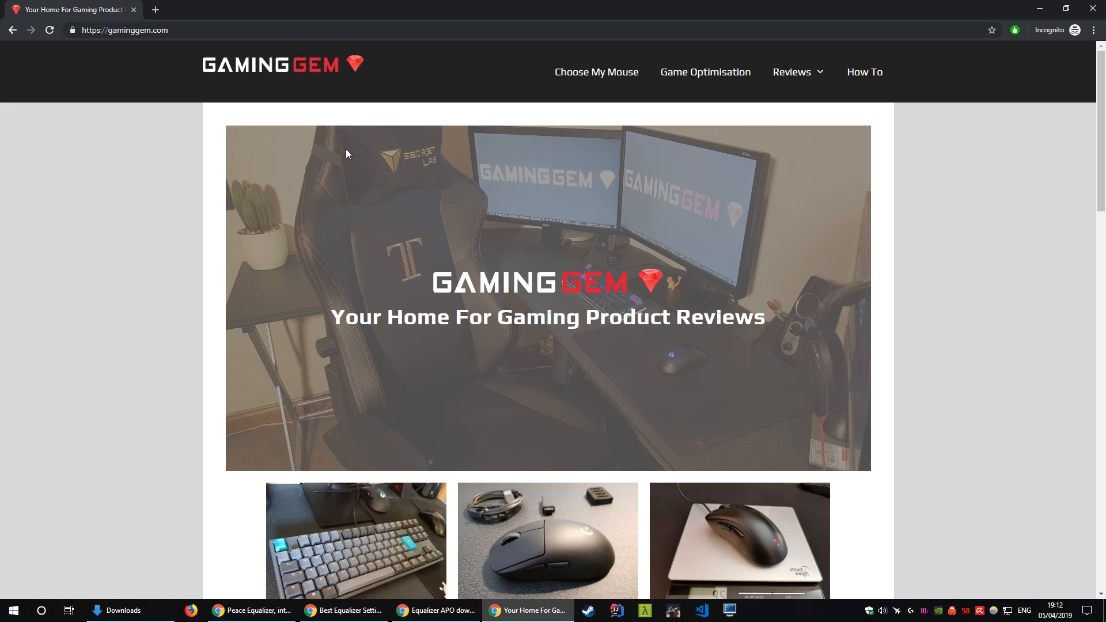
pyautogui.moveTo(335, 160)
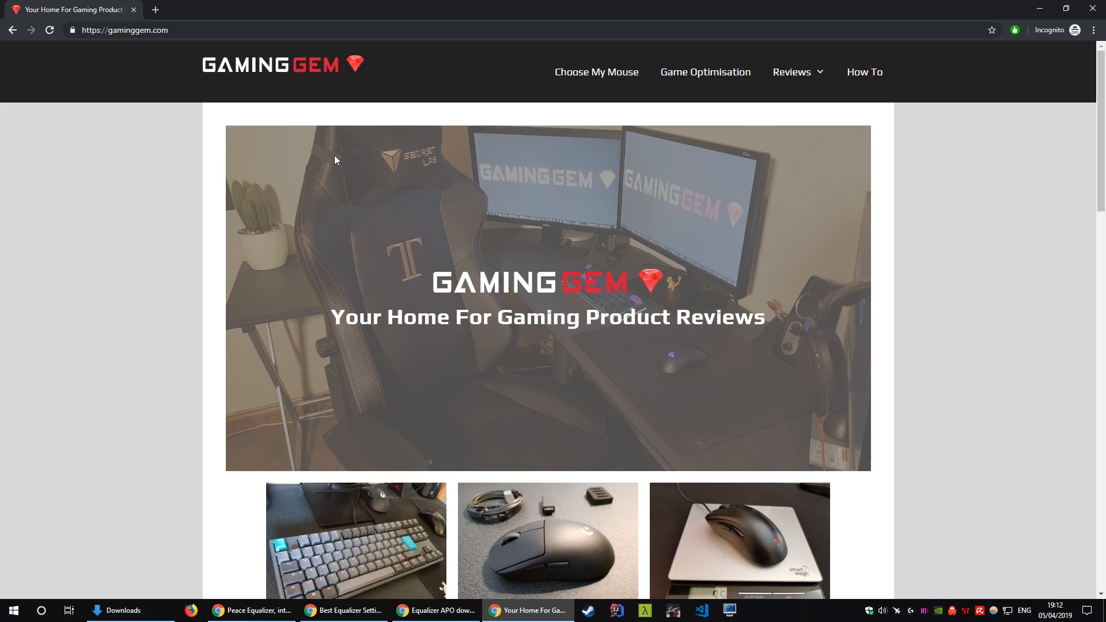
pyautogui.moveTo(178, 185)
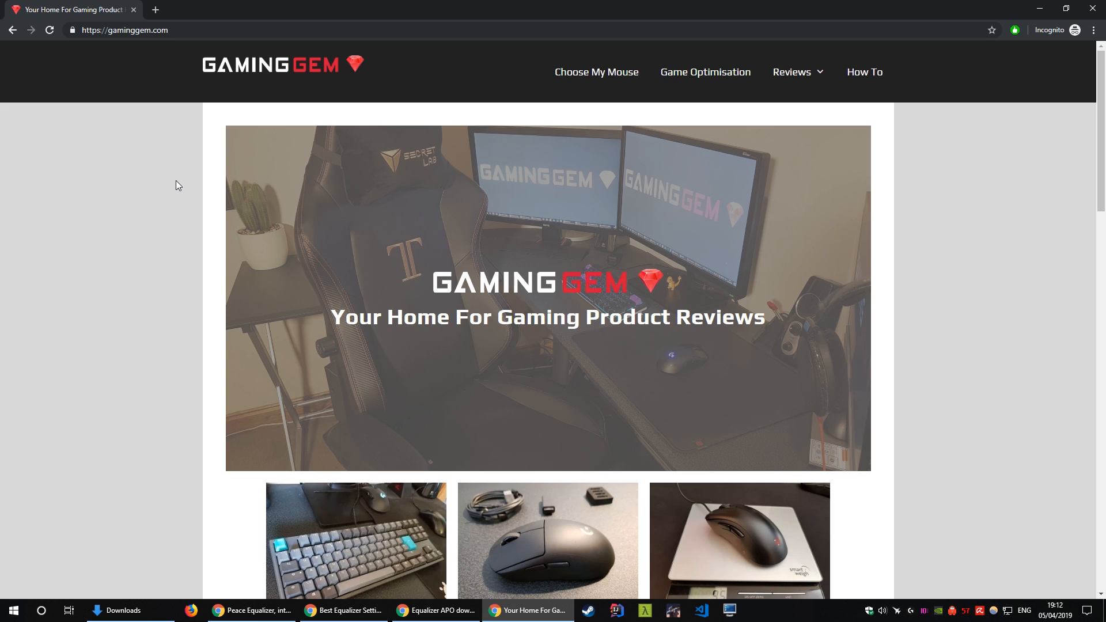
pyautogui.moveTo(170, 176)
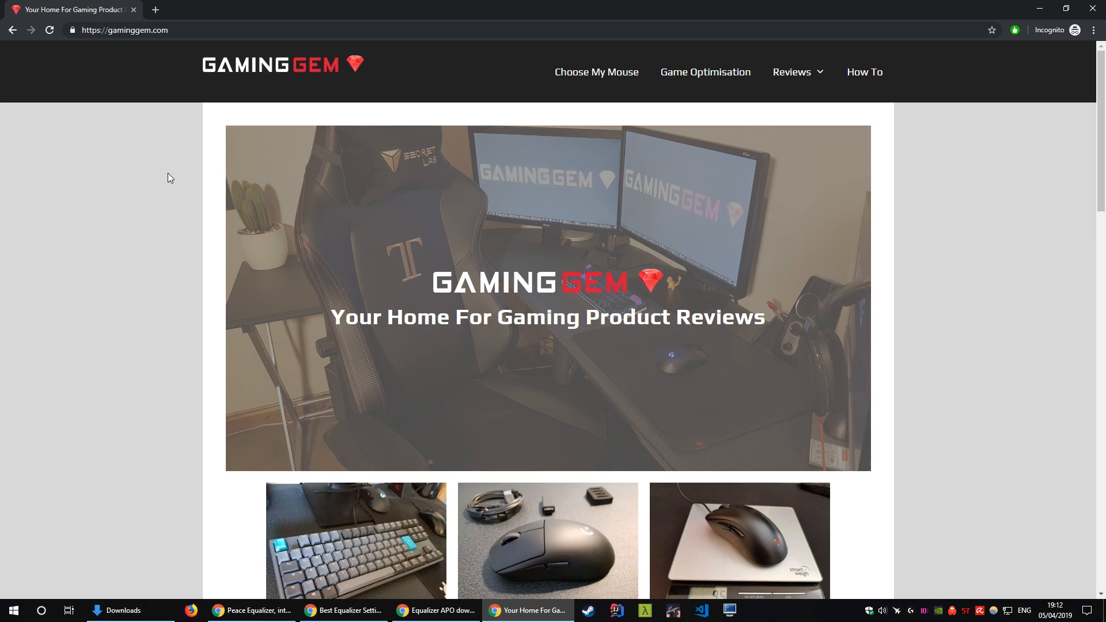
pyautogui.moveTo(229, 143)
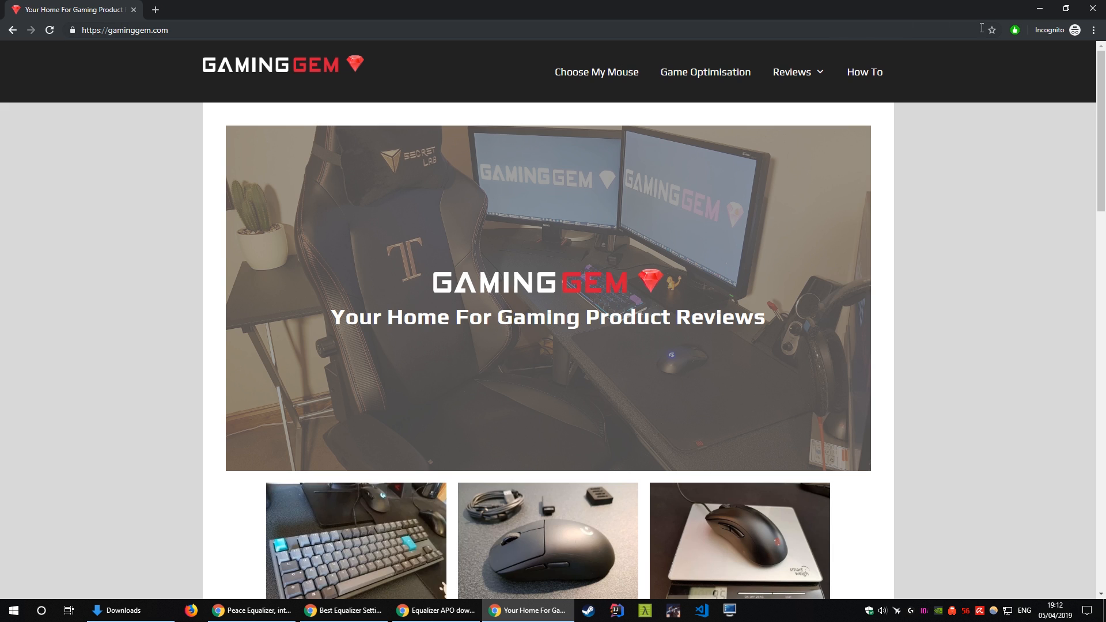
# Step: Cancel the Equalizer APO 1.2 setup wizard and confirm quitting it
pyautogui.click(434, 610)
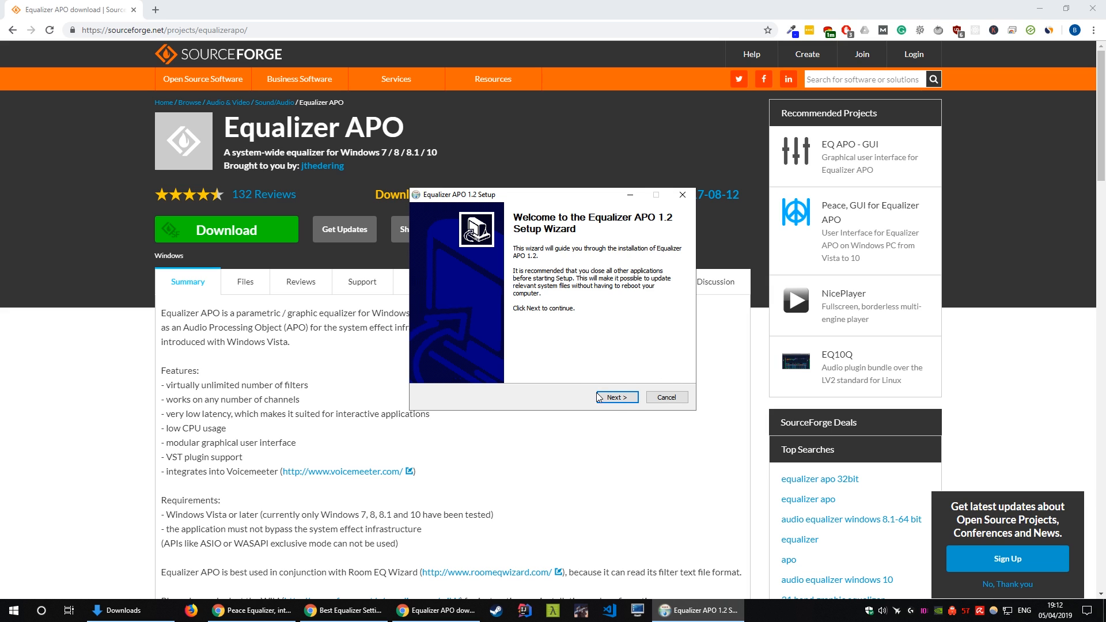
pyautogui.click(665, 396)
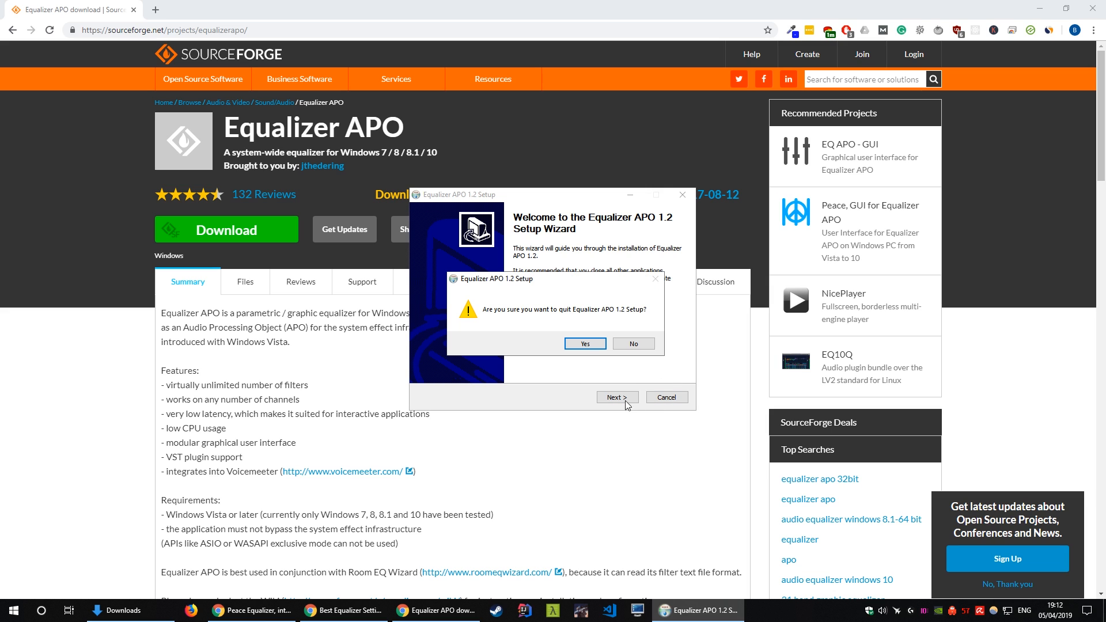
pyautogui.click(584, 343)
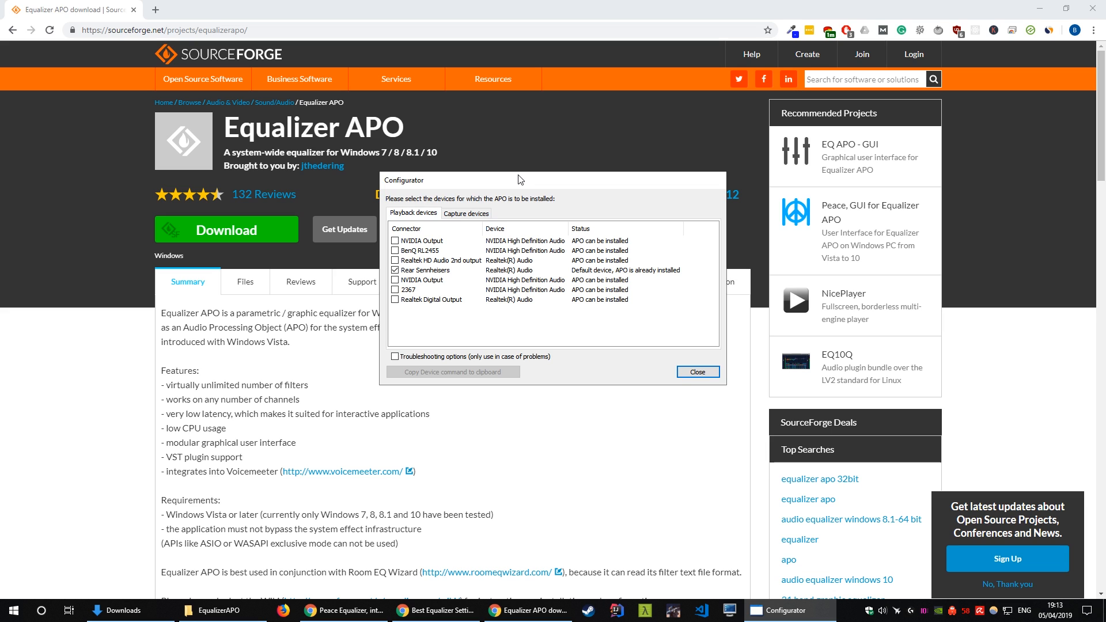
pyautogui.moveTo(615, 268)
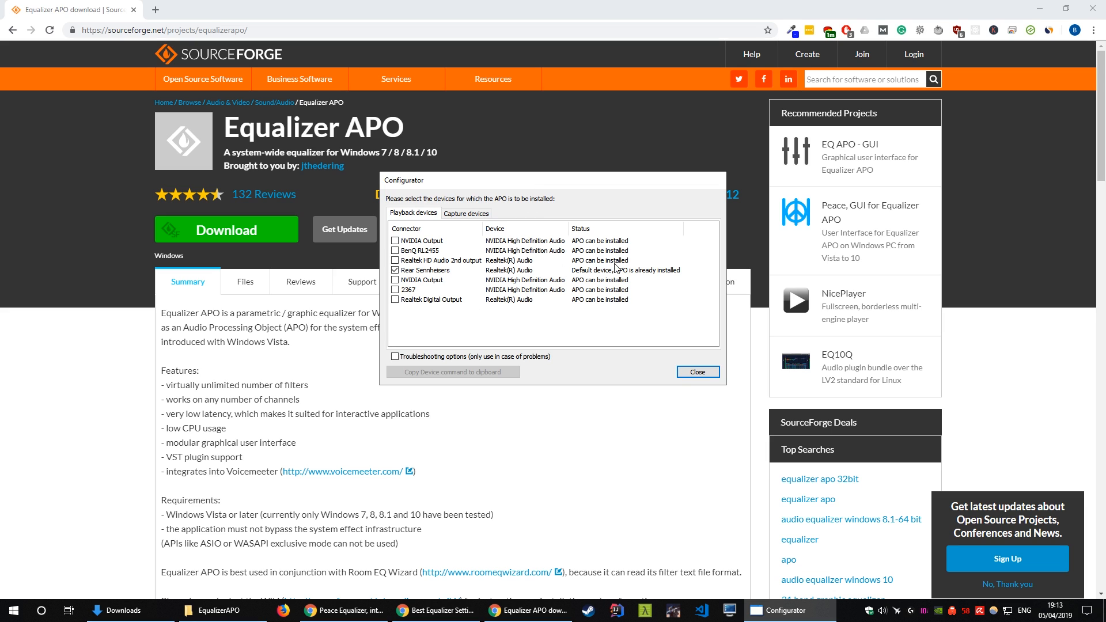
pyautogui.moveTo(479, 275)
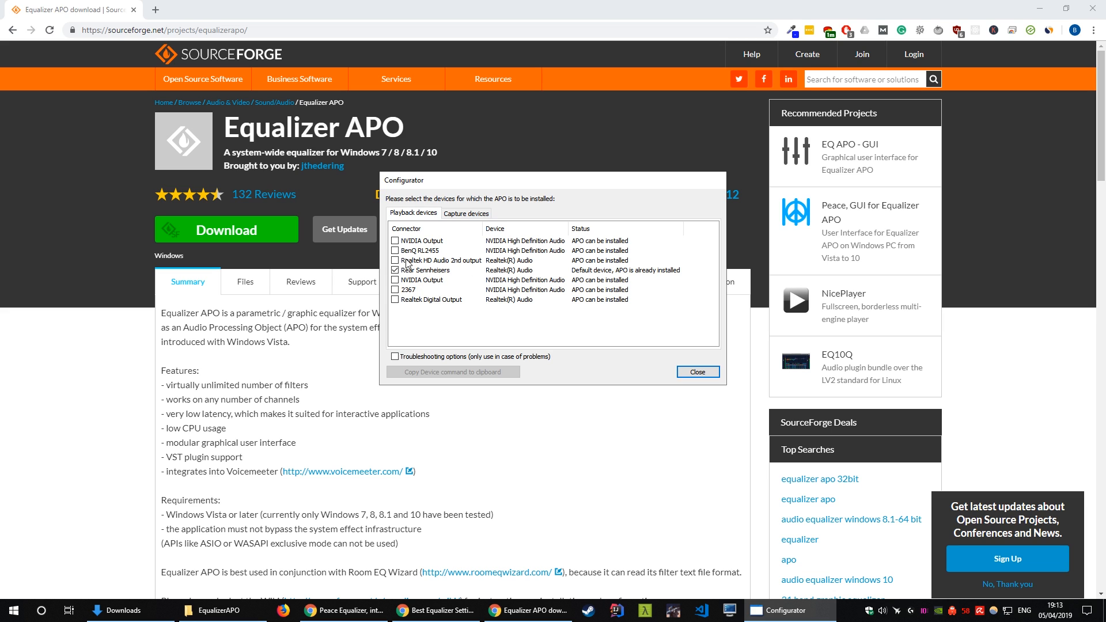
# Step: Select the Rear Sennheisers entry in the Configurator's playback devices list
pyautogui.click(425, 270)
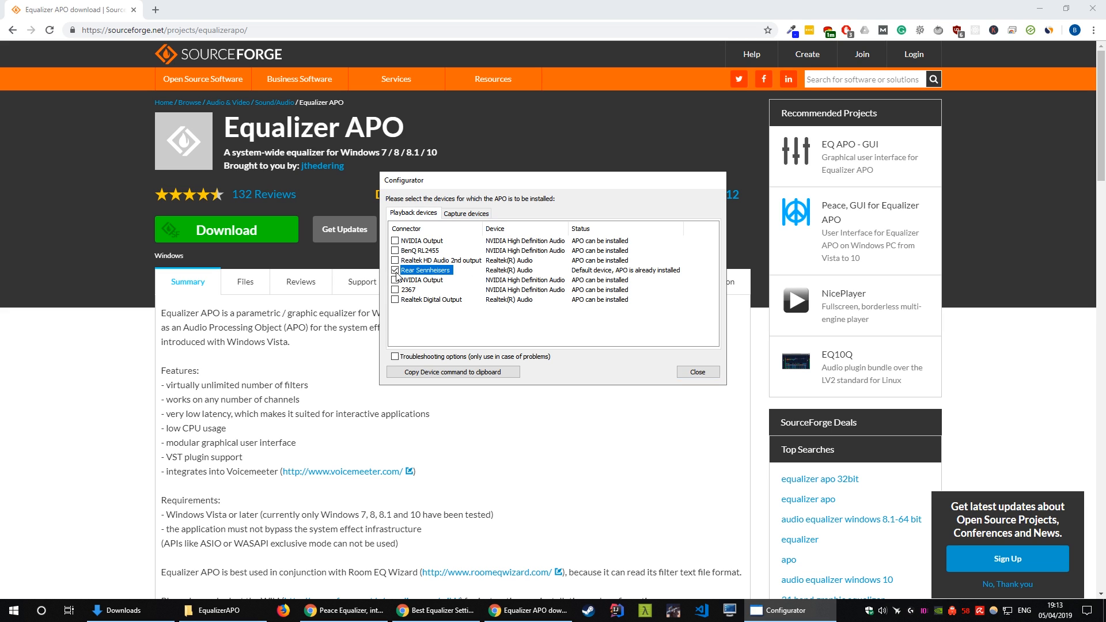
pyautogui.moveTo(517, 277)
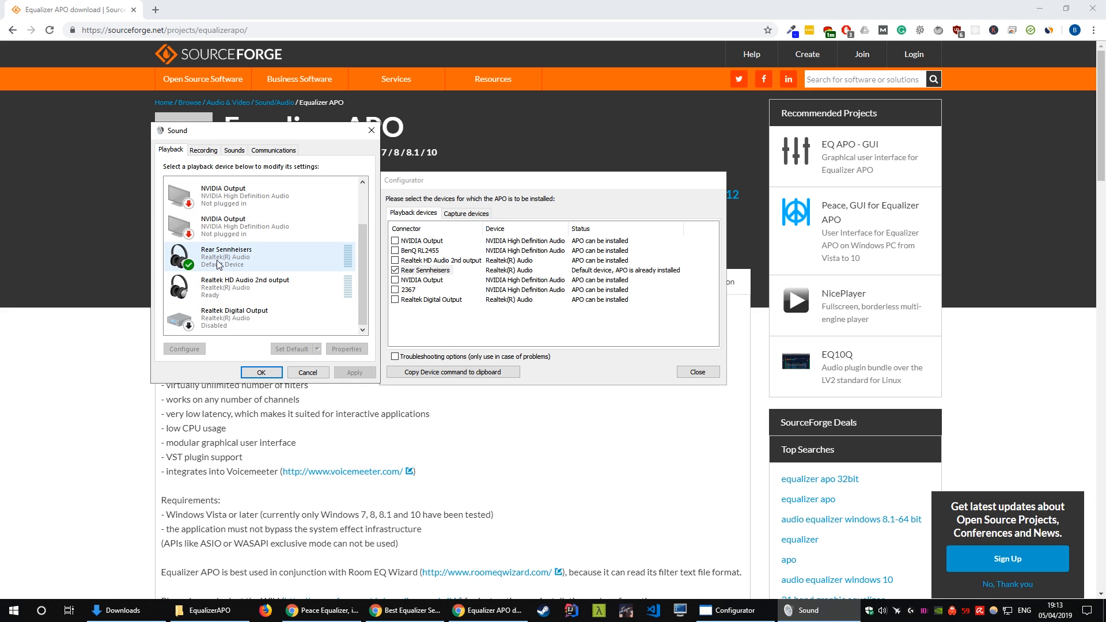
pyautogui.moveTo(250, 260)
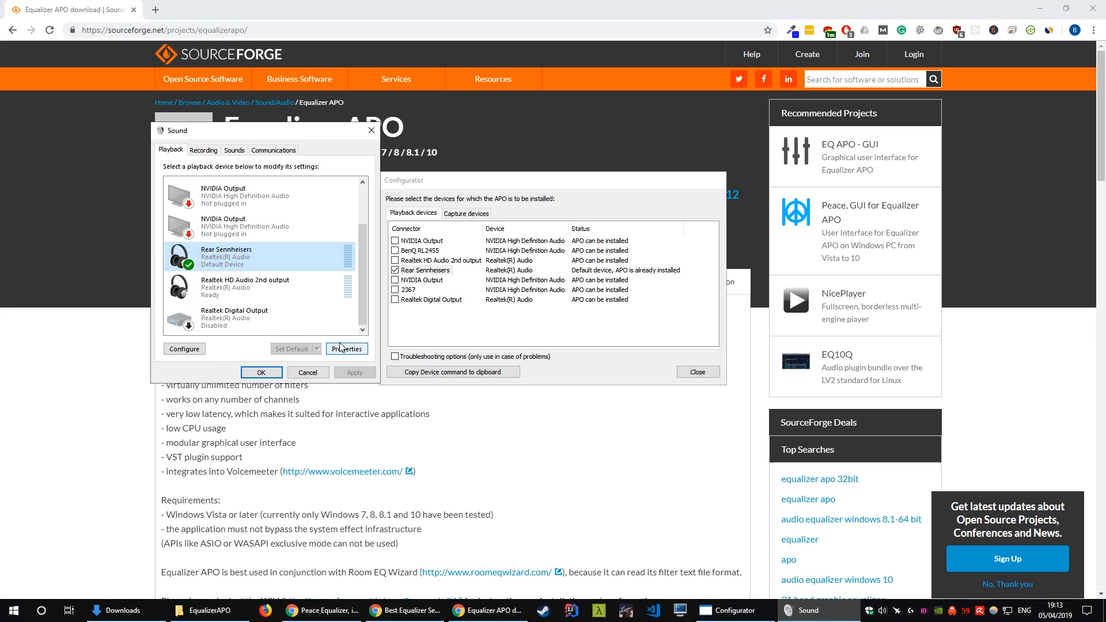
# Step: Open the Properties of the Rear Sennheisers playback device
pyautogui.click(346, 348)
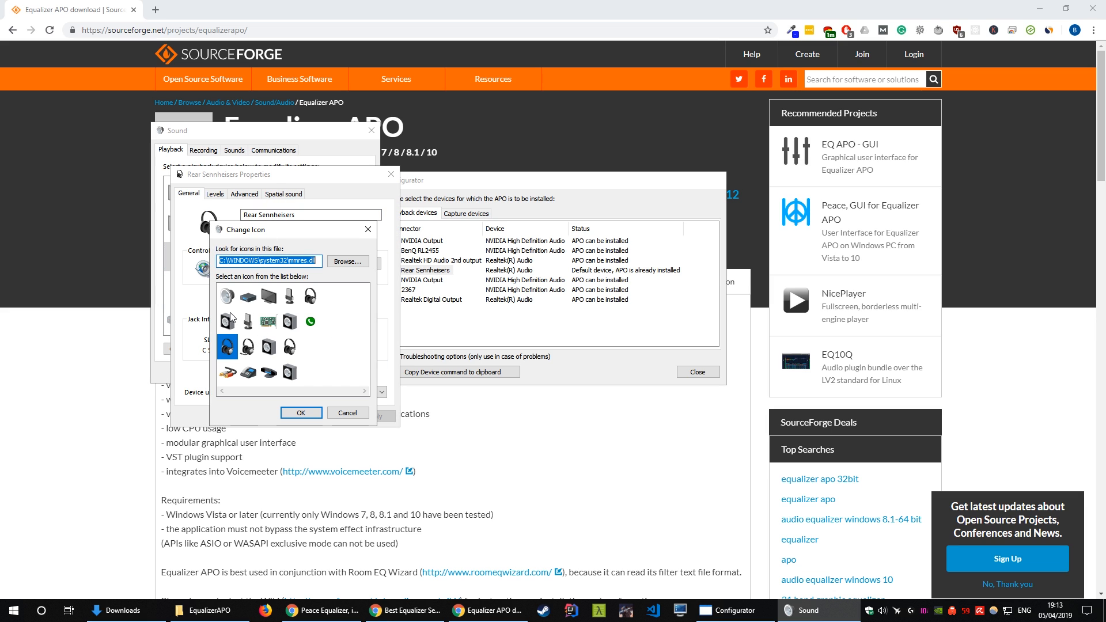
pyautogui.moveTo(261, 358)
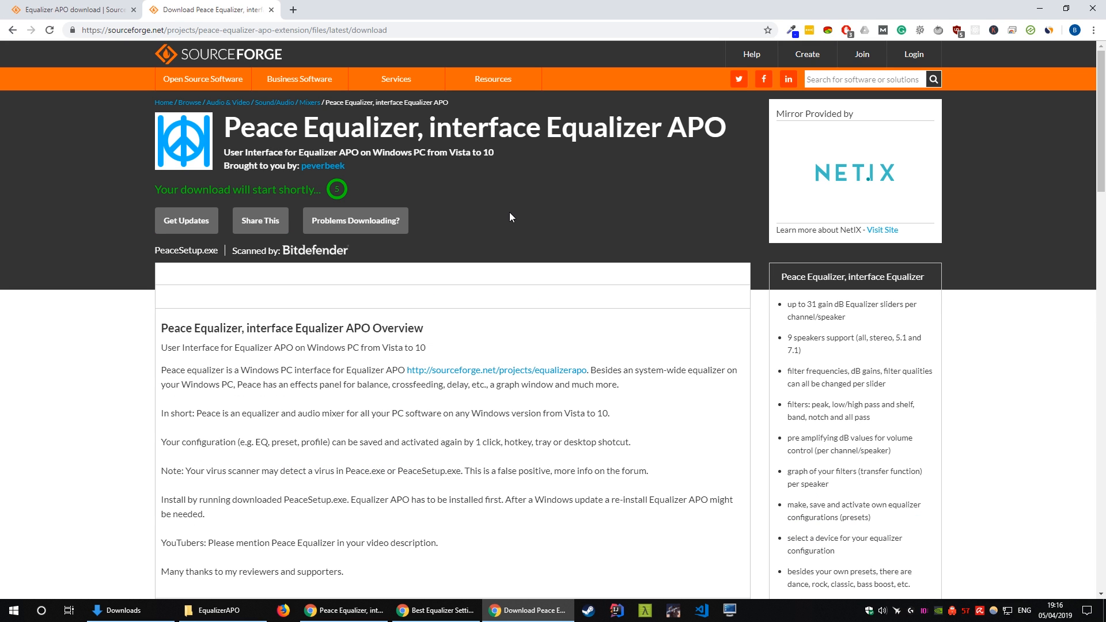
pyautogui.moveTo(532, 311)
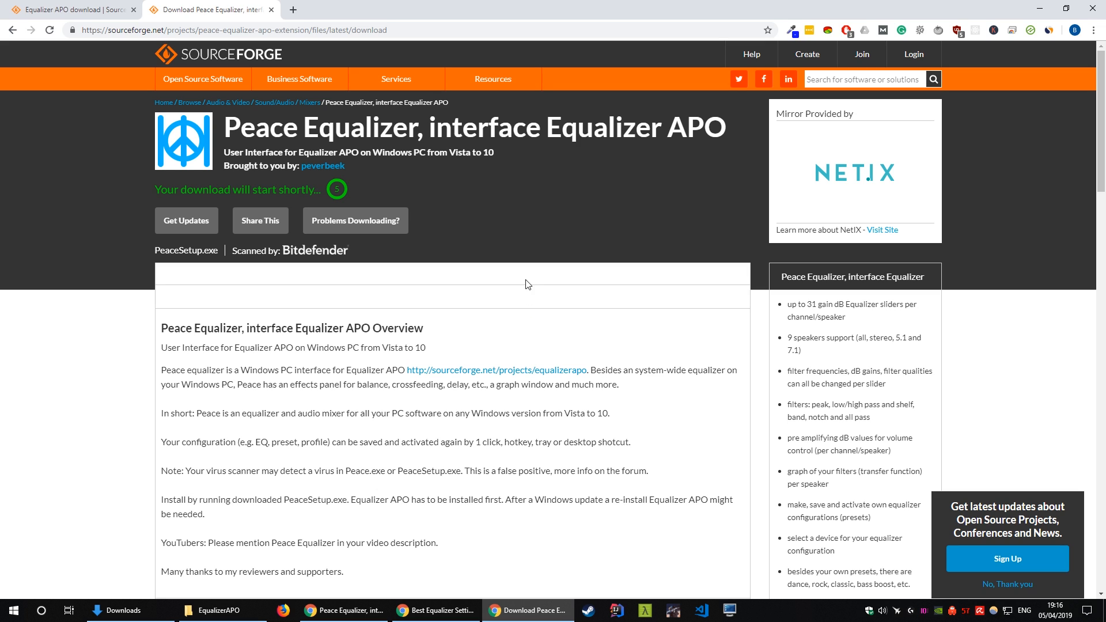
pyautogui.moveTo(478, 186)
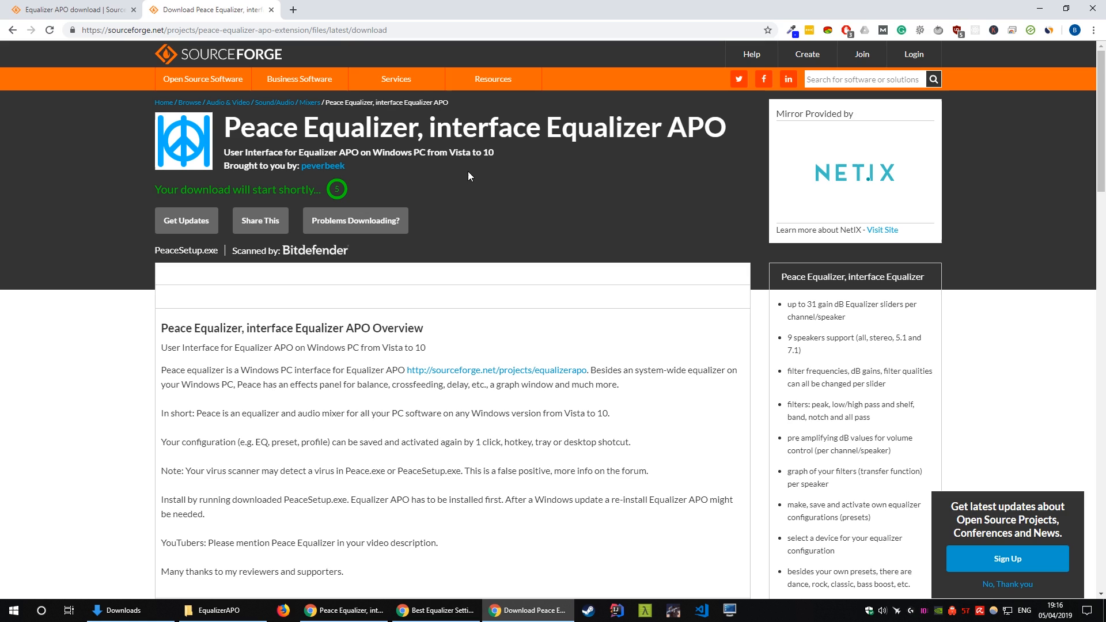
pyautogui.moveTo(379, 185)
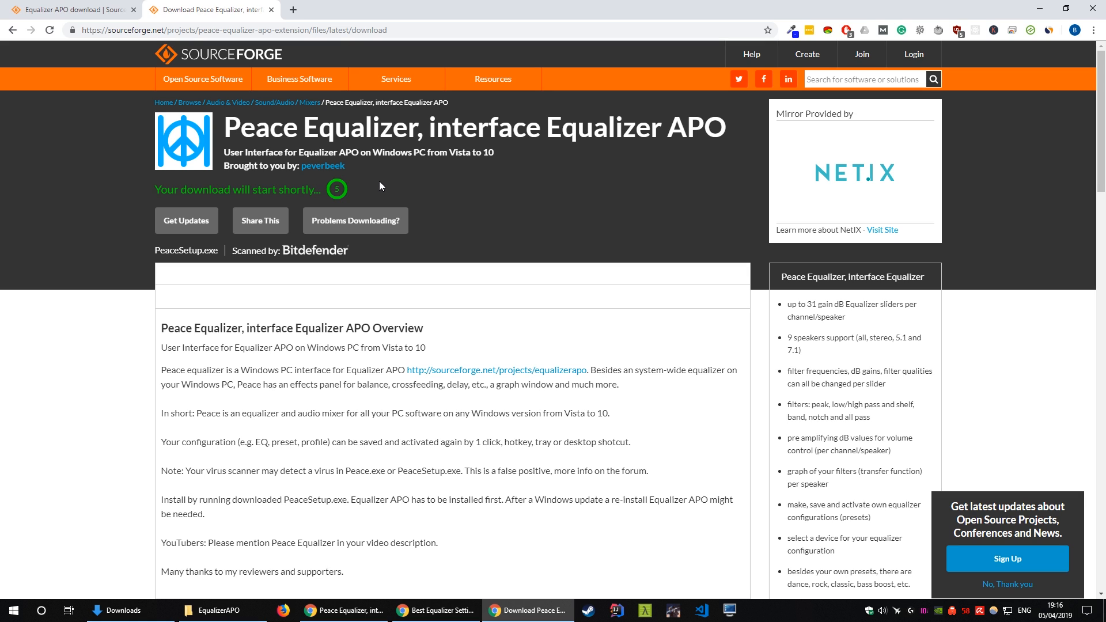
pyautogui.moveTo(229, 221)
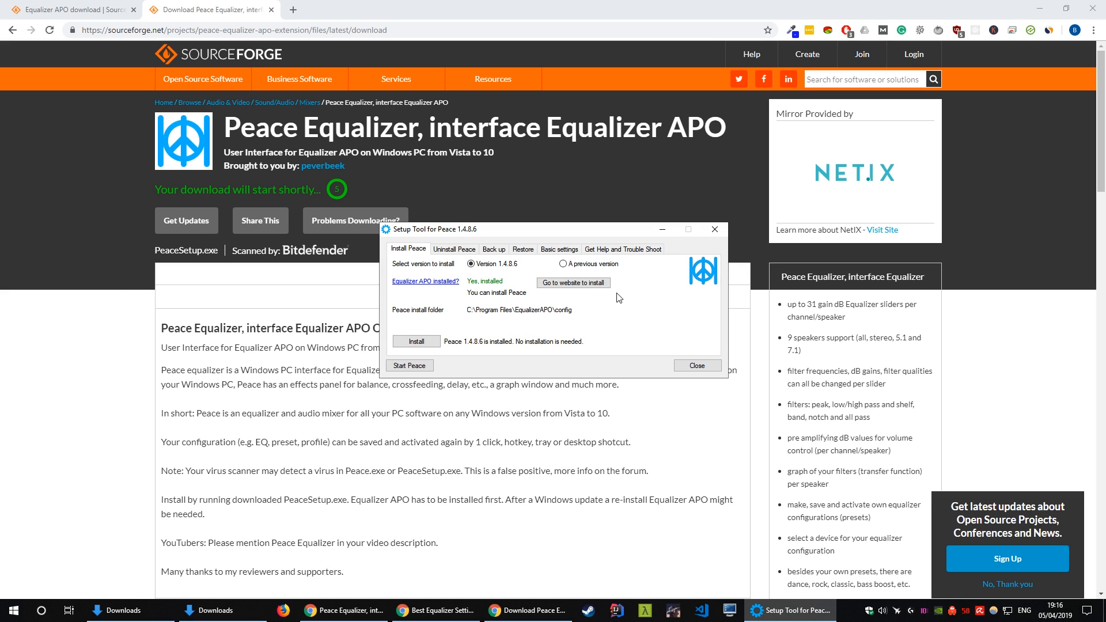
pyautogui.moveTo(446, 285)
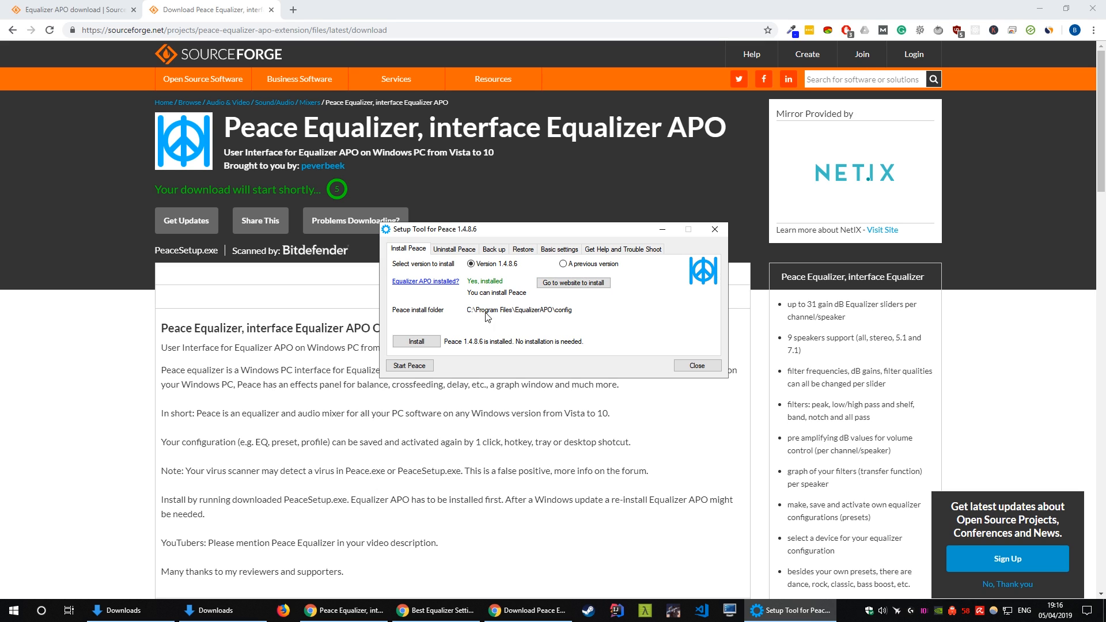
pyautogui.moveTo(553, 315)
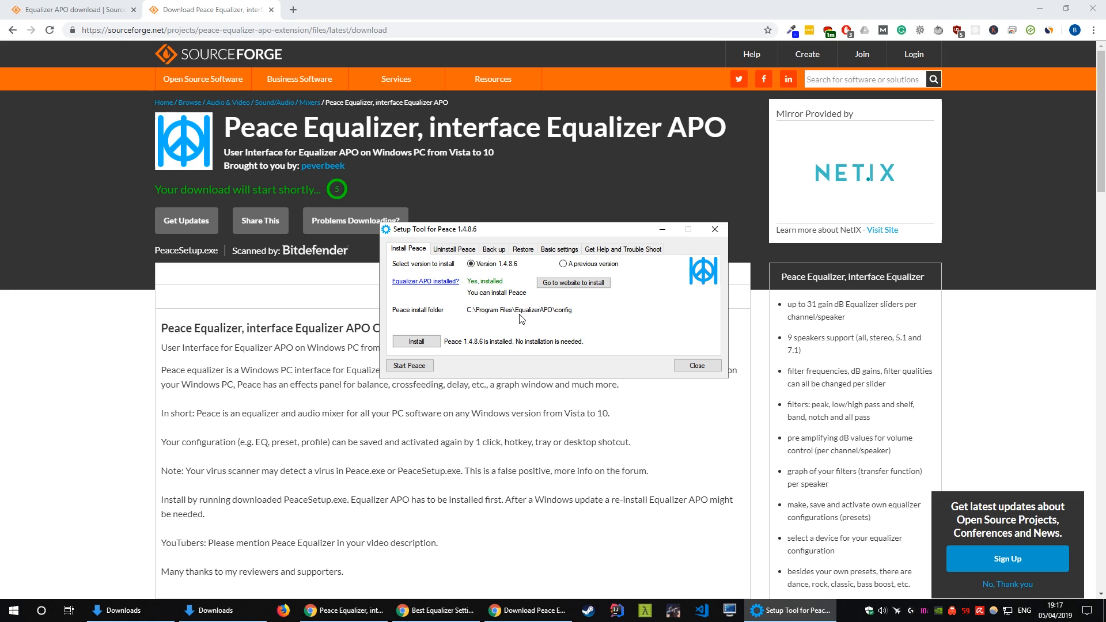
pyautogui.moveTo(536, 315)
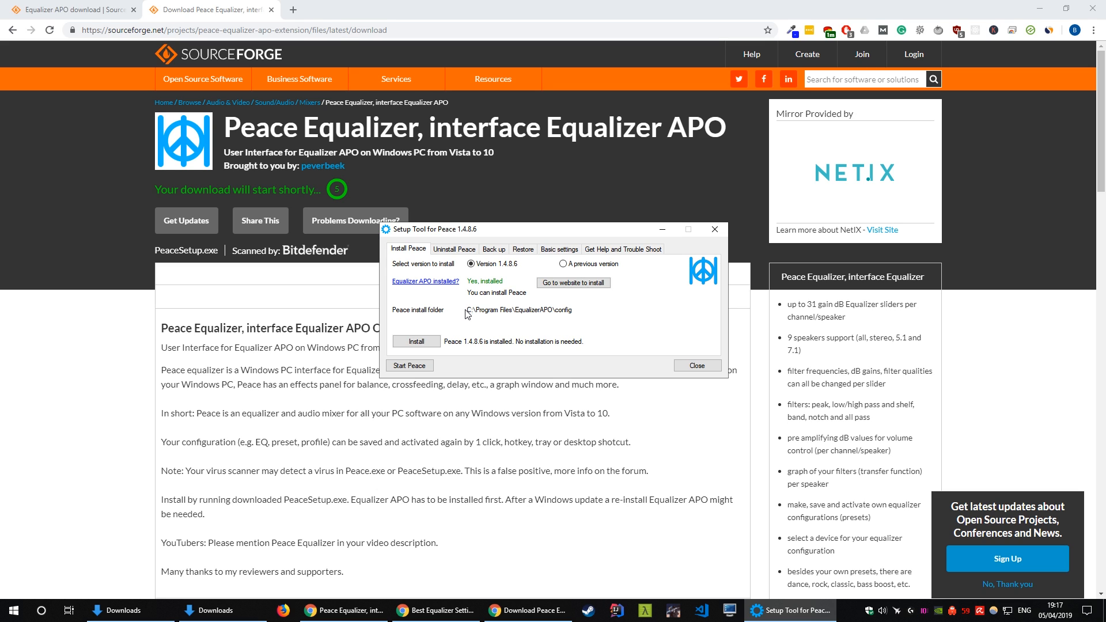
pyautogui.moveTo(500, 463)
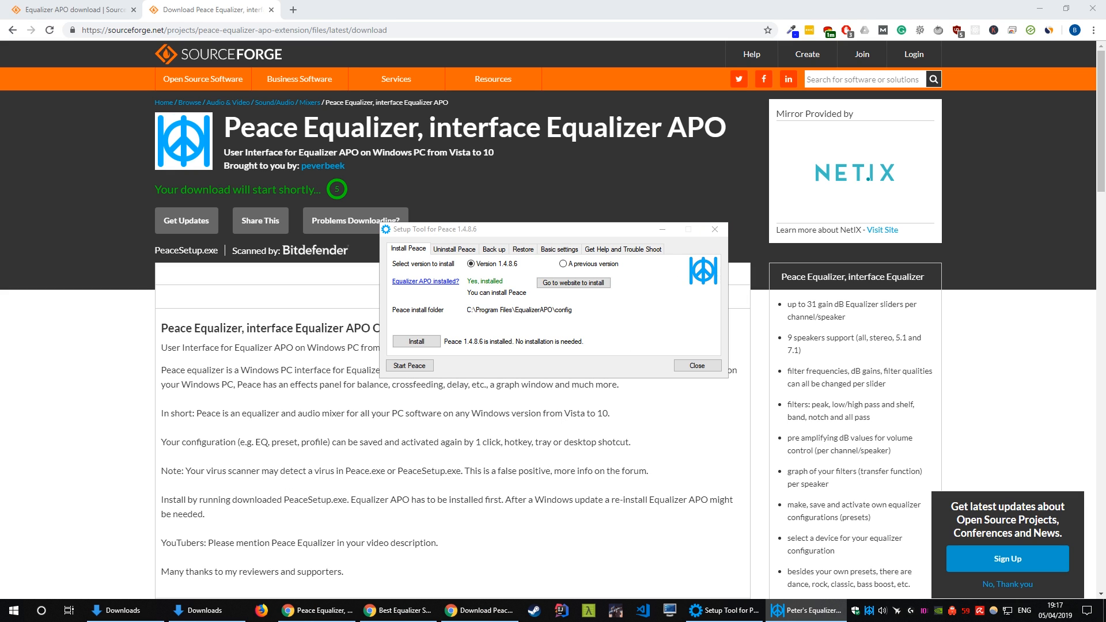
# Step: Toggle the equalizer off and on, then load the Sennheiser HD 600 oratory1990's configuration
pyautogui.click(409, 365)
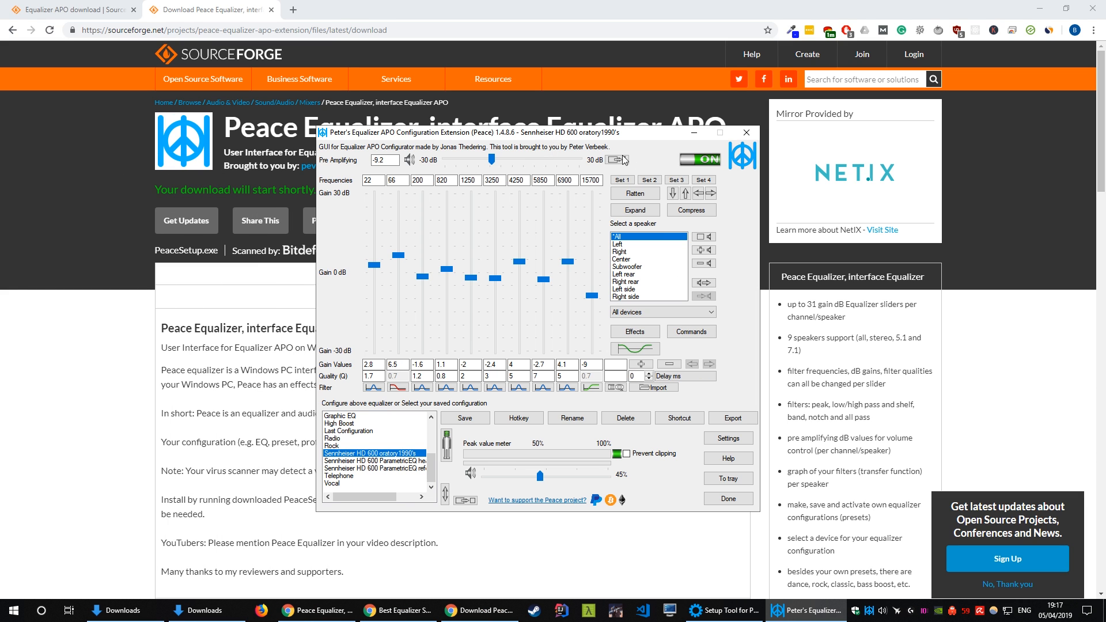
pyautogui.moveTo(644, 226)
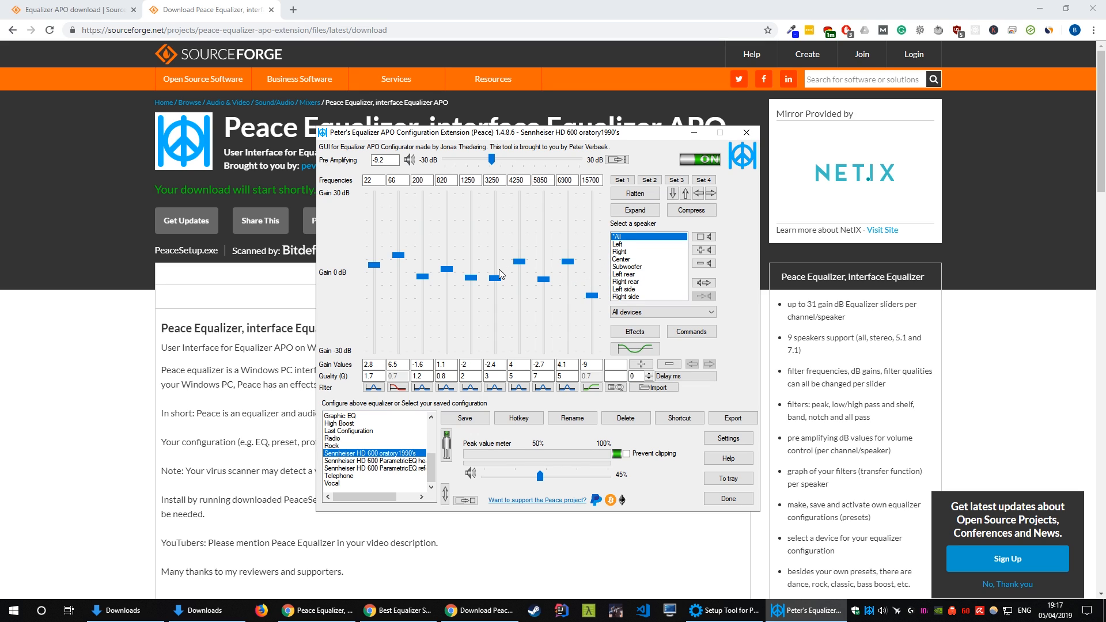
pyautogui.moveTo(499, 271)
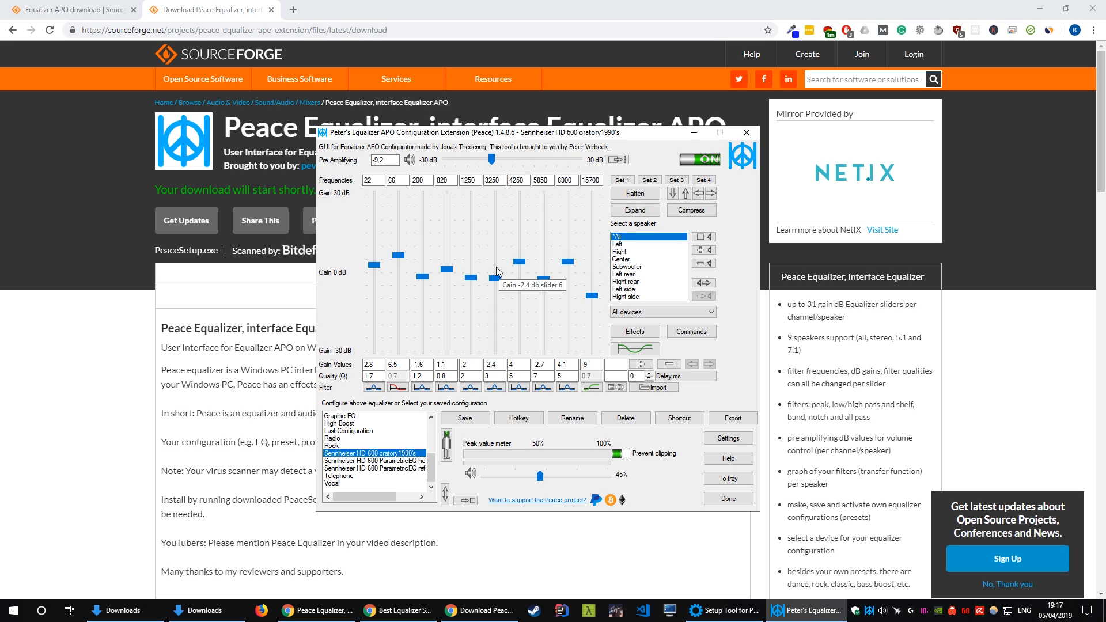
pyautogui.moveTo(488, 277)
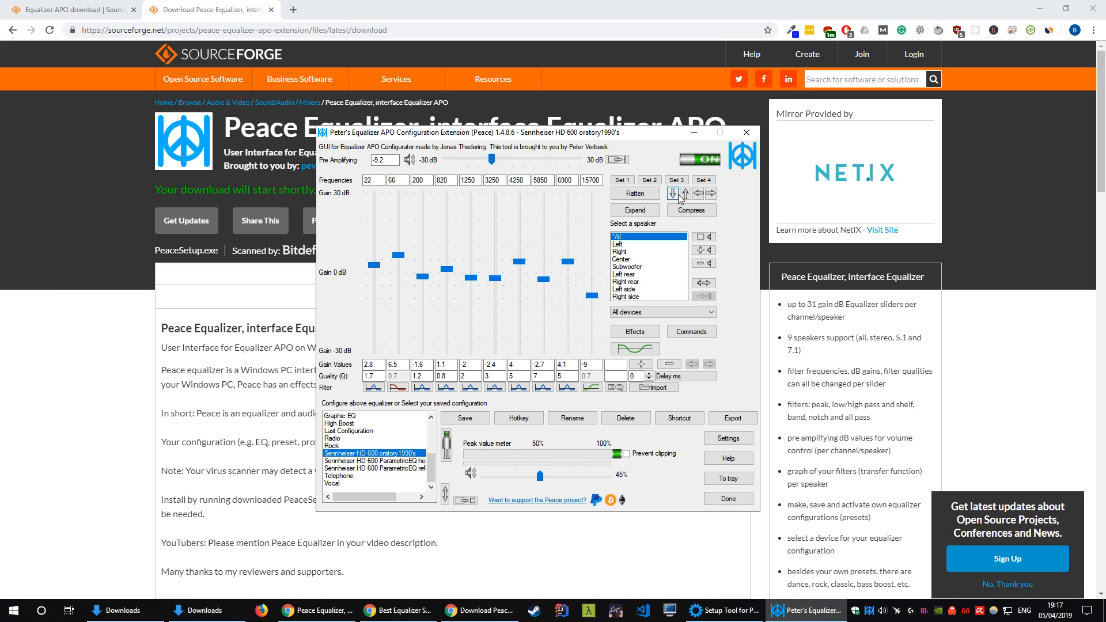
pyautogui.moveTo(698, 159)
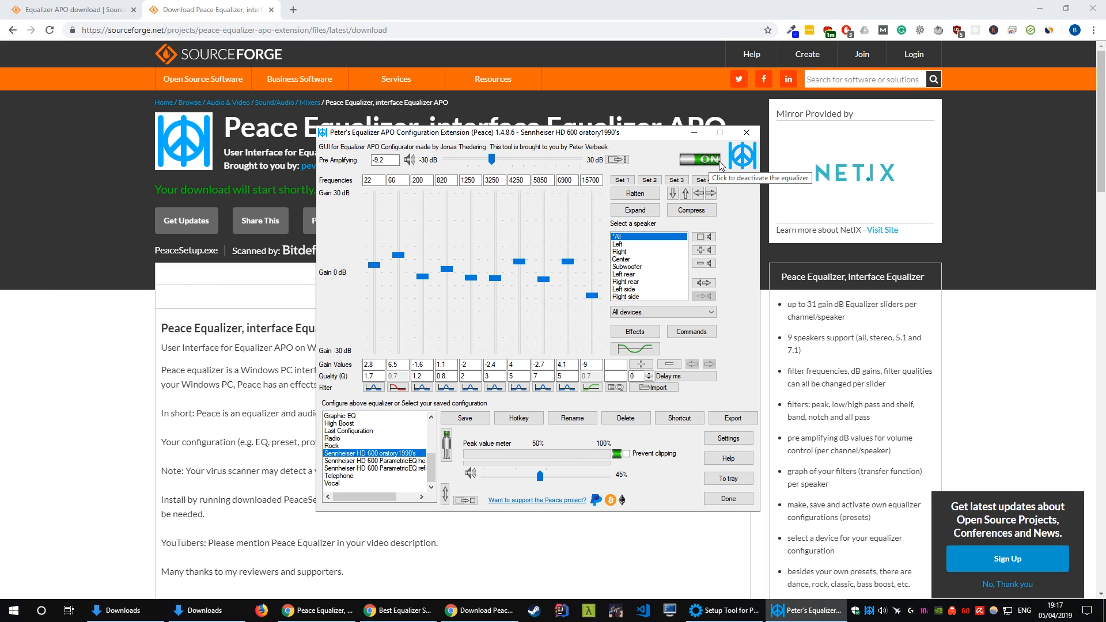
pyautogui.moveTo(471, 346)
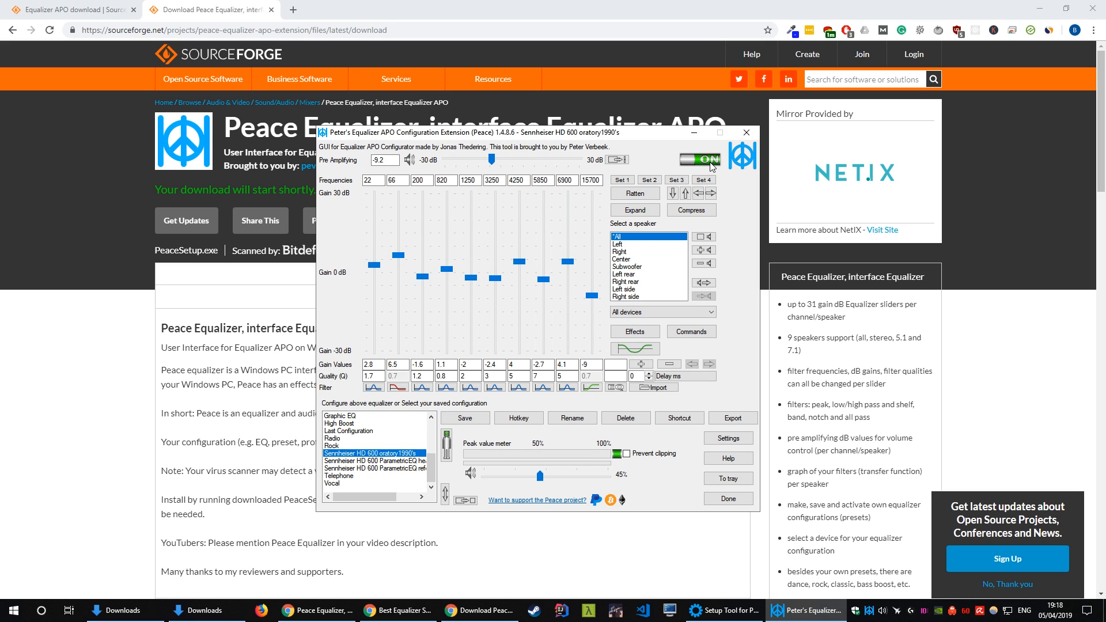
pyautogui.moveTo(707, 159)
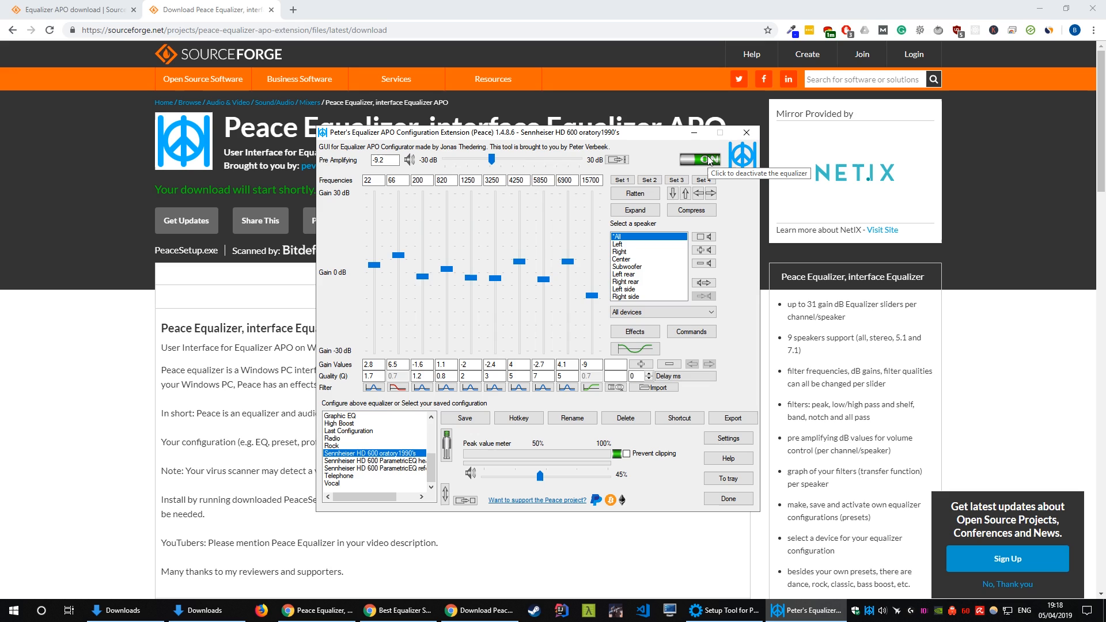
pyautogui.moveTo(710, 164)
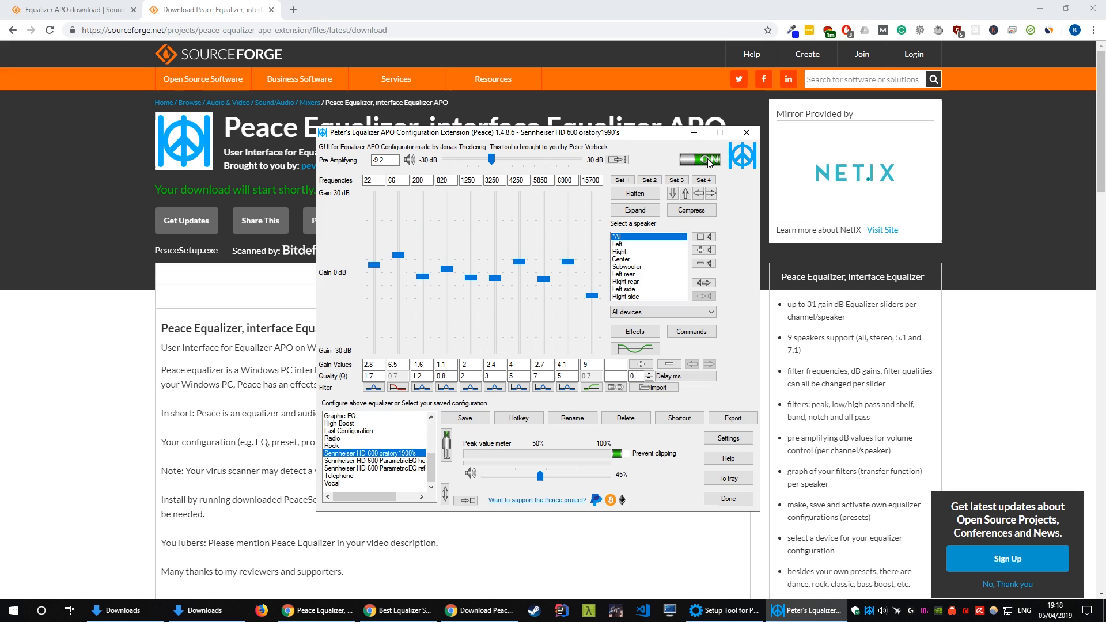
pyautogui.click(698, 159)
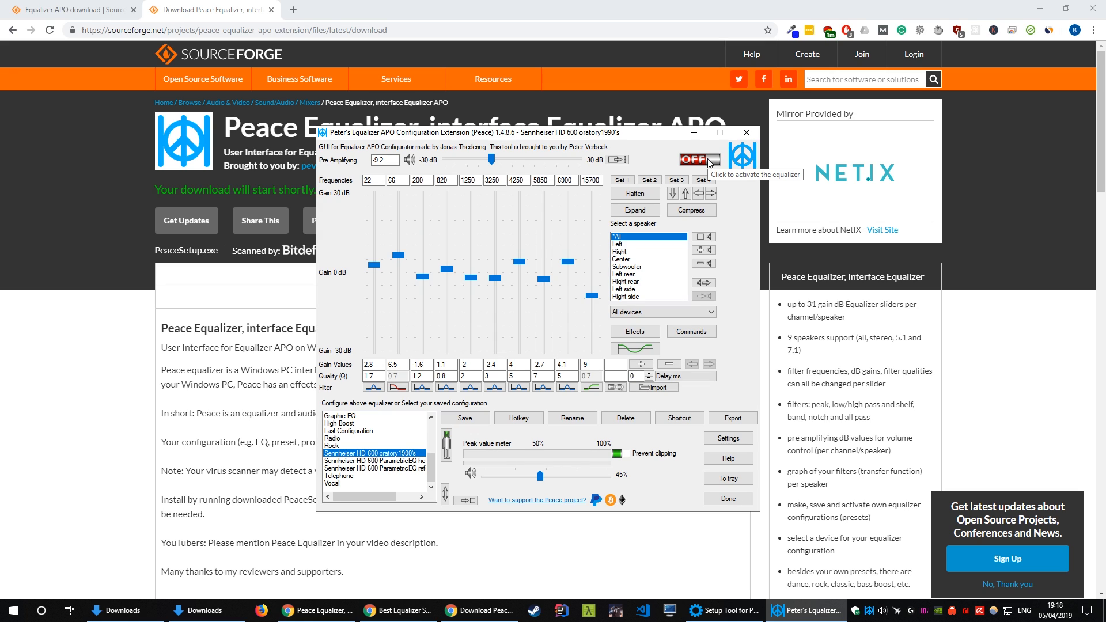
pyautogui.moveTo(706, 163)
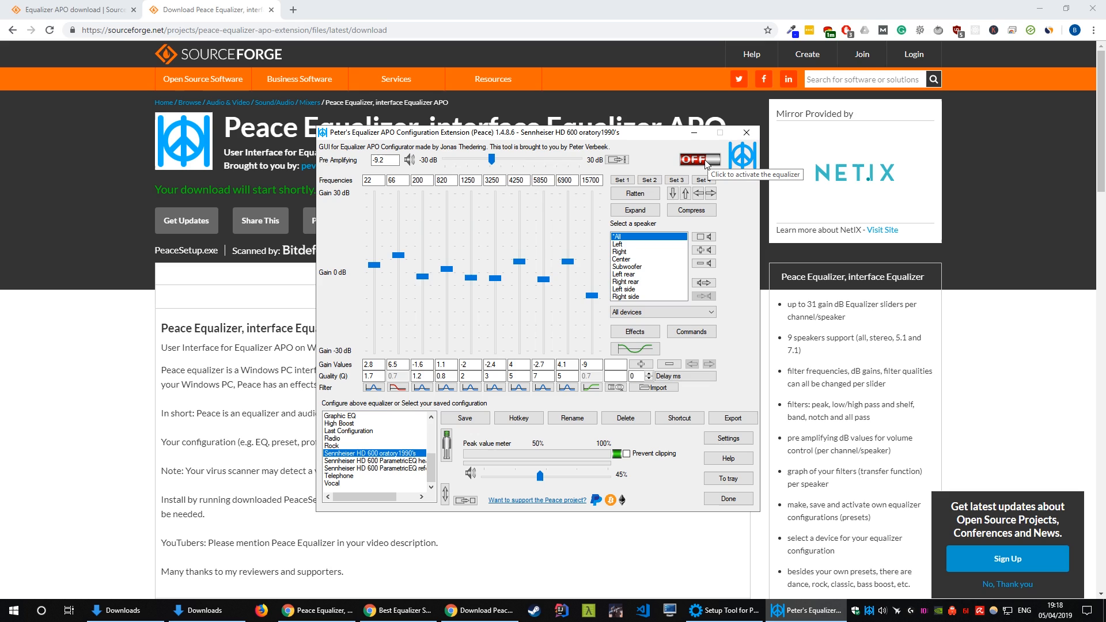
pyautogui.click(699, 158)
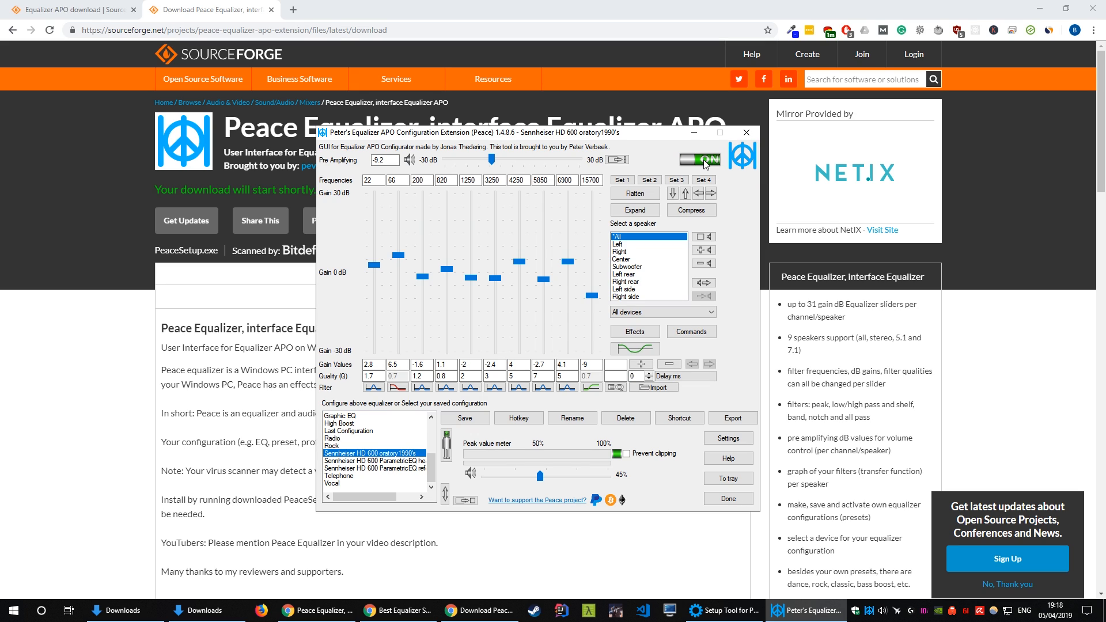
pyautogui.moveTo(677, 172)
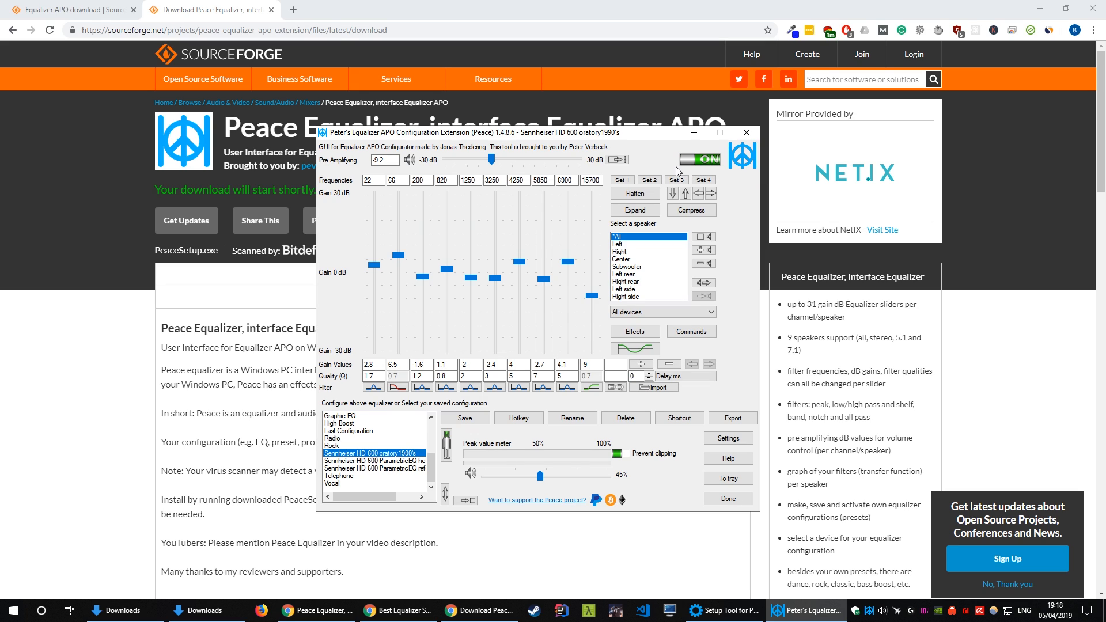
pyautogui.moveTo(589, 240)
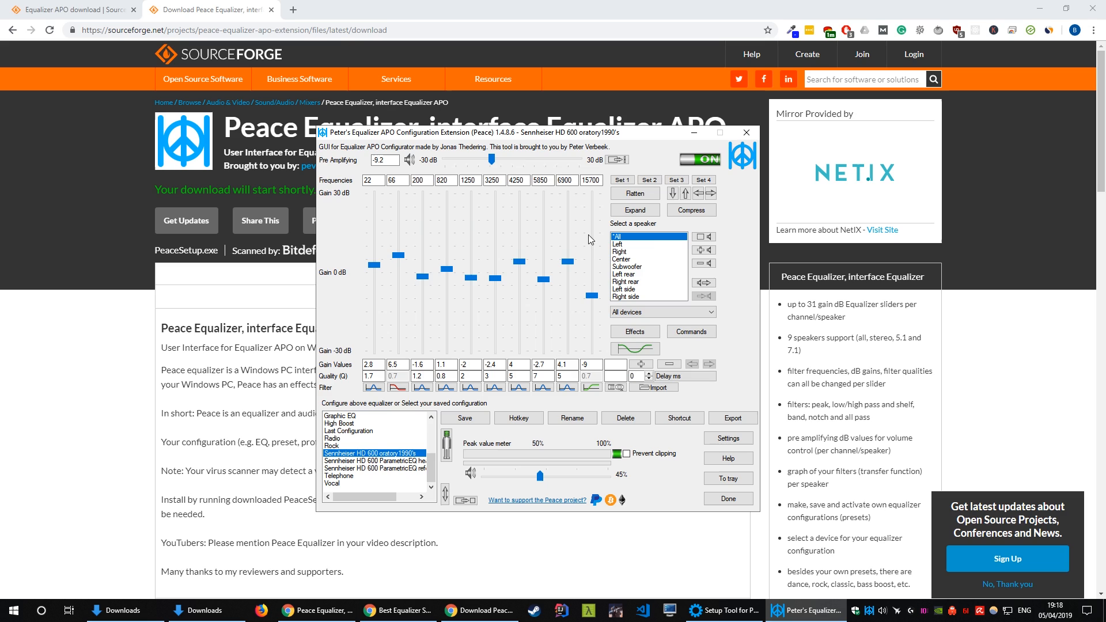
pyautogui.moveTo(471, 315)
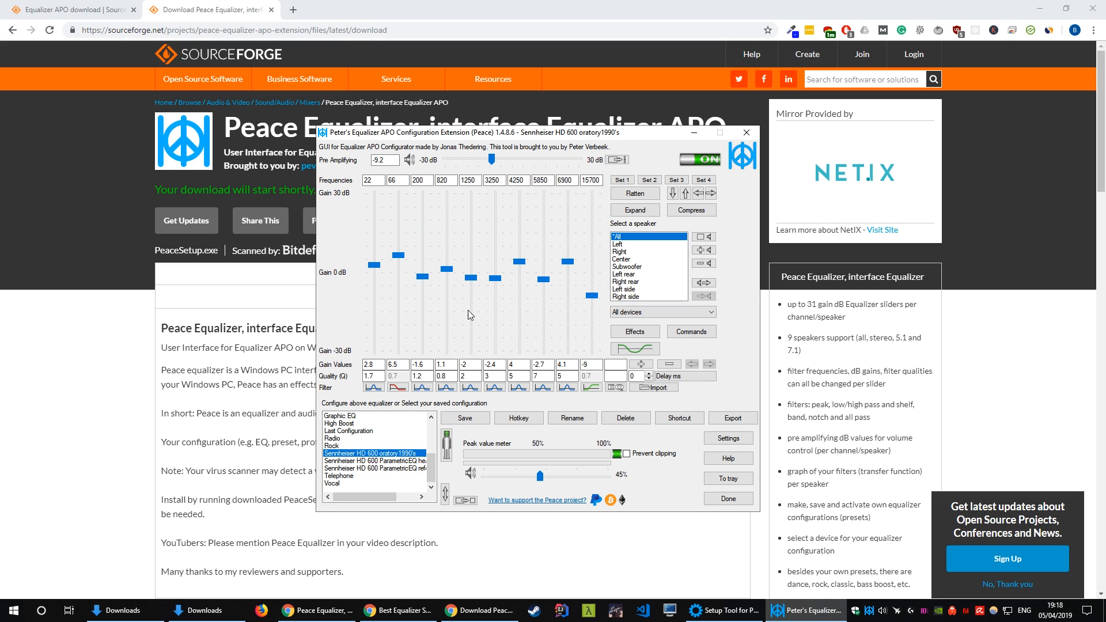
pyautogui.moveTo(337, 447)
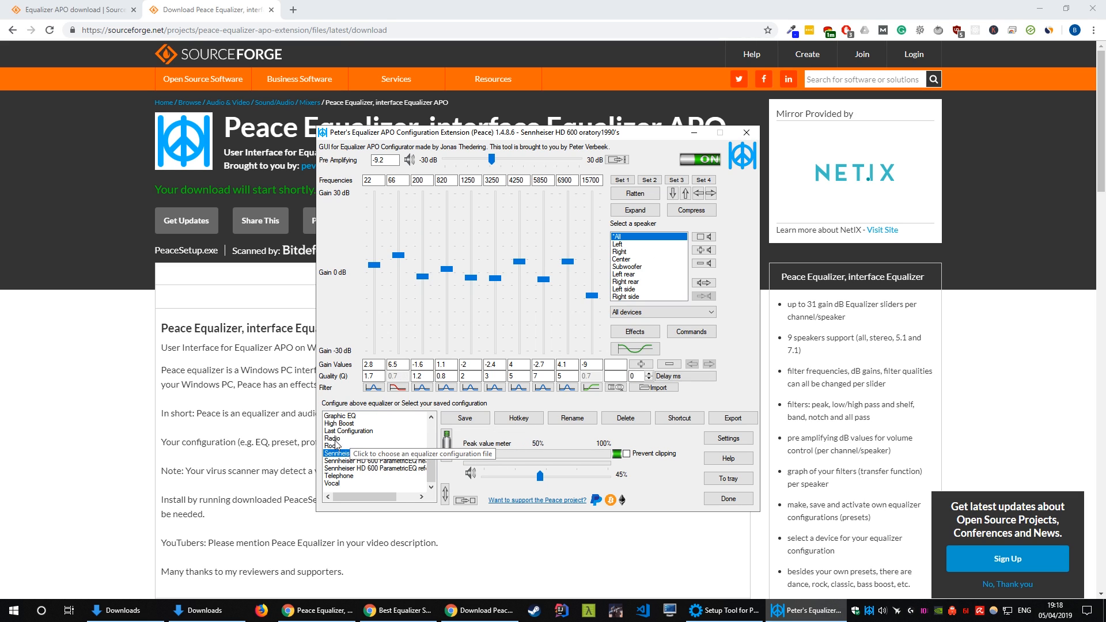
pyautogui.click(374, 452)
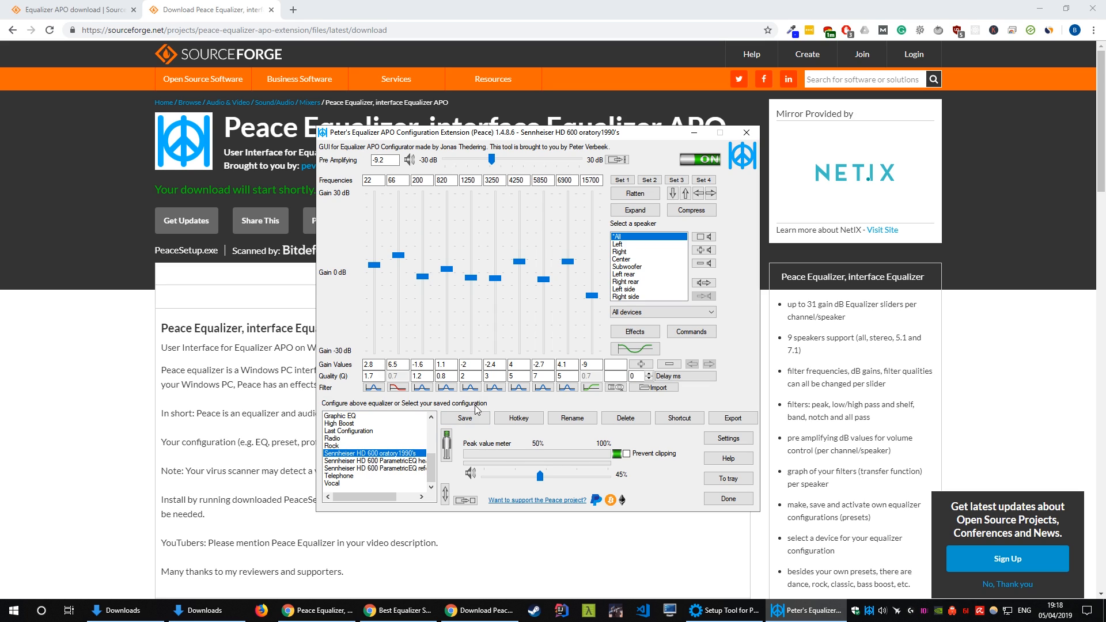
pyautogui.moveTo(517, 270)
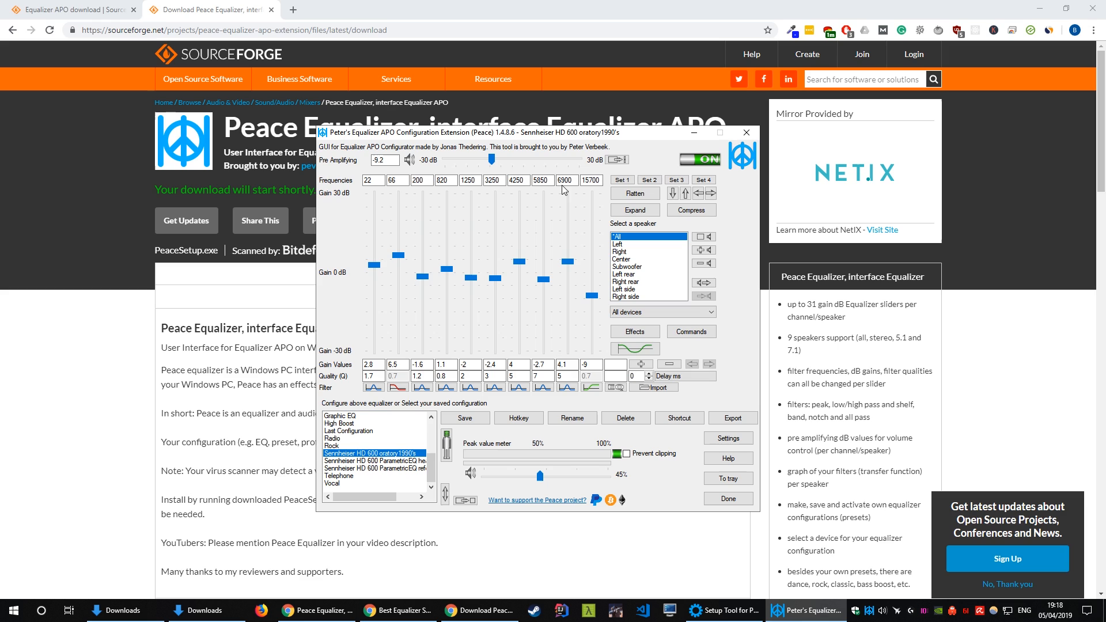
pyautogui.moveTo(491, 252)
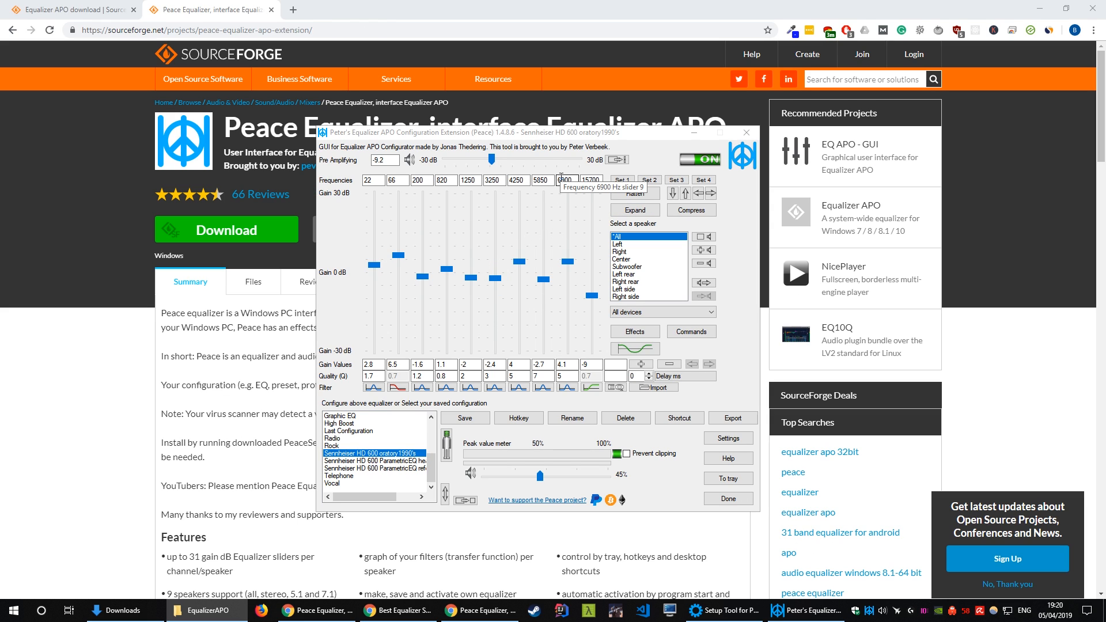
pyautogui.moveTo(701, 166)
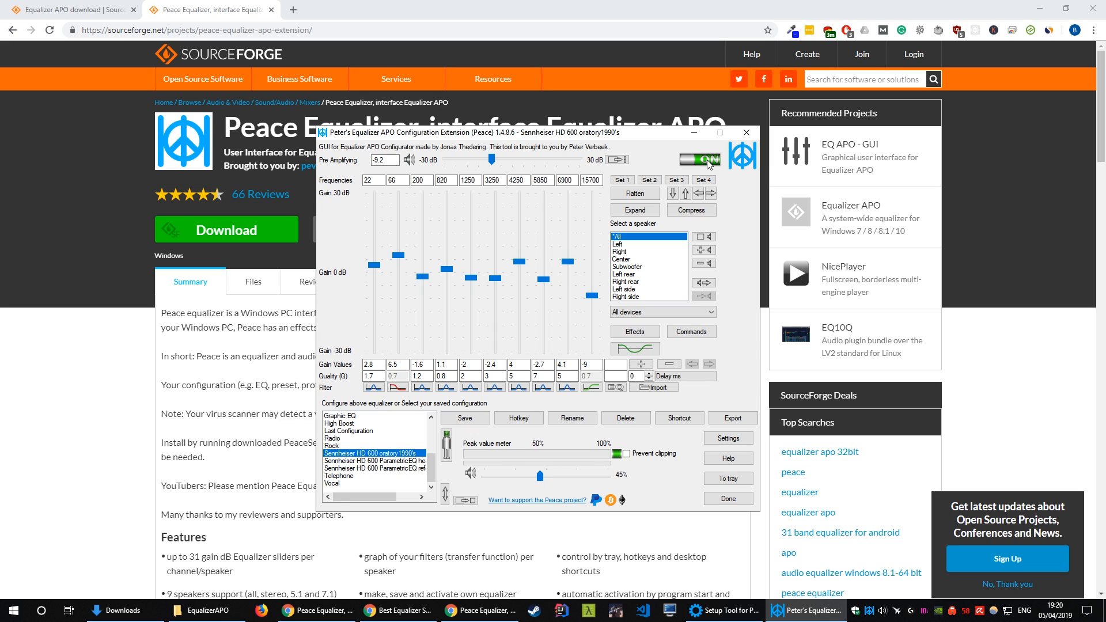
pyautogui.moveTo(705, 162)
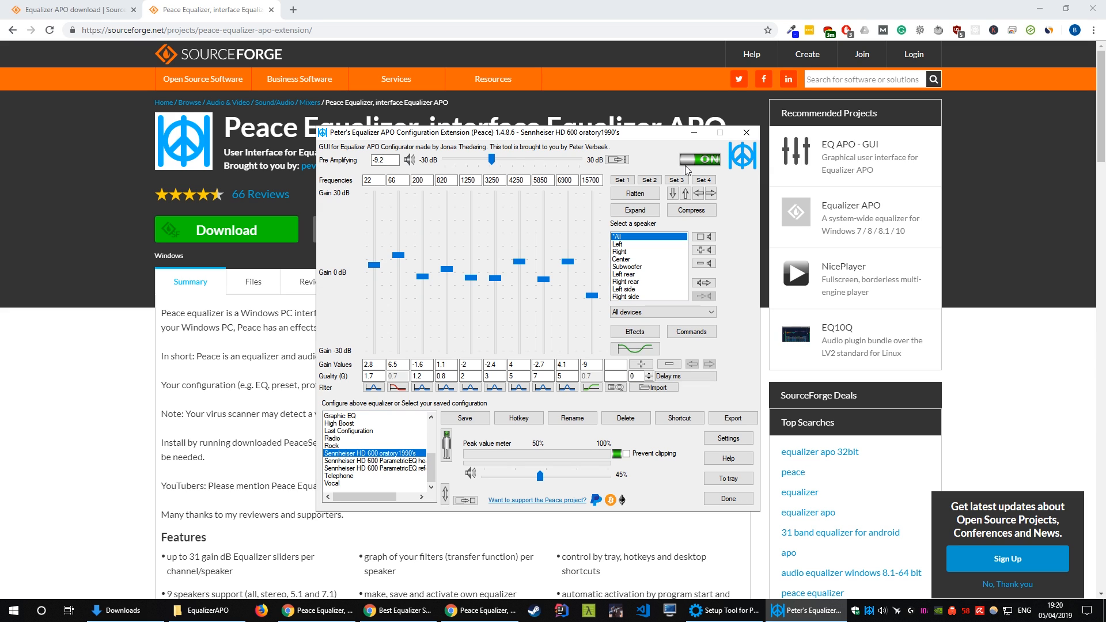
pyautogui.moveTo(631, 142)
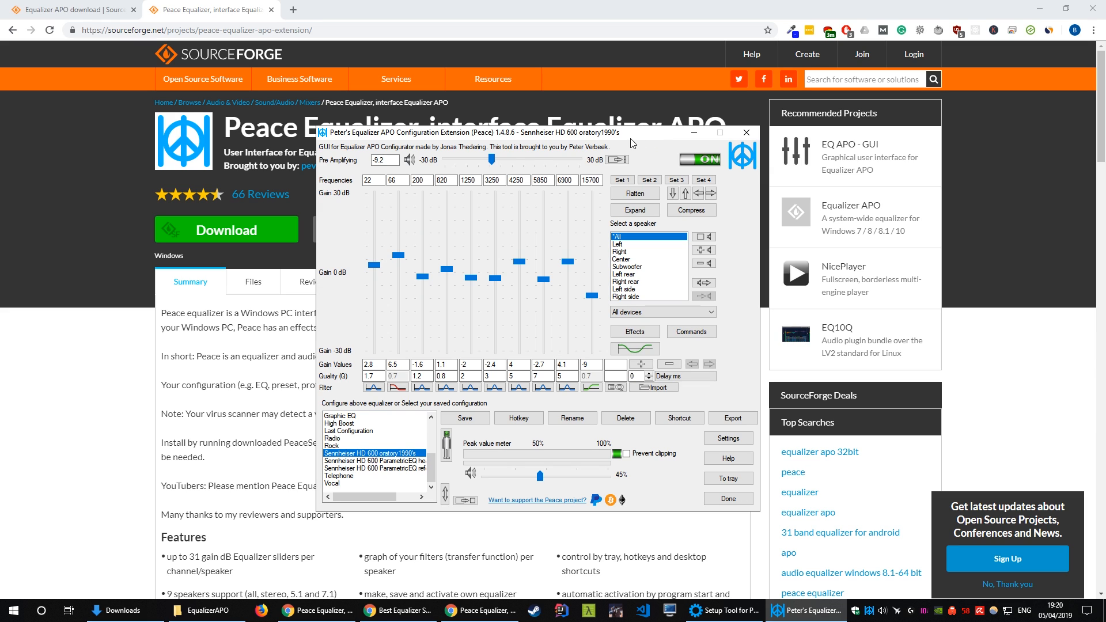
pyautogui.click(202, 79)
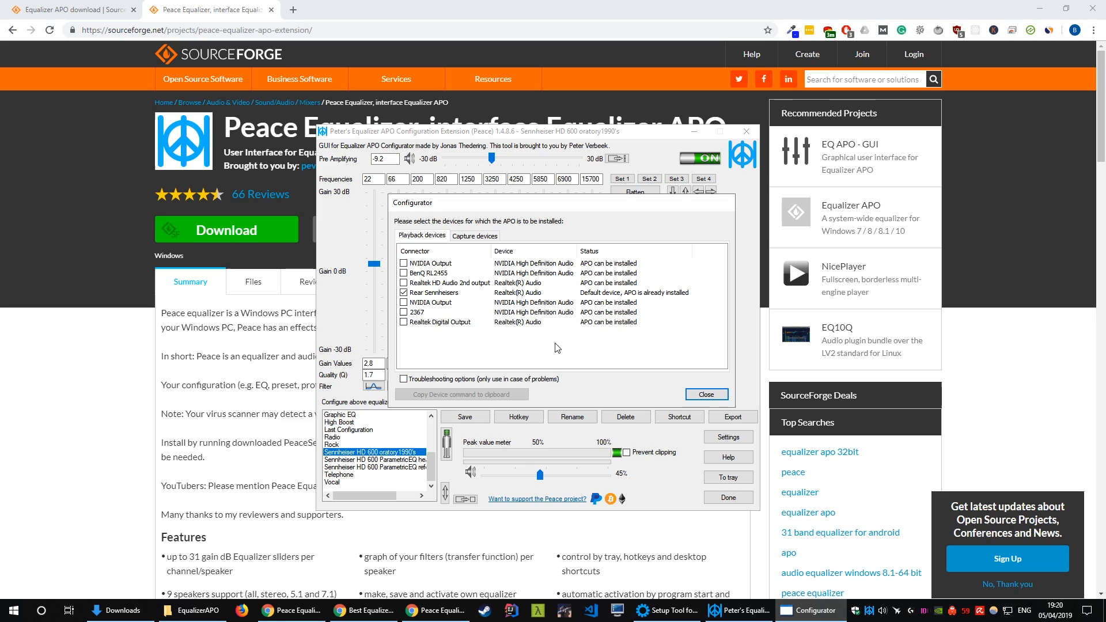
# Step: Set Rear Sennheisers to install APO as LFX/GFX (recommended) via troubleshooting options and confirm
pyautogui.click(402, 378)
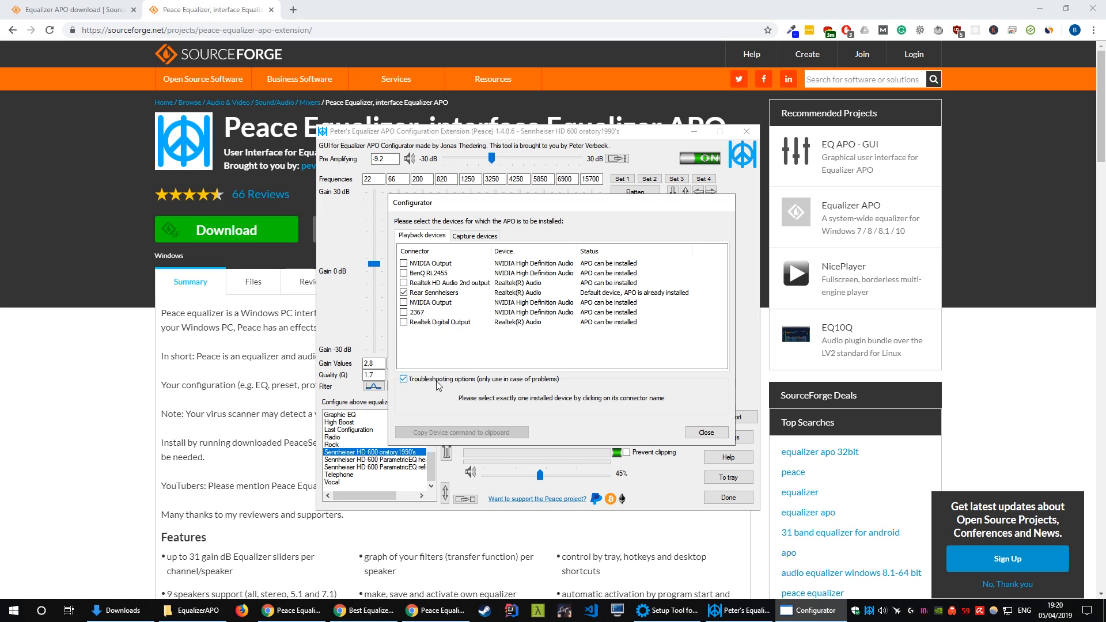
pyautogui.click(434, 292)
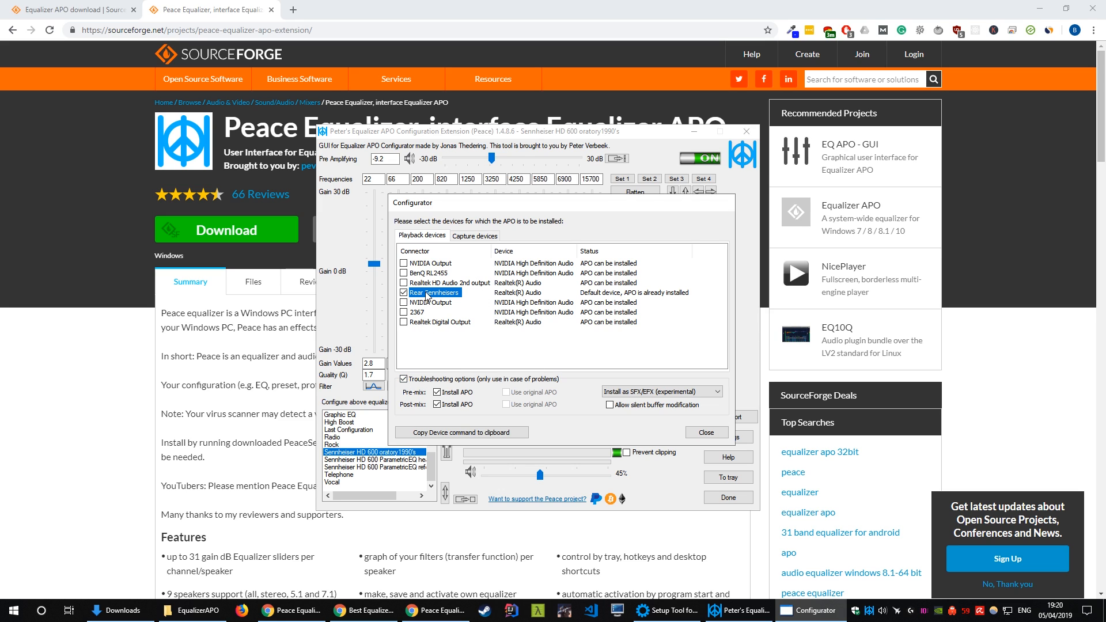
pyautogui.moveTo(458, 403)
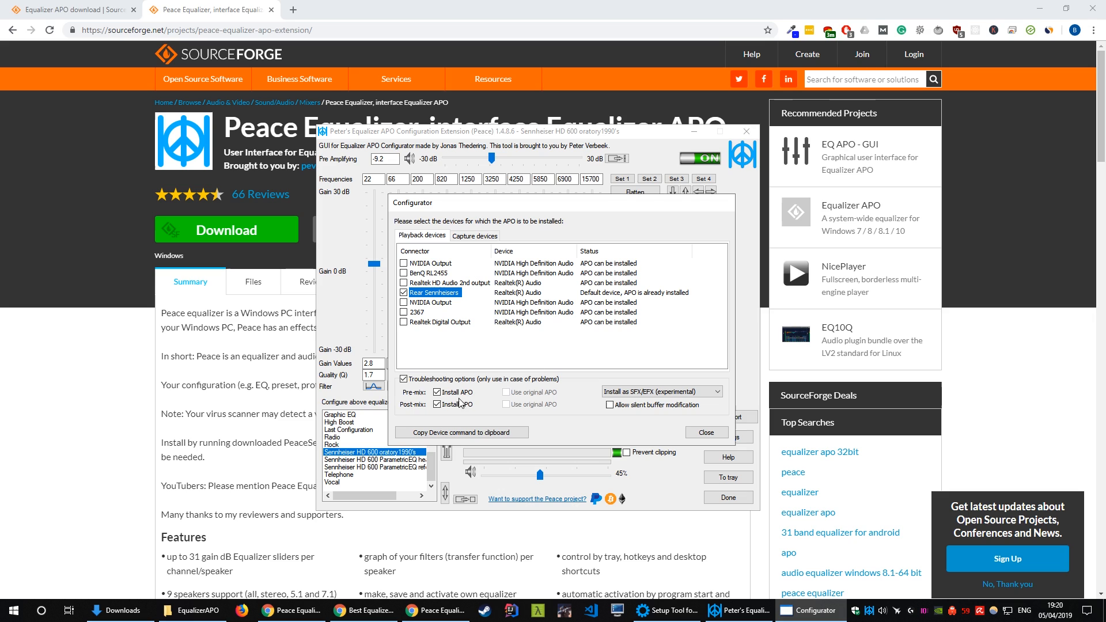
pyautogui.click(713, 392)
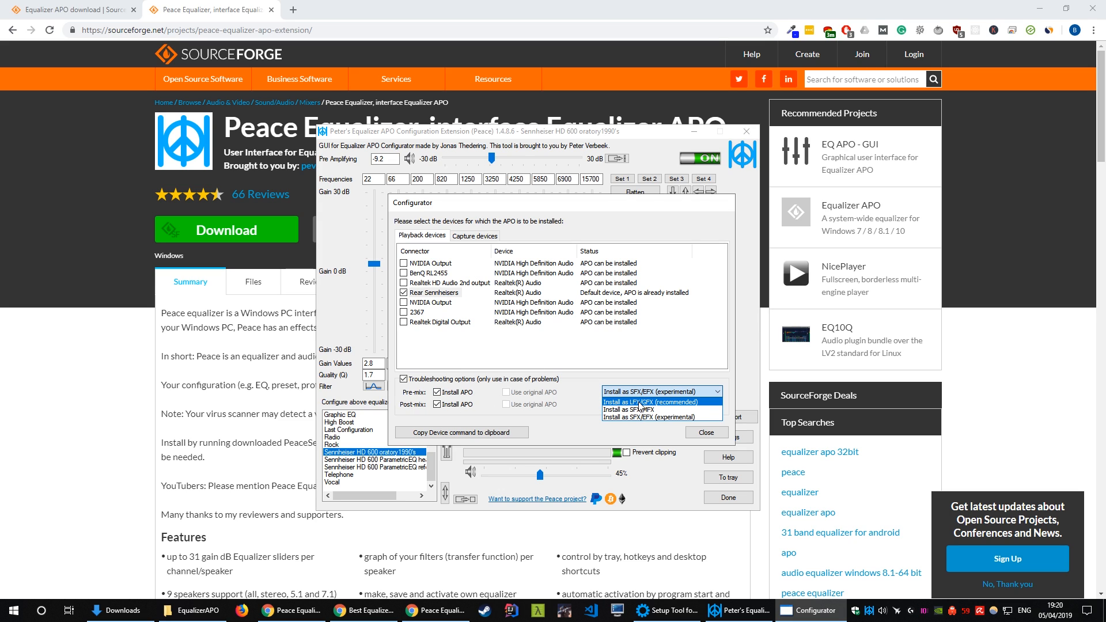
pyautogui.moveTo(667, 410)
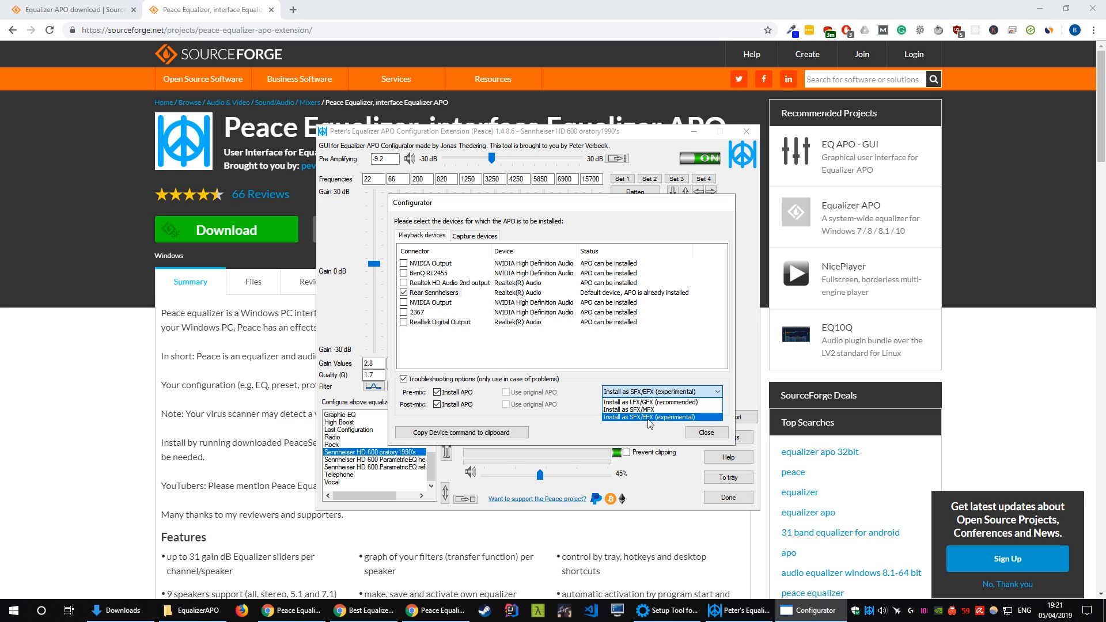
pyautogui.click(649, 401)
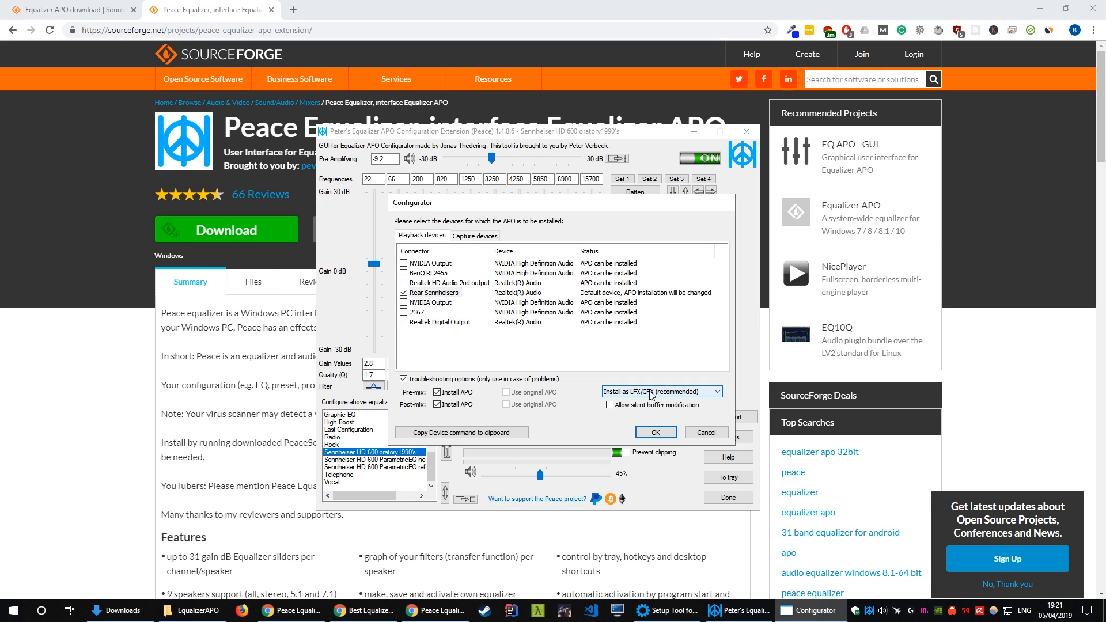
pyautogui.click(654, 431)
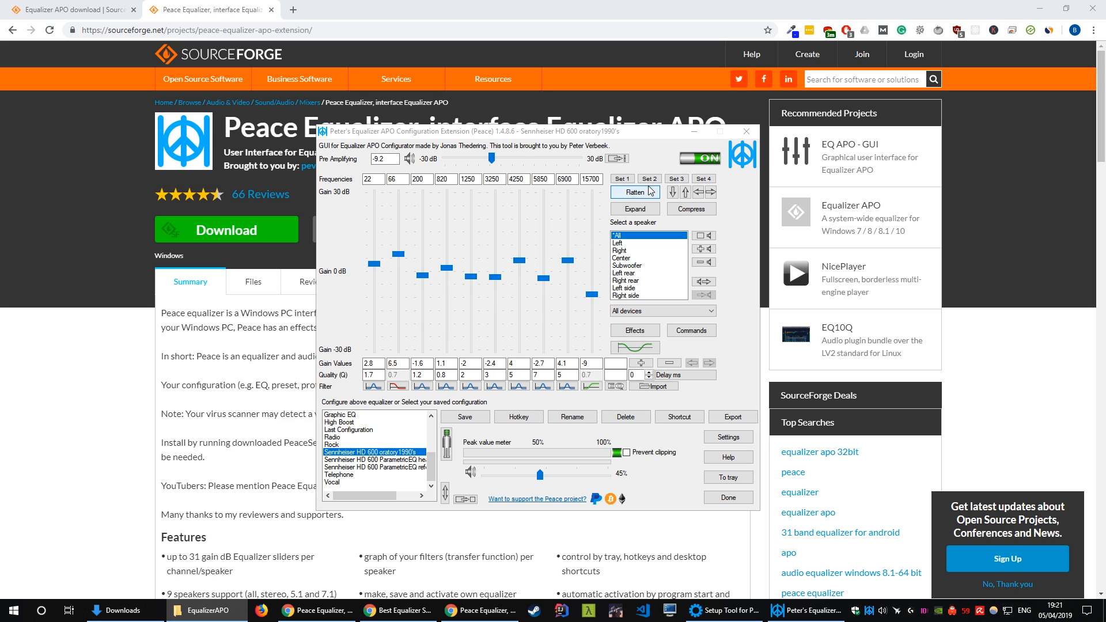
# Step: Toggle the equalizer off and back on, then switch to the AutoEq GitHub page in Chrome
pyautogui.click(697, 157)
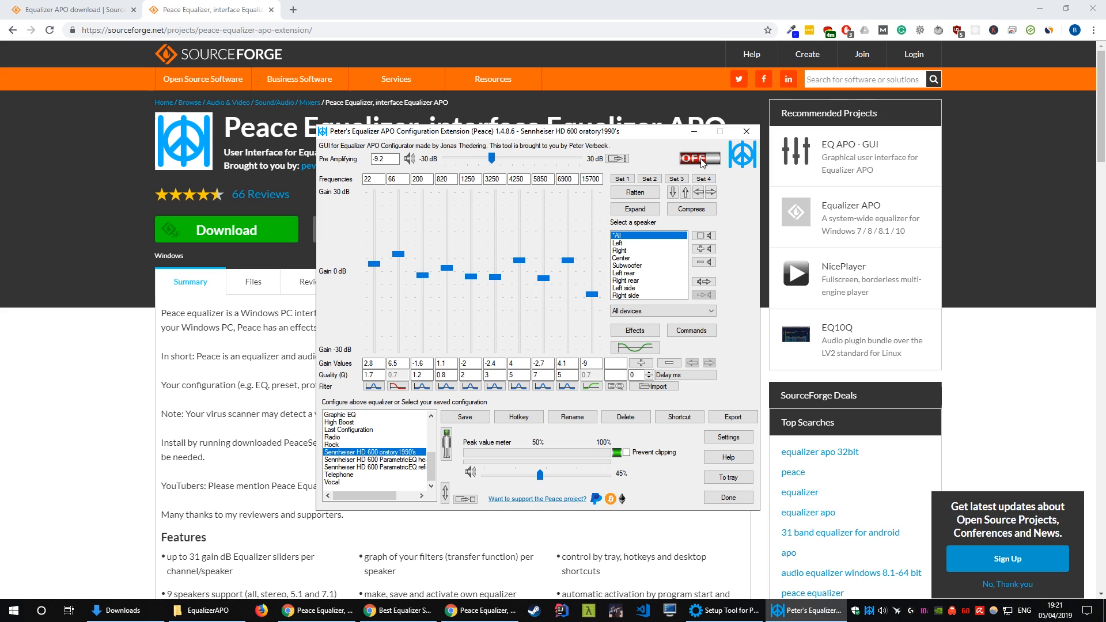
pyautogui.click(700, 158)
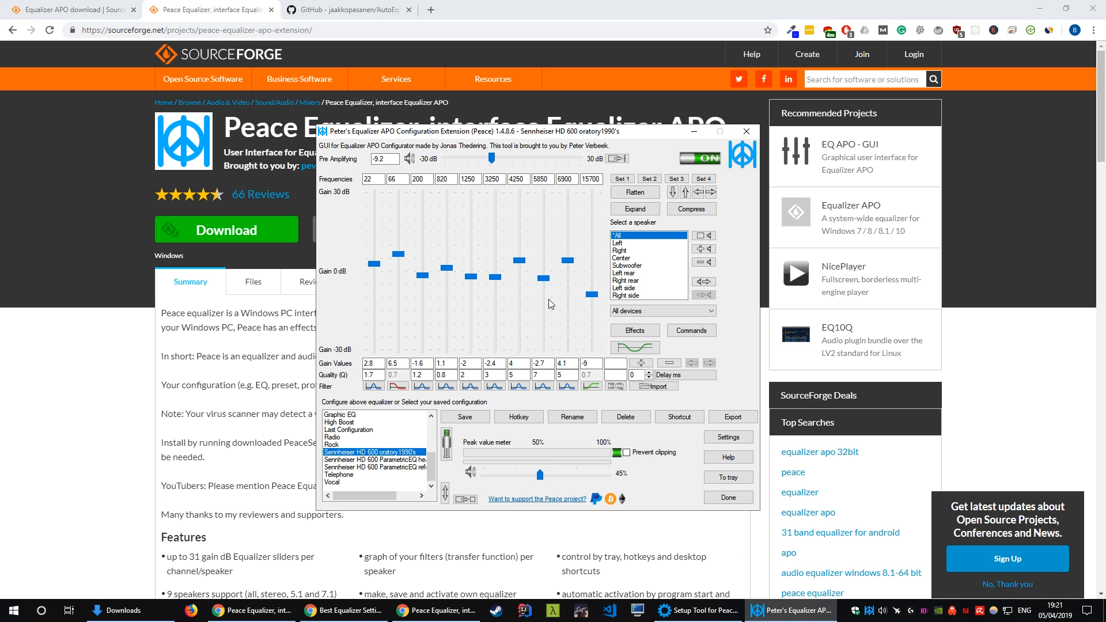
pyautogui.moveTo(546, 296)
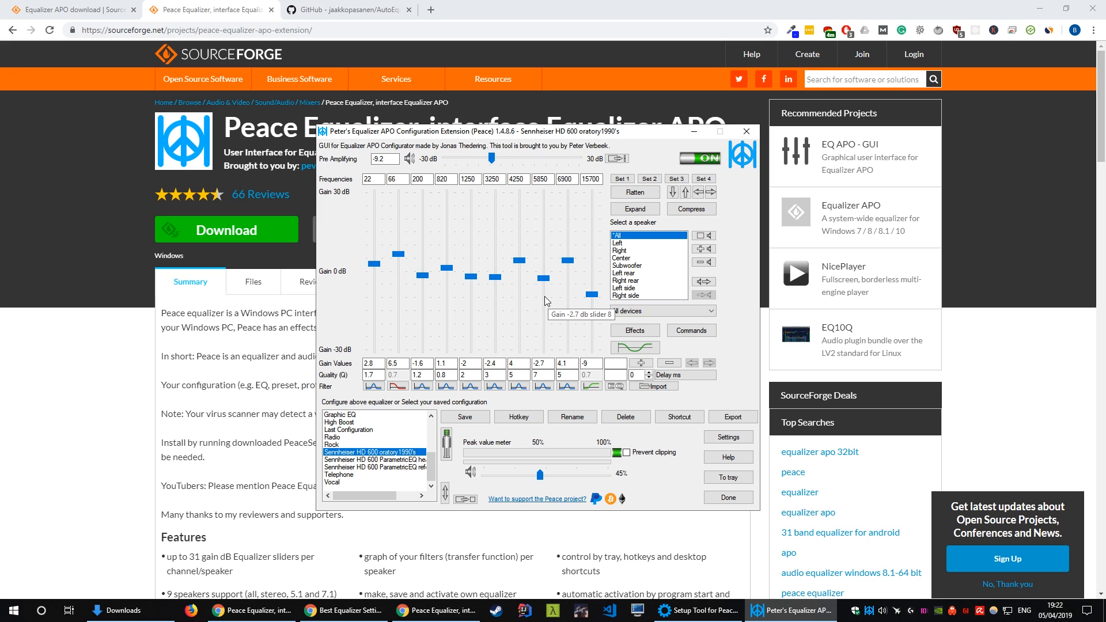
pyautogui.moveTo(535, 255)
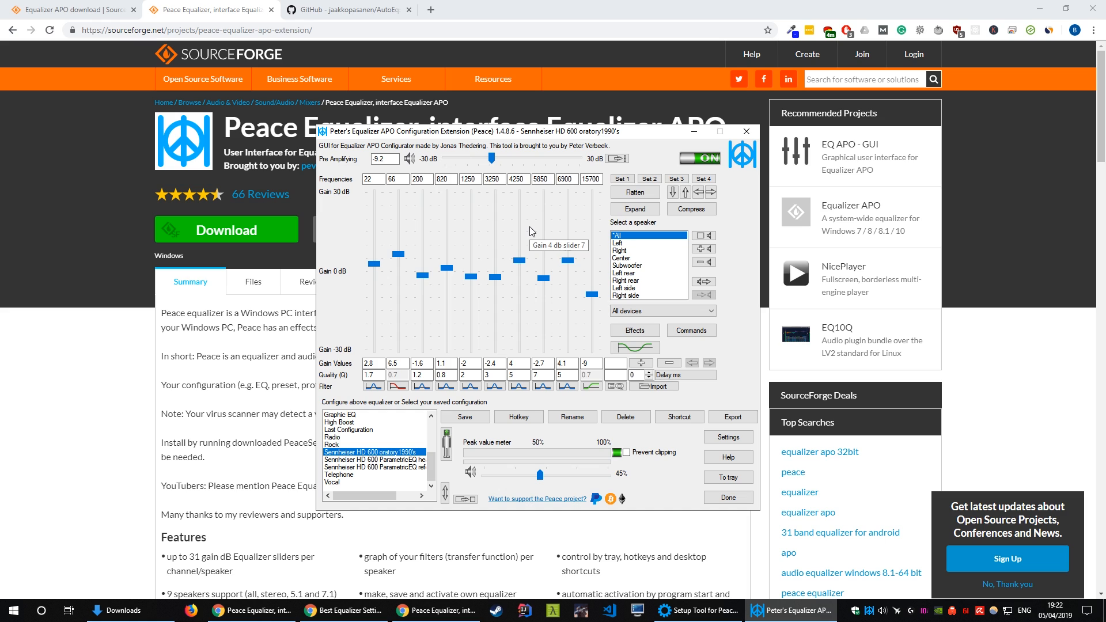
pyautogui.moveTo(469, 116)
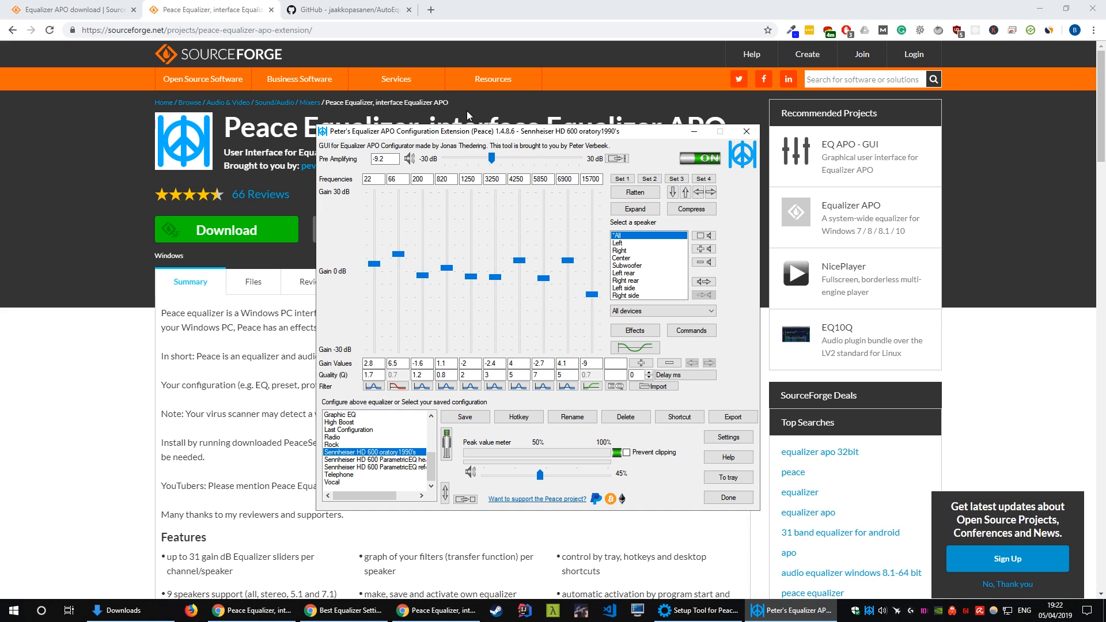
pyautogui.click(346, 9)
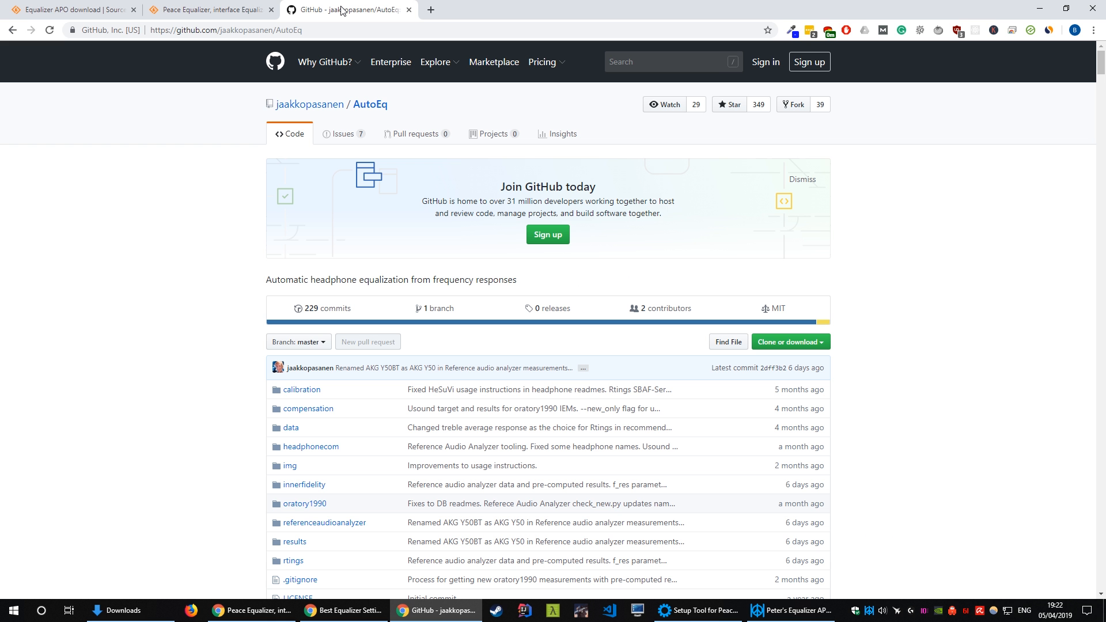
# Step: Scroll the AutoEq repository and briefly view the Clone or download options
pyautogui.scroll(-3)
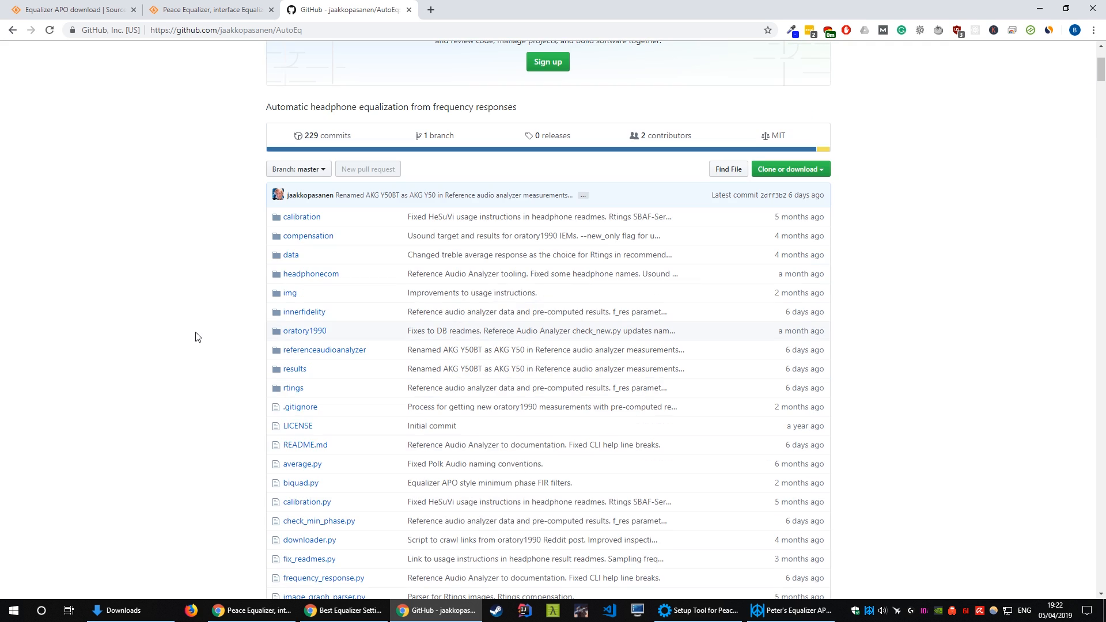
pyautogui.scroll(-3)
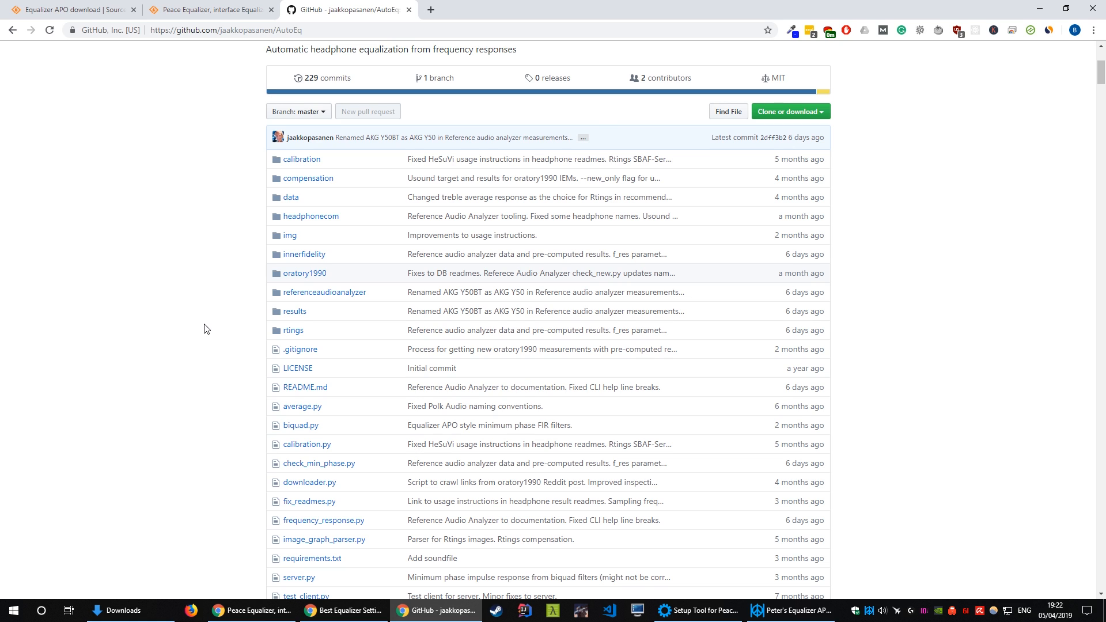
pyautogui.click(786, 111)
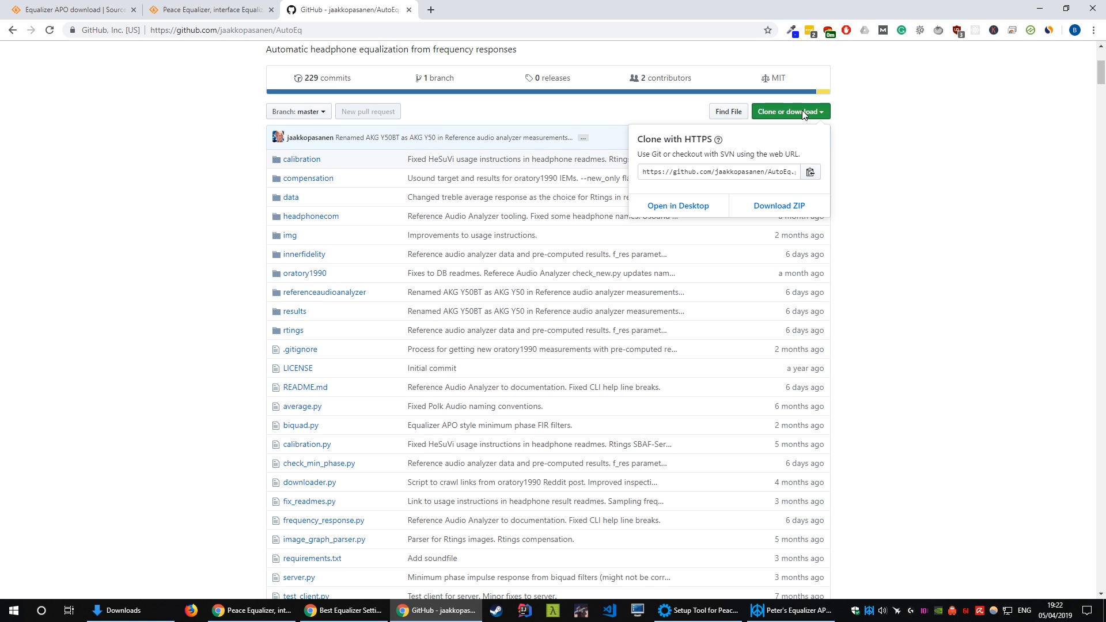
pyautogui.moveTo(324, 238)
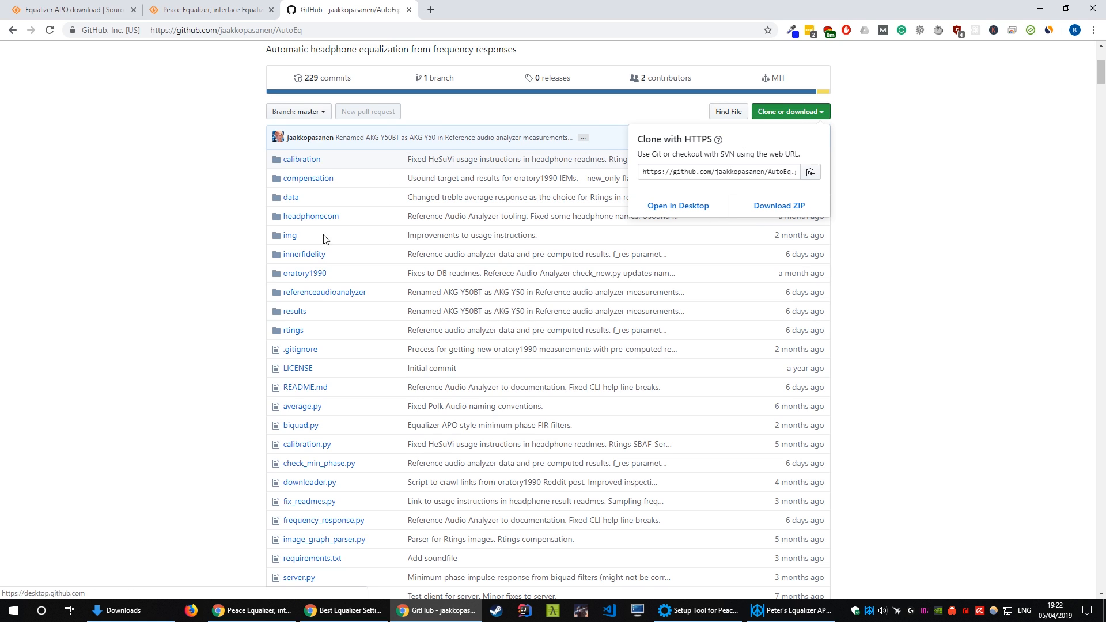
pyautogui.click(788, 111)
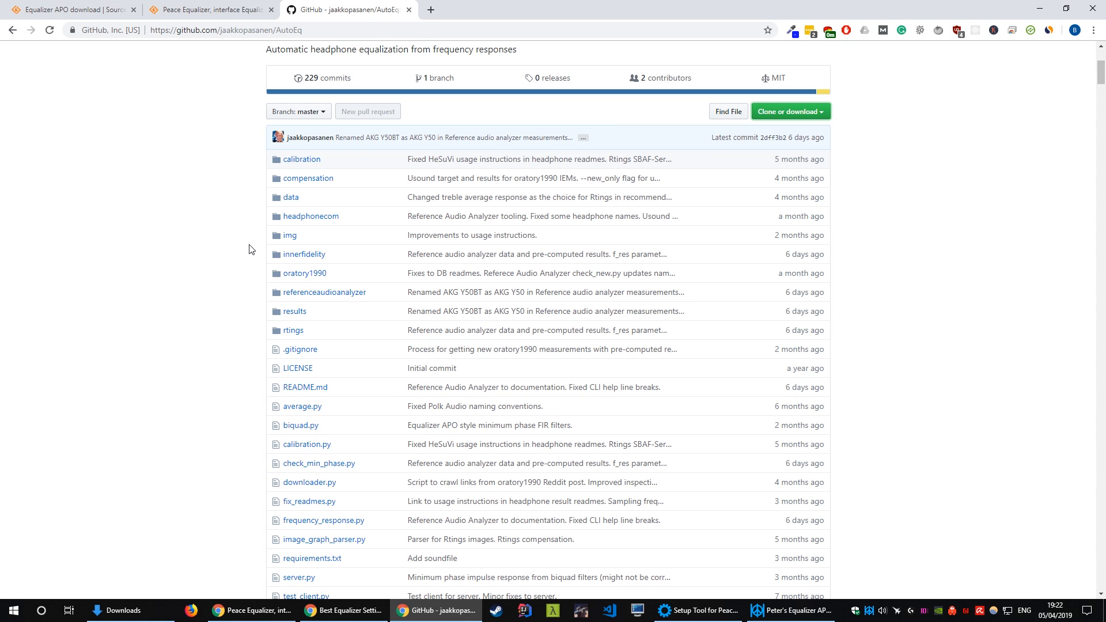
pyautogui.moveTo(304, 289)
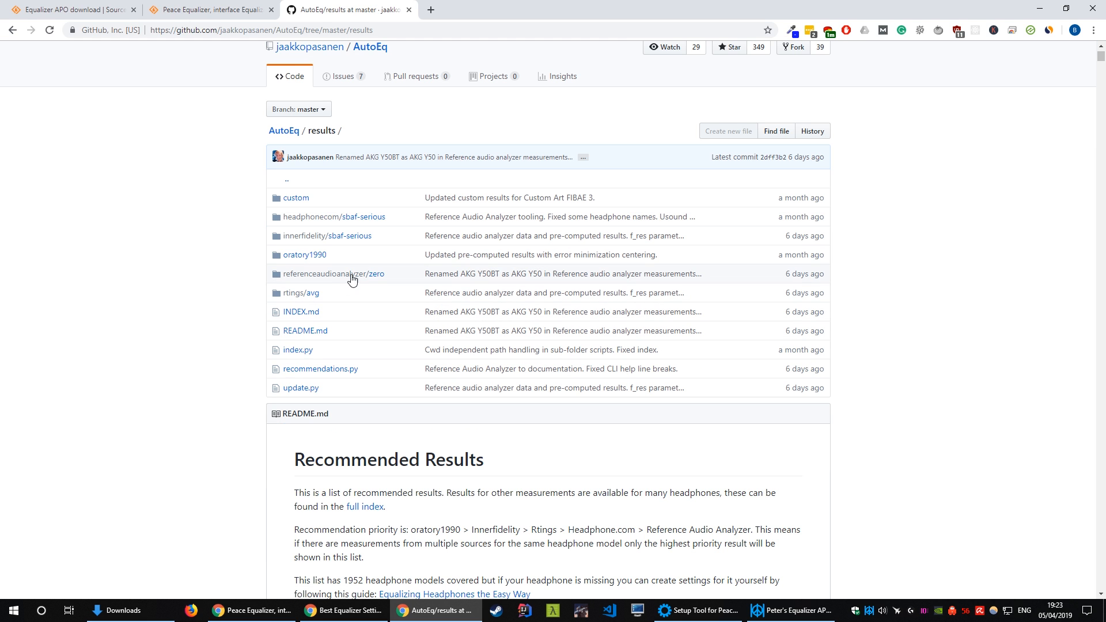
pyautogui.moveTo(333, 274)
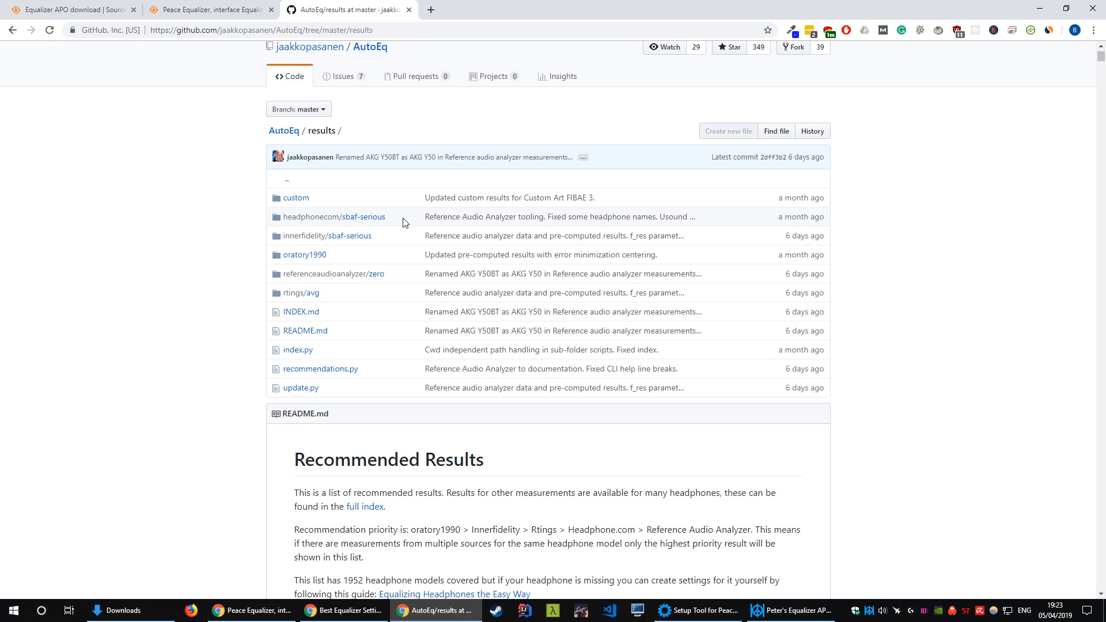
pyautogui.moveTo(380, 270)
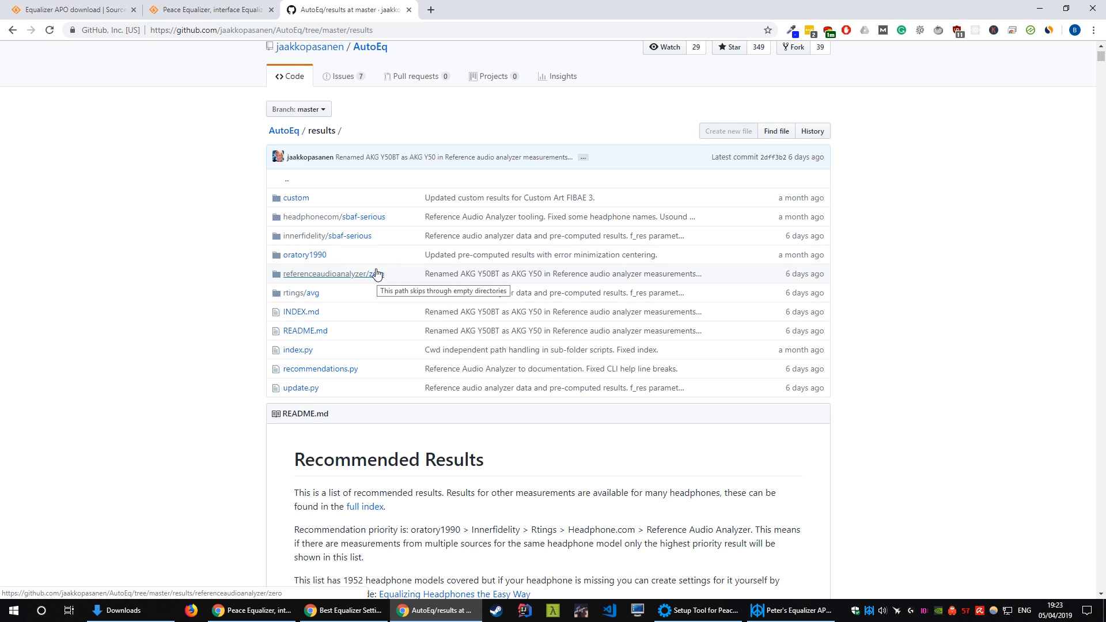
# Step: Browse the headphonecom sbaf-serious Sennheiser HD 600 results, then return to the results folder
pyautogui.click(332, 216)
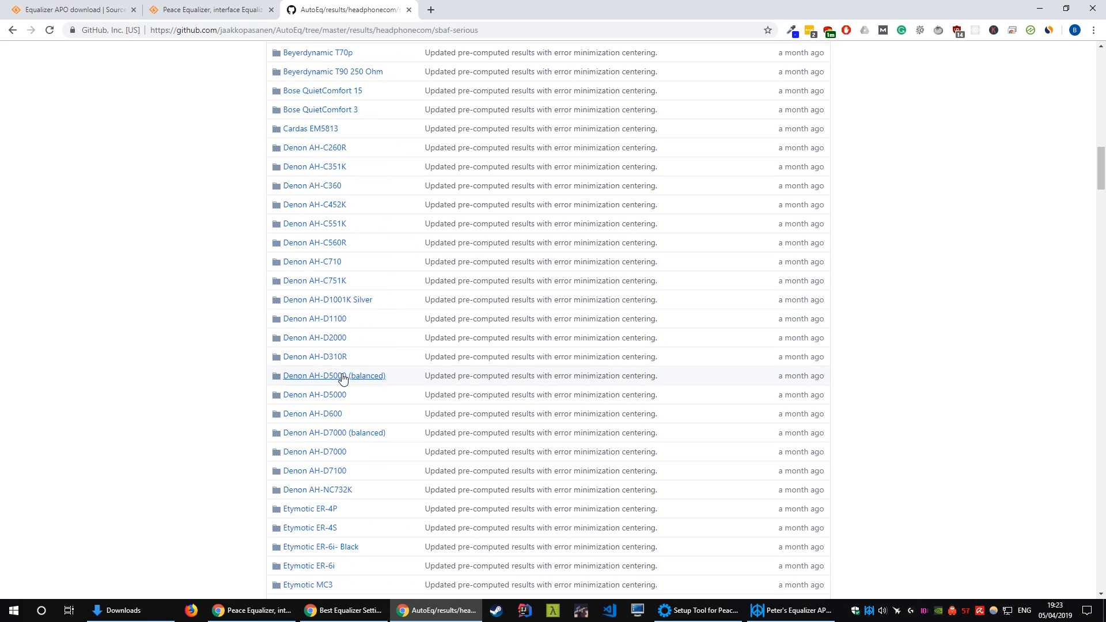
pyautogui.scroll(-3)
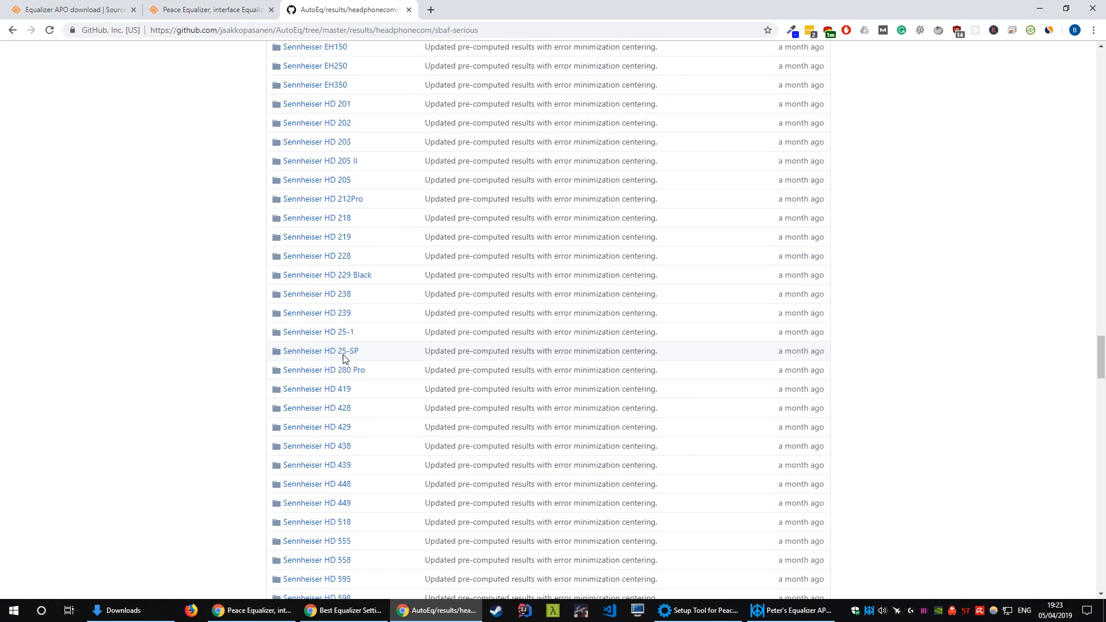
pyautogui.scroll(-3)
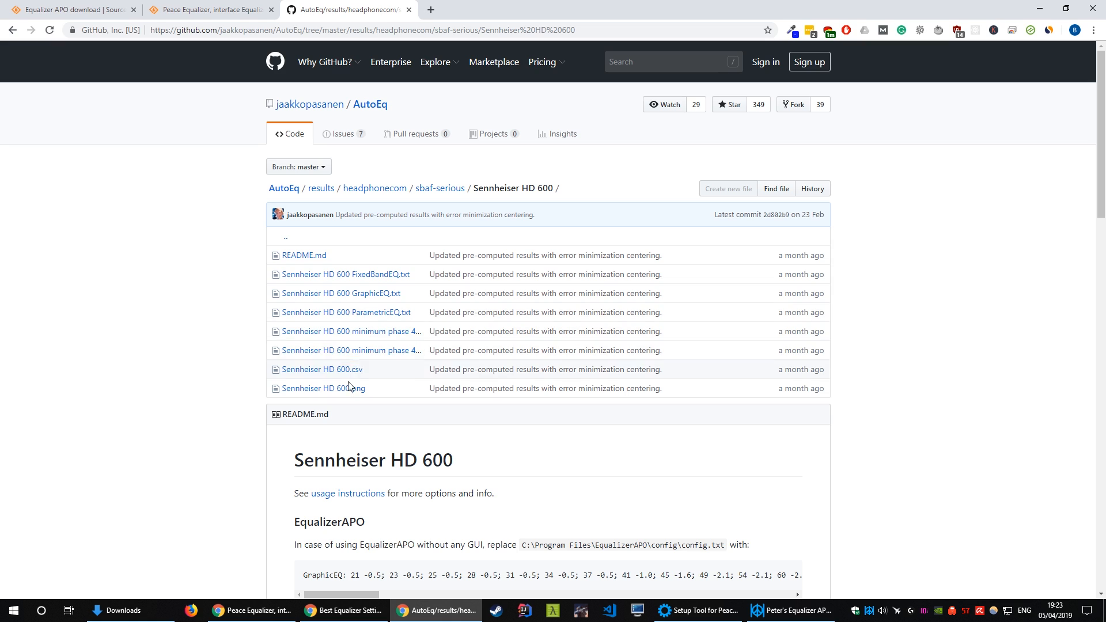
pyautogui.moveTo(346, 312)
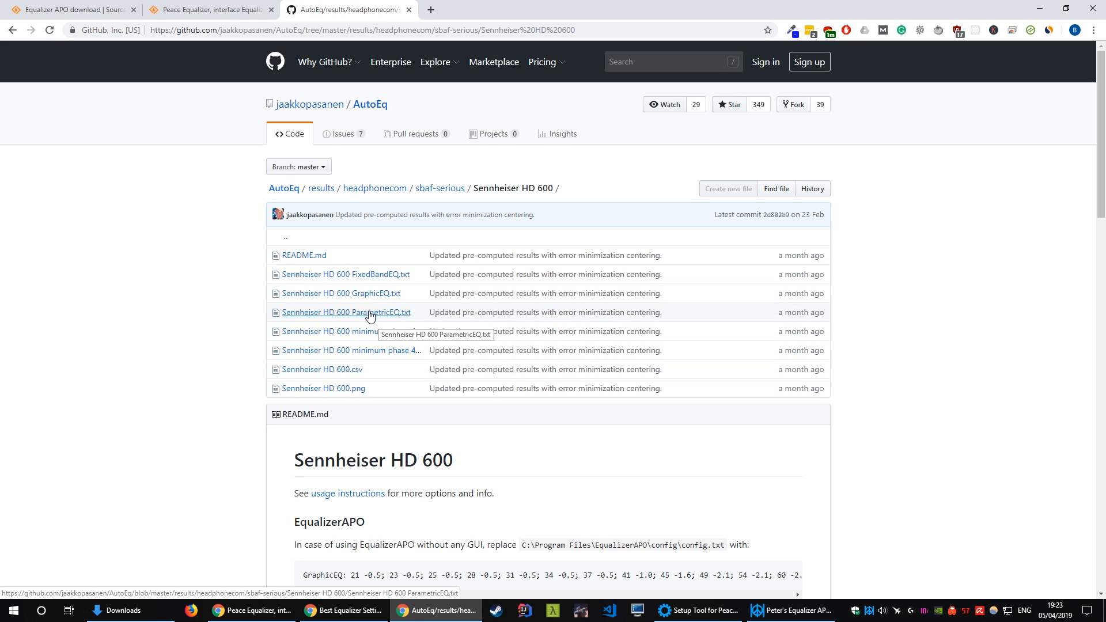
pyautogui.click(374, 188)
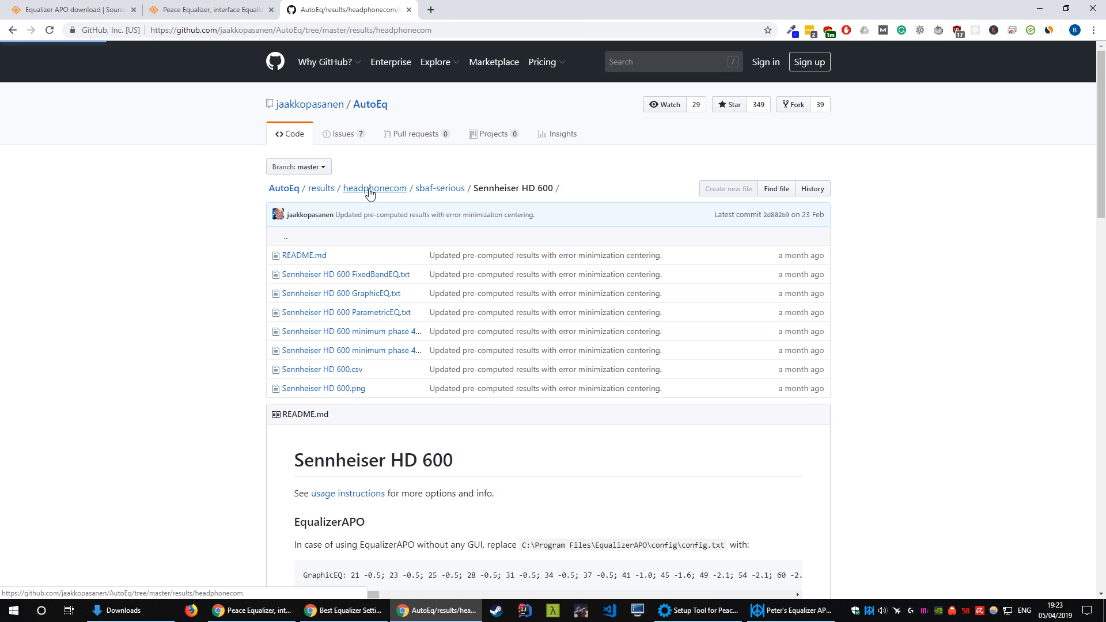
pyautogui.click(320, 188)
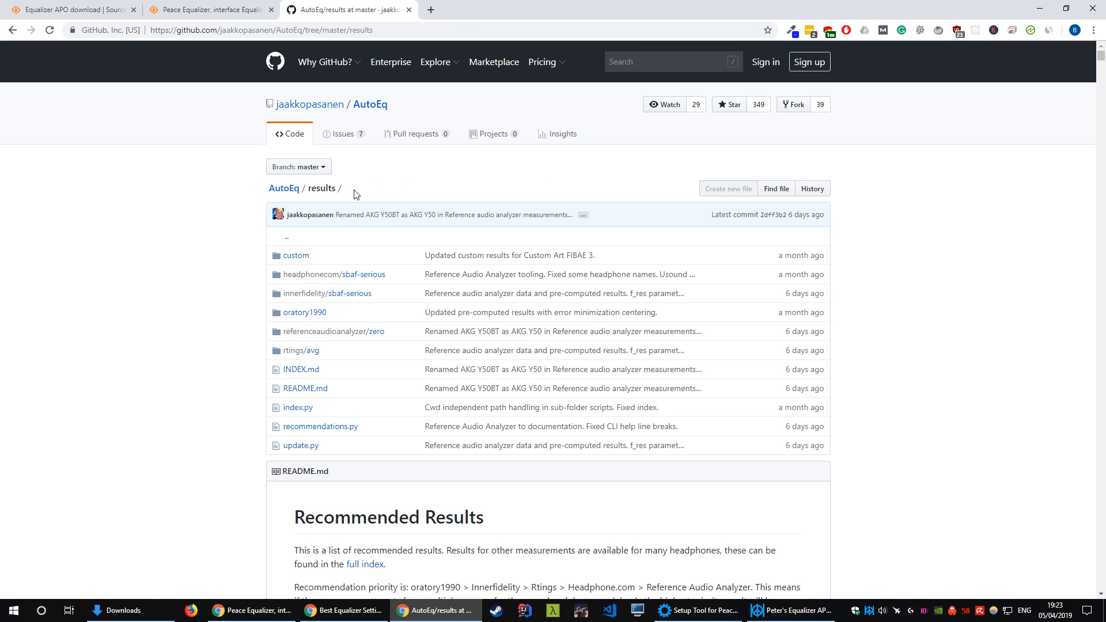
pyautogui.moveTo(363, 274)
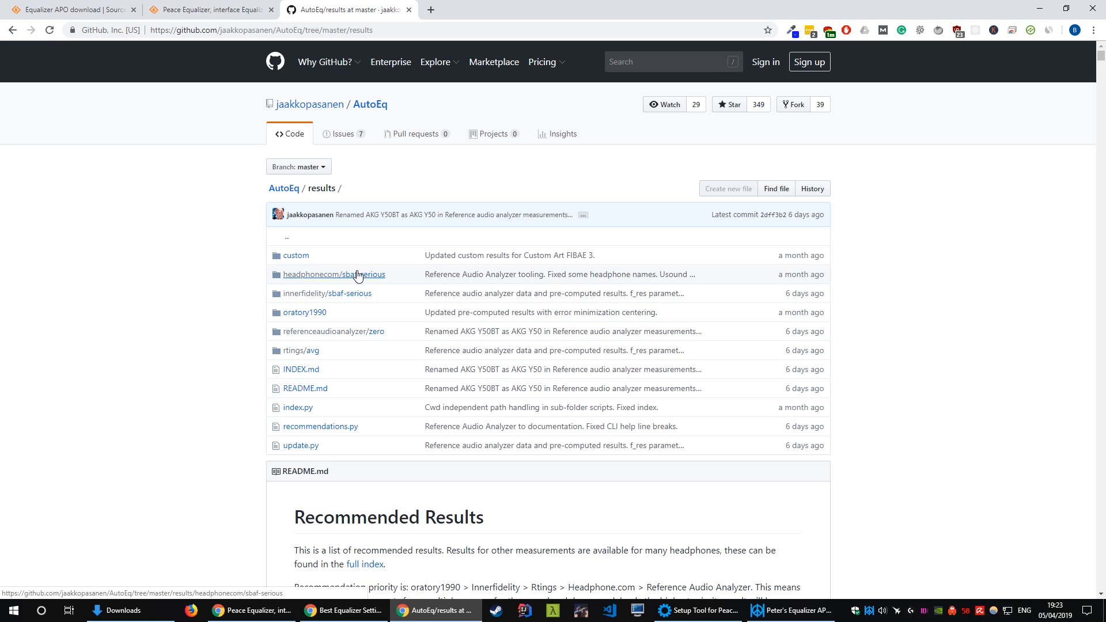
pyautogui.moveTo(220, 310)
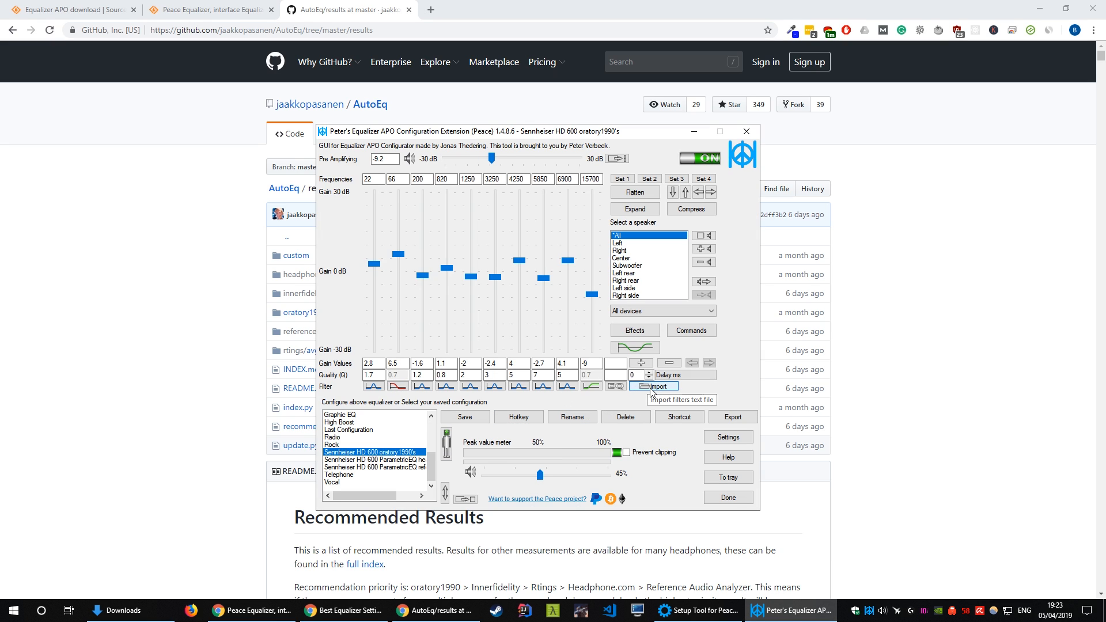
pyautogui.click(652, 386)
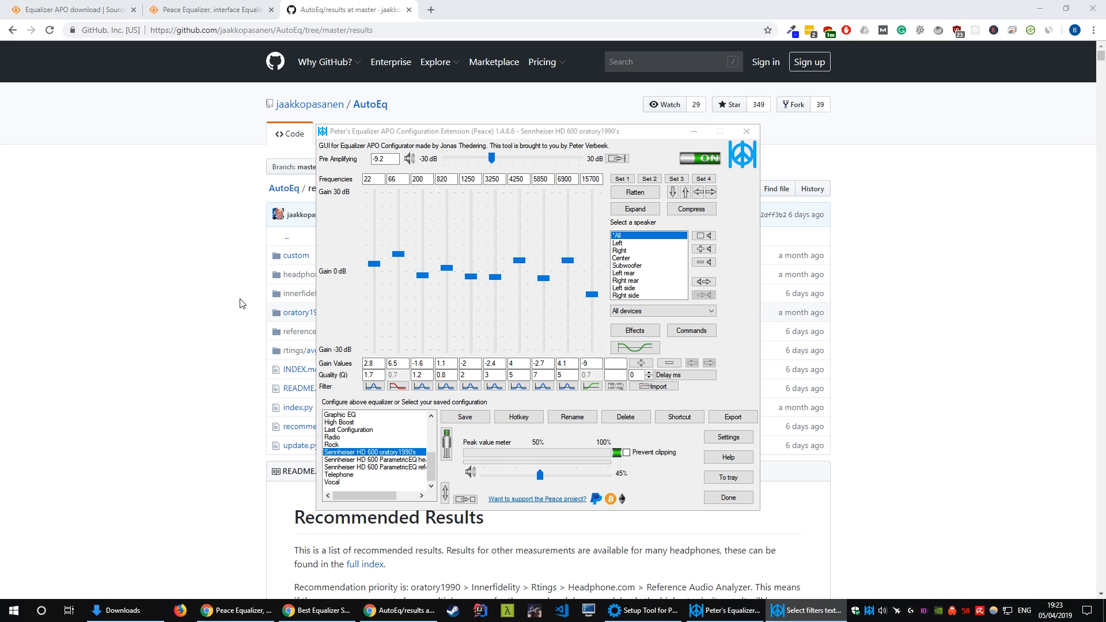
pyautogui.moveTo(114, 128)
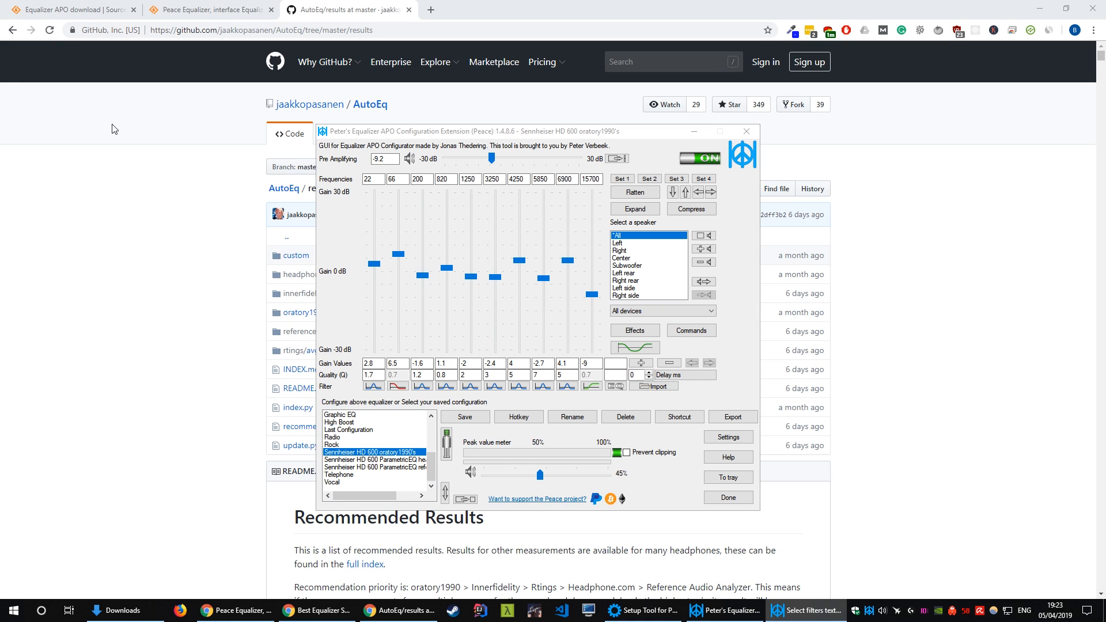
pyautogui.click(654, 387)
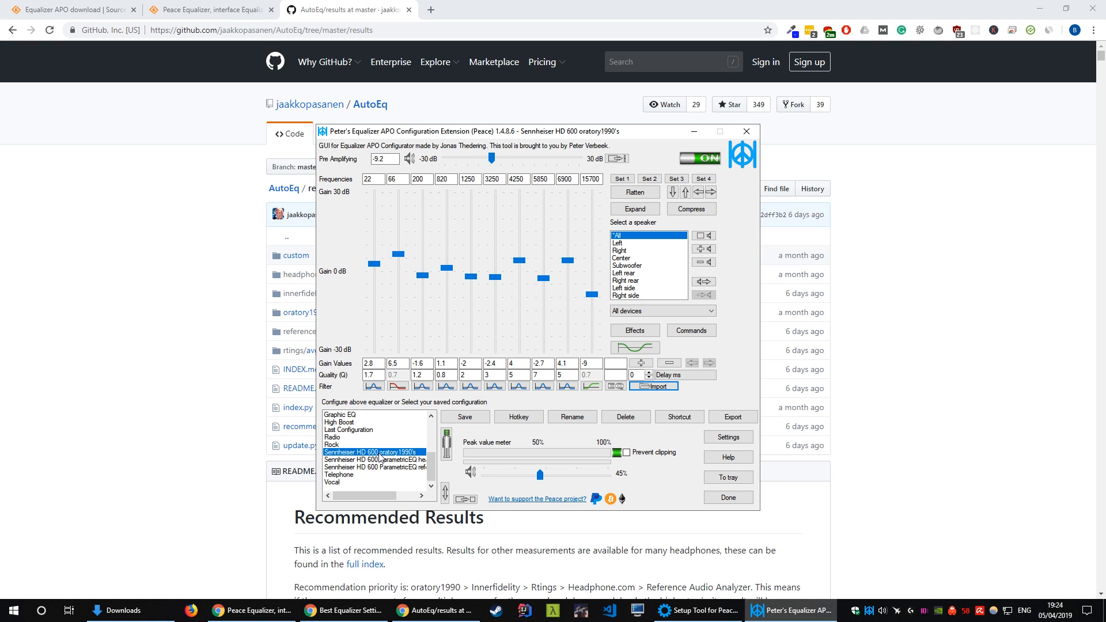
pyautogui.moveTo(358, 466)
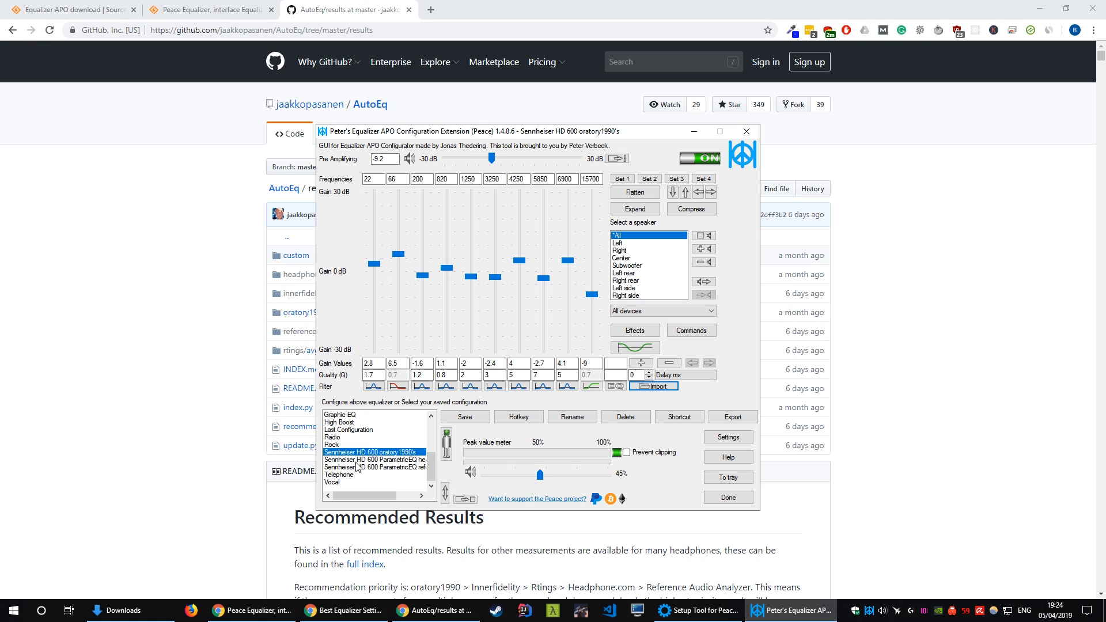
pyautogui.moveTo(371, 448)
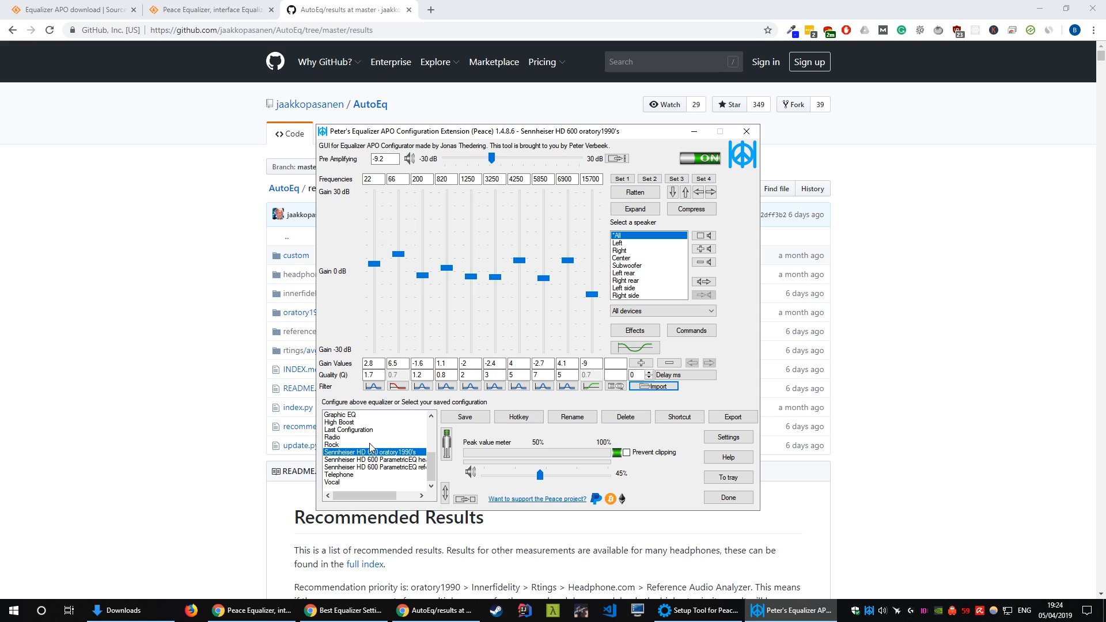
pyautogui.moveTo(366, 463)
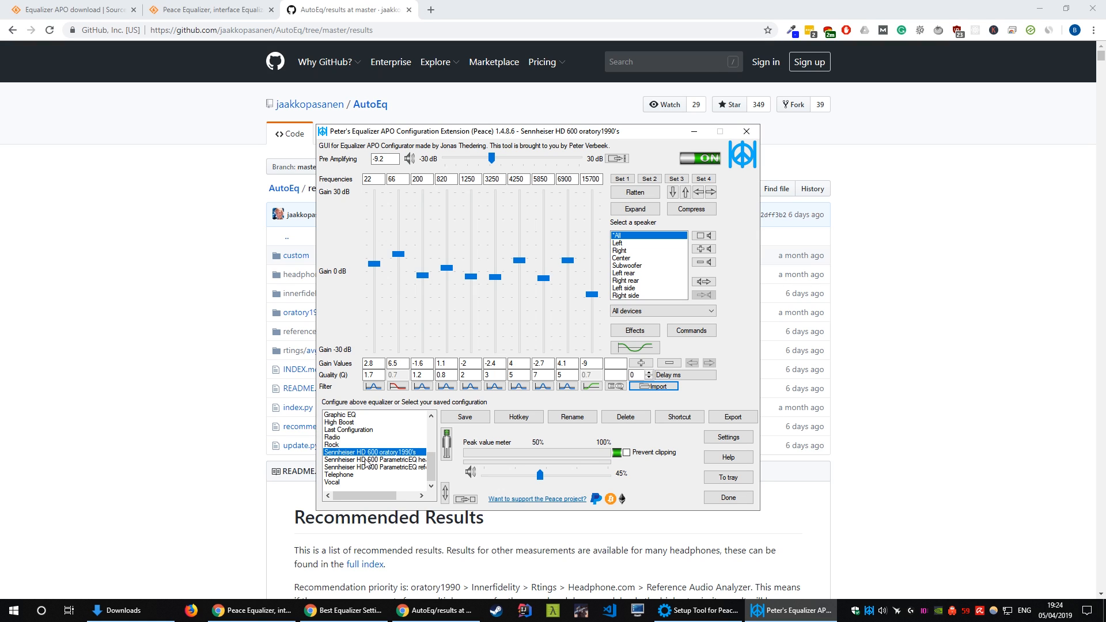
pyautogui.moveTo(373, 420)
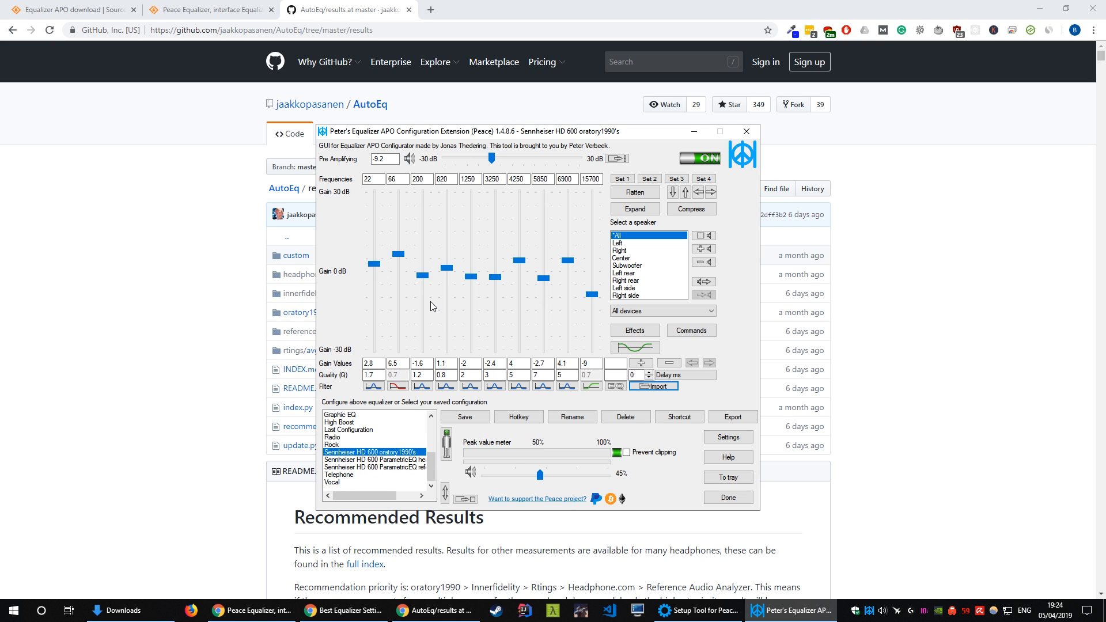
pyautogui.moveTo(424, 275)
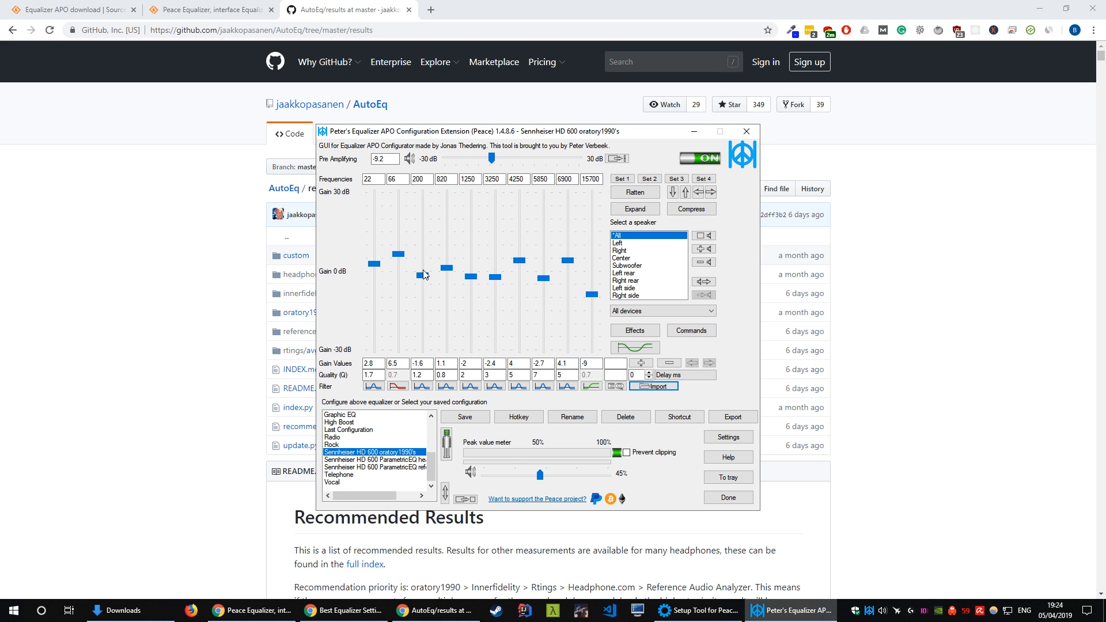
pyautogui.moveTo(571, 416)
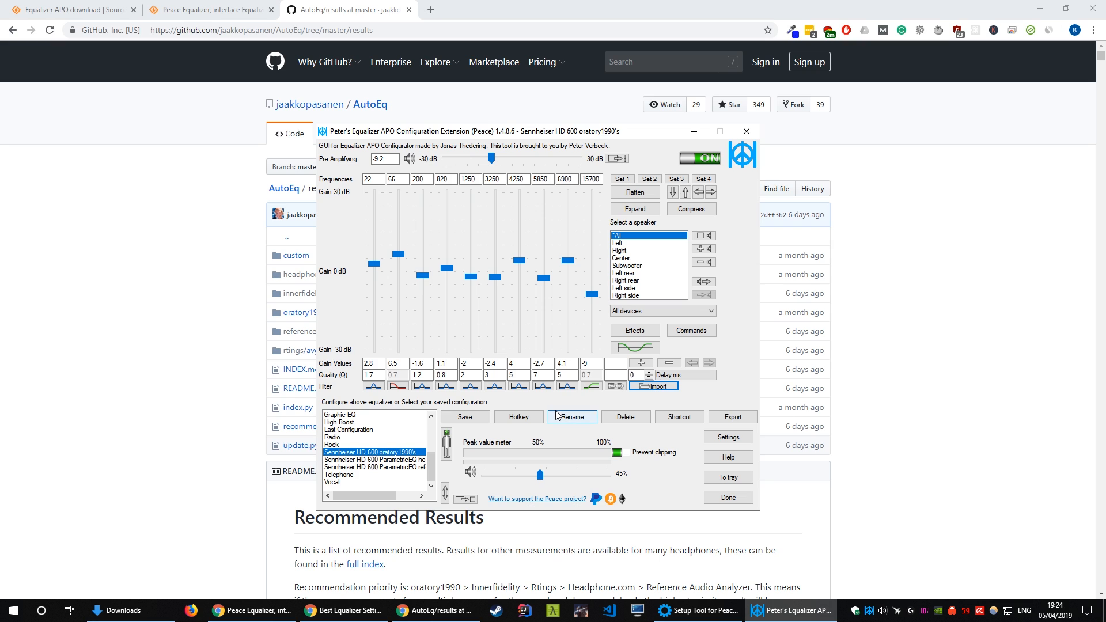
pyautogui.moveTo(300, 315)
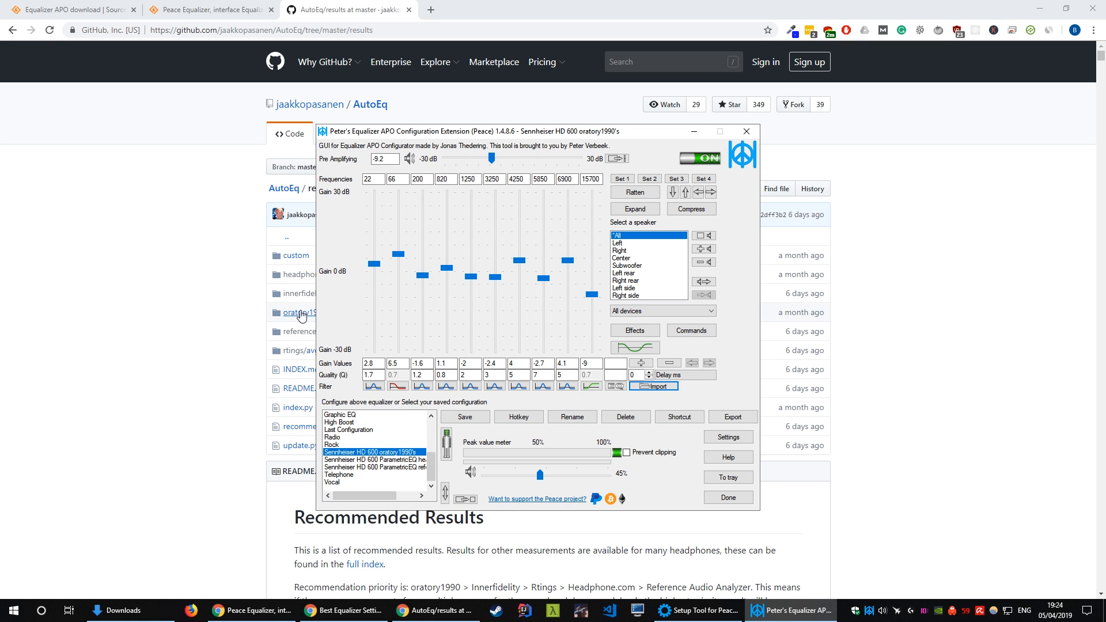
# Step: Open oratory1990's harman_over-ear_2018 Sennheiser HD 600 folder, then bring Peace back to front
pyautogui.click(304, 313)
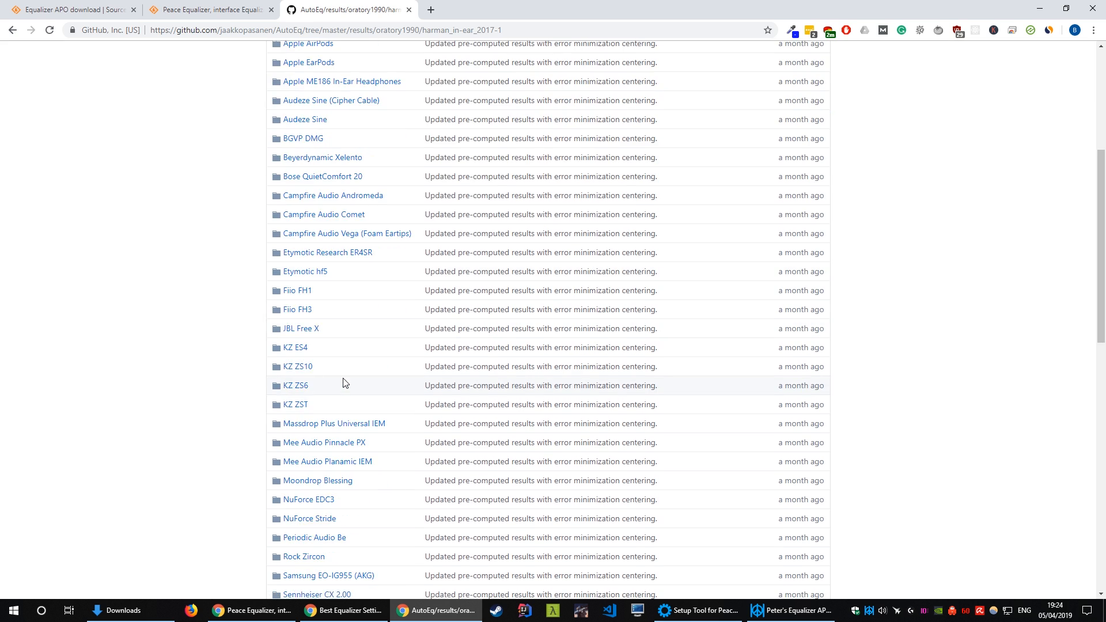
pyautogui.scroll(-3)
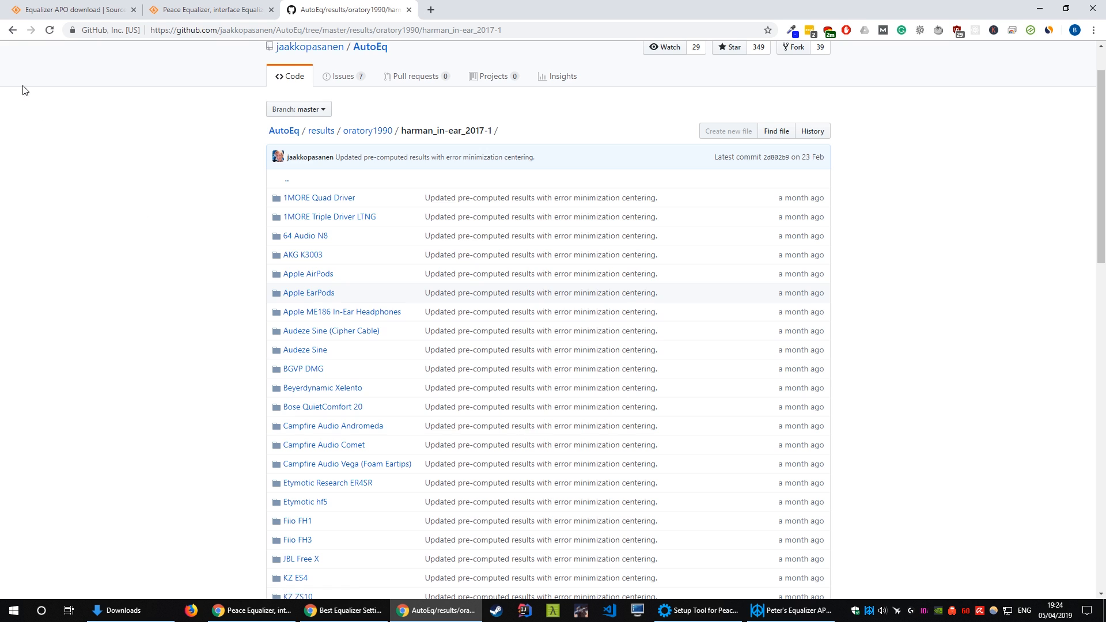
pyautogui.click(366, 130)
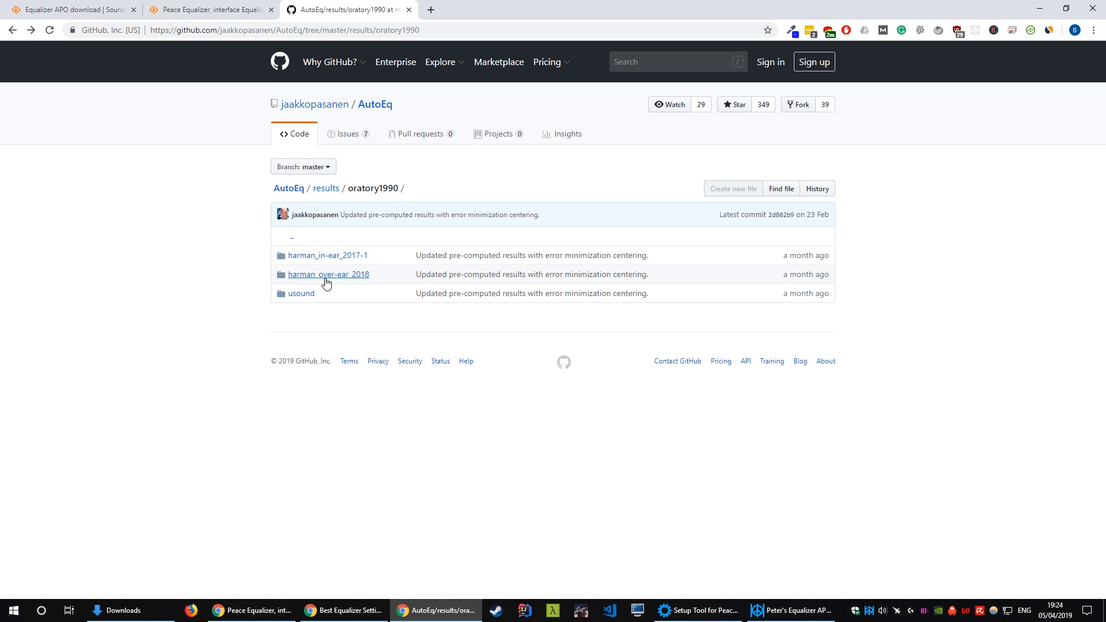
pyautogui.click(327, 274)
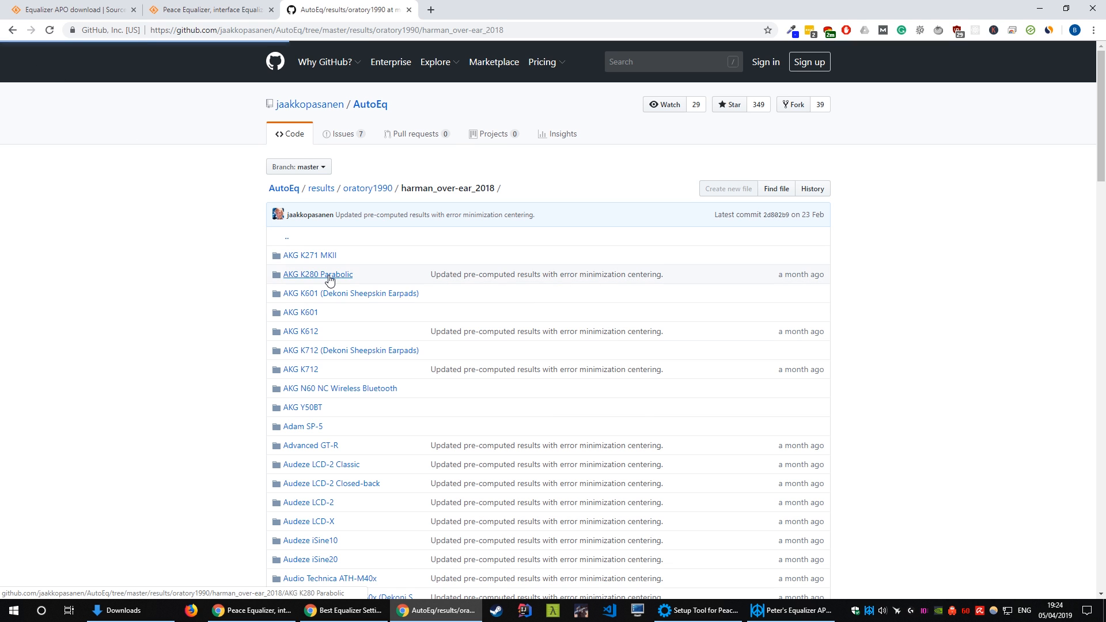
pyautogui.scroll(-3)
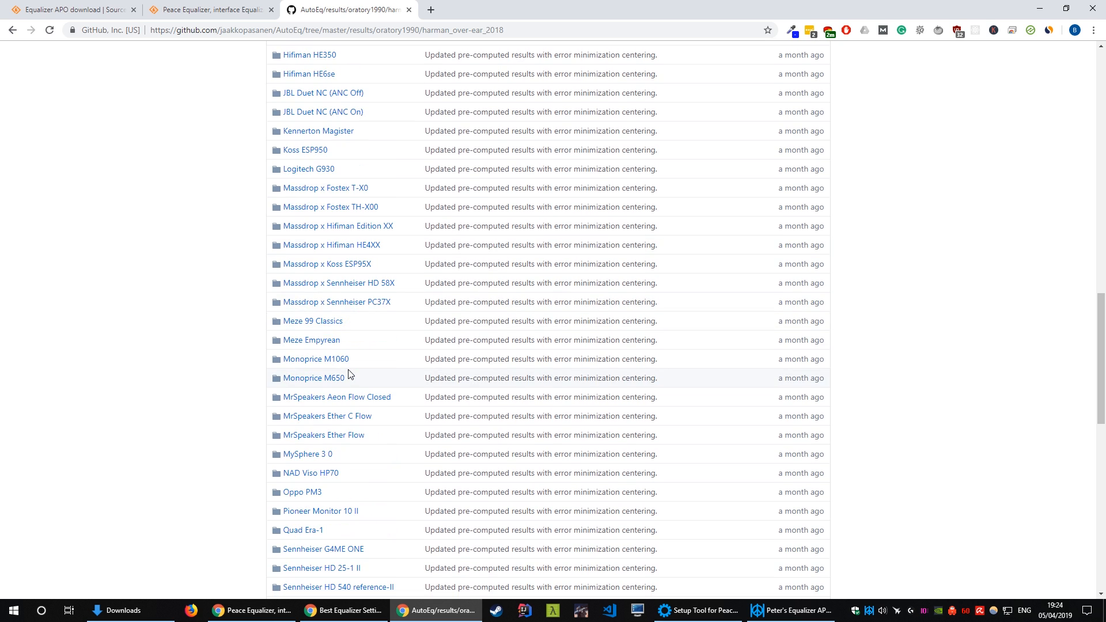
pyautogui.scroll(-3)
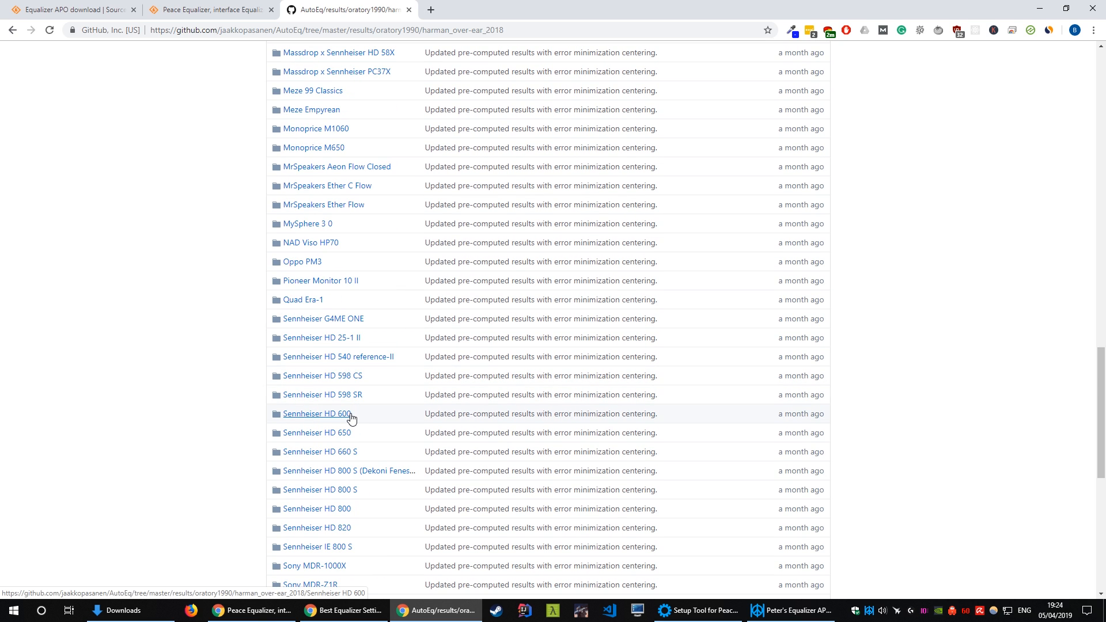
pyautogui.moveTo(324, 421)
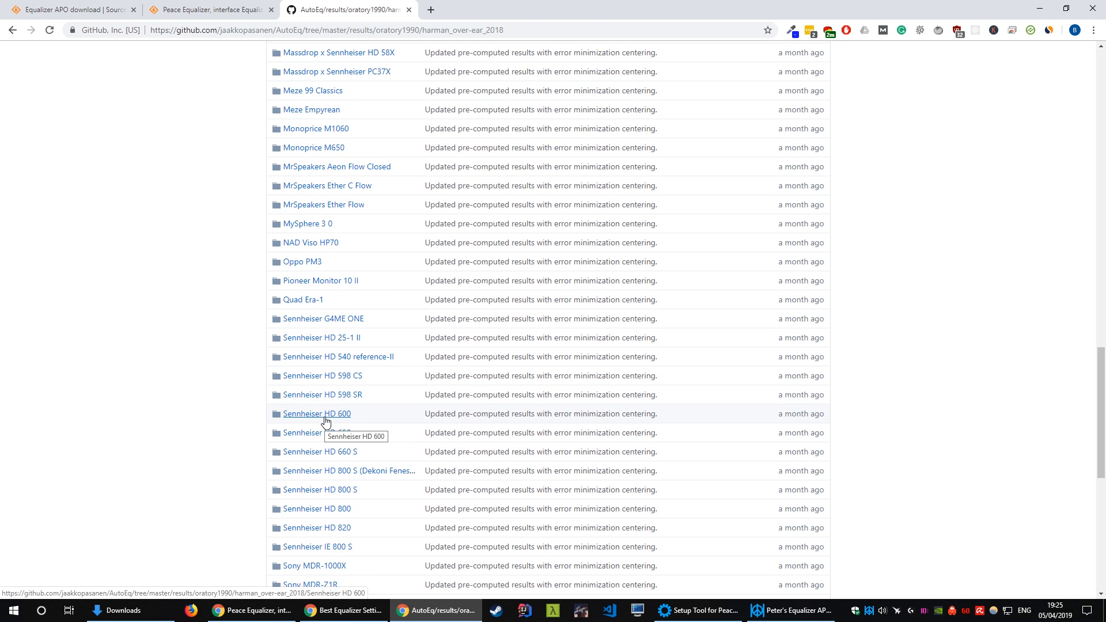
pyautogui.click(316, 413)
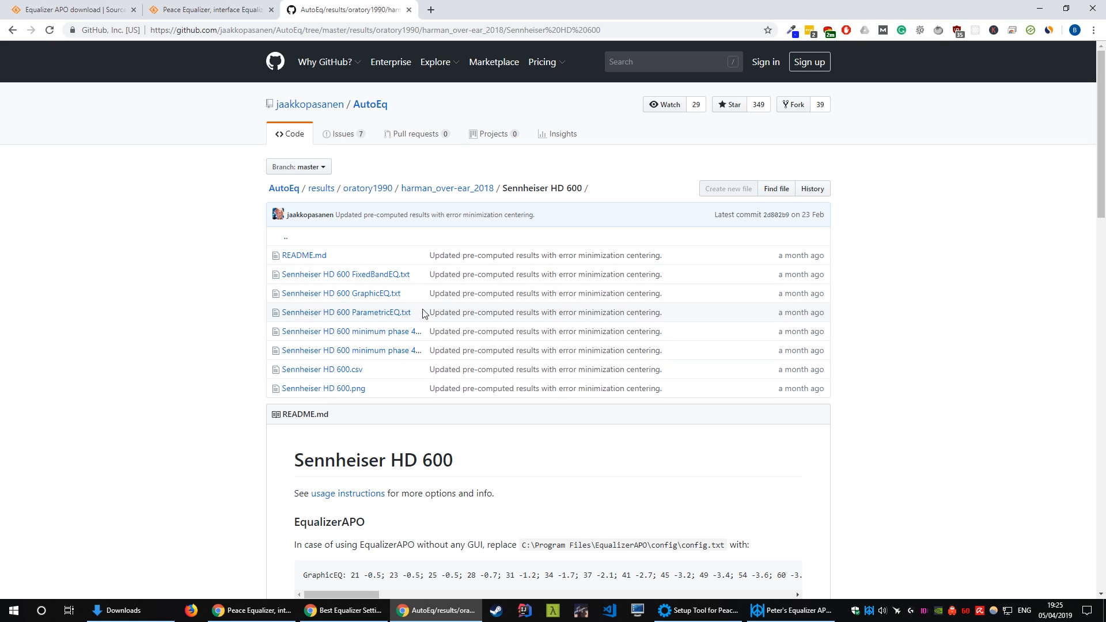
pyautogui.moveTo(345, 311)
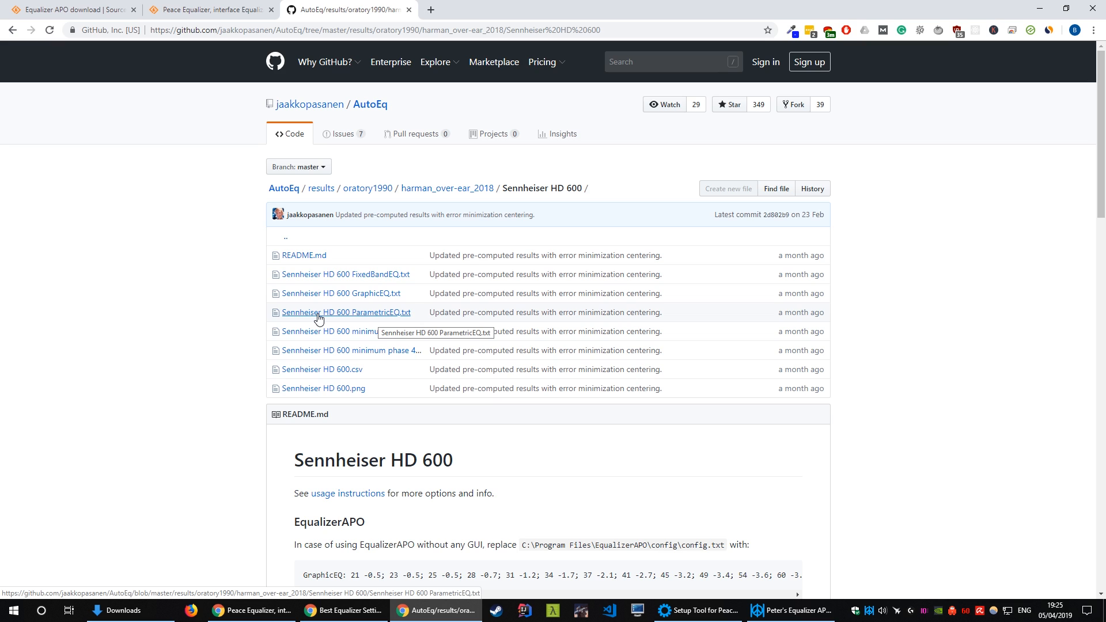
pyautogui.click(791, 609)
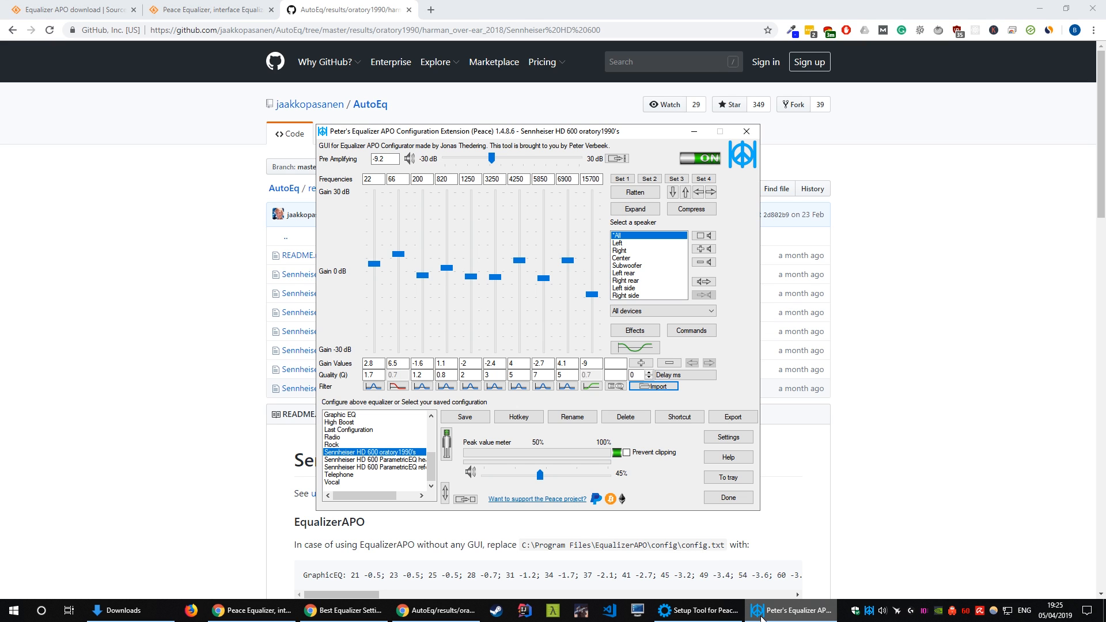
pyautogui.moveTo(652, 385)
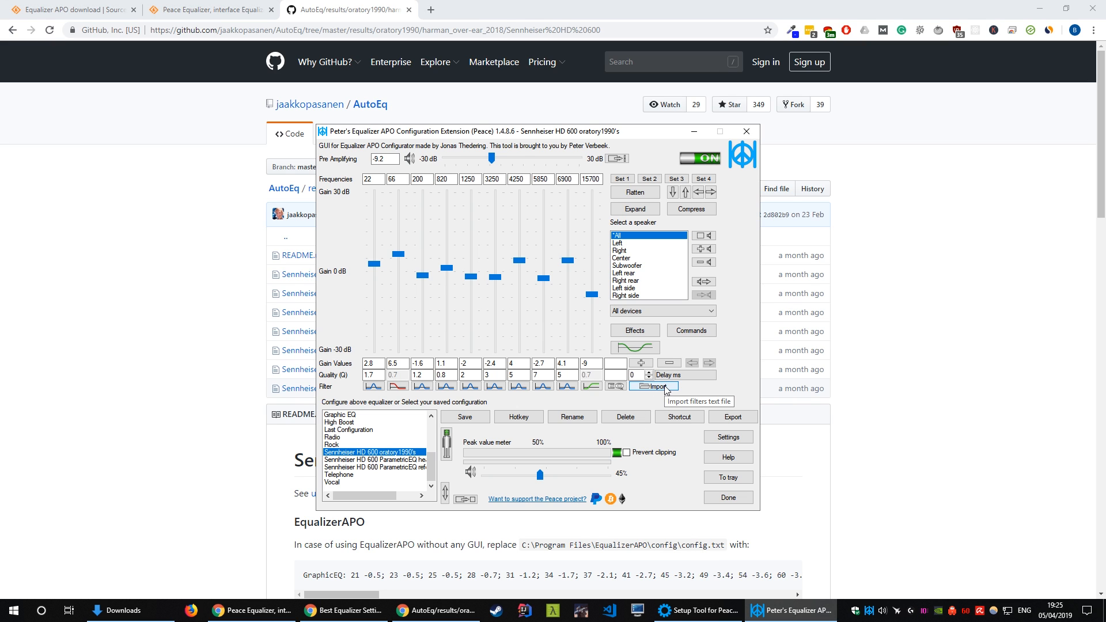
pyautogui.moveTo(658, 390)
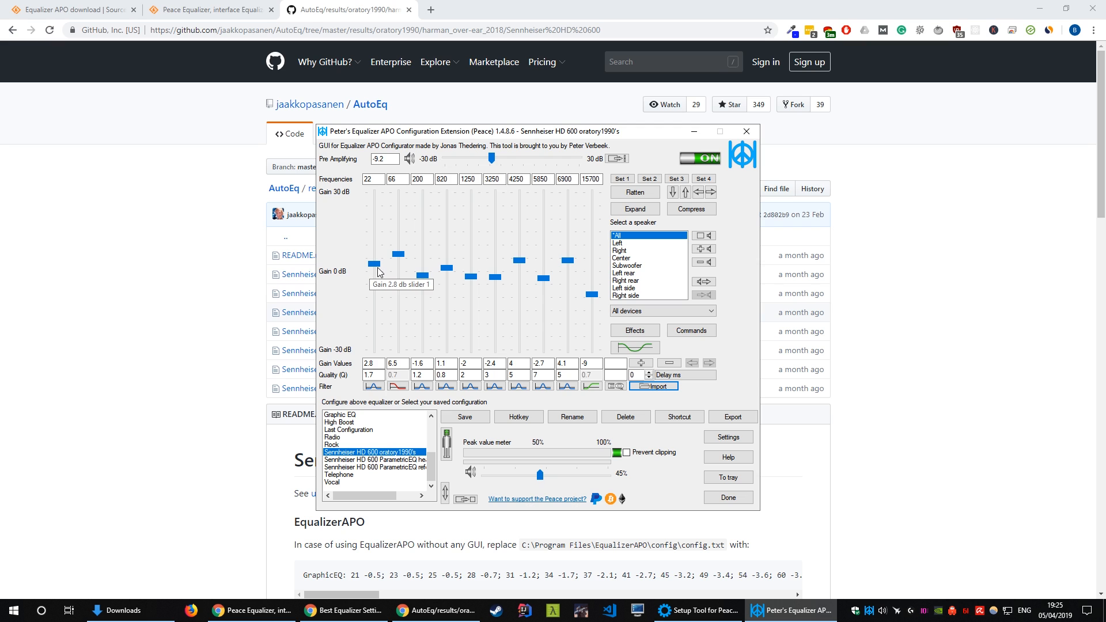
pyautogui.moveTo(412, 255)
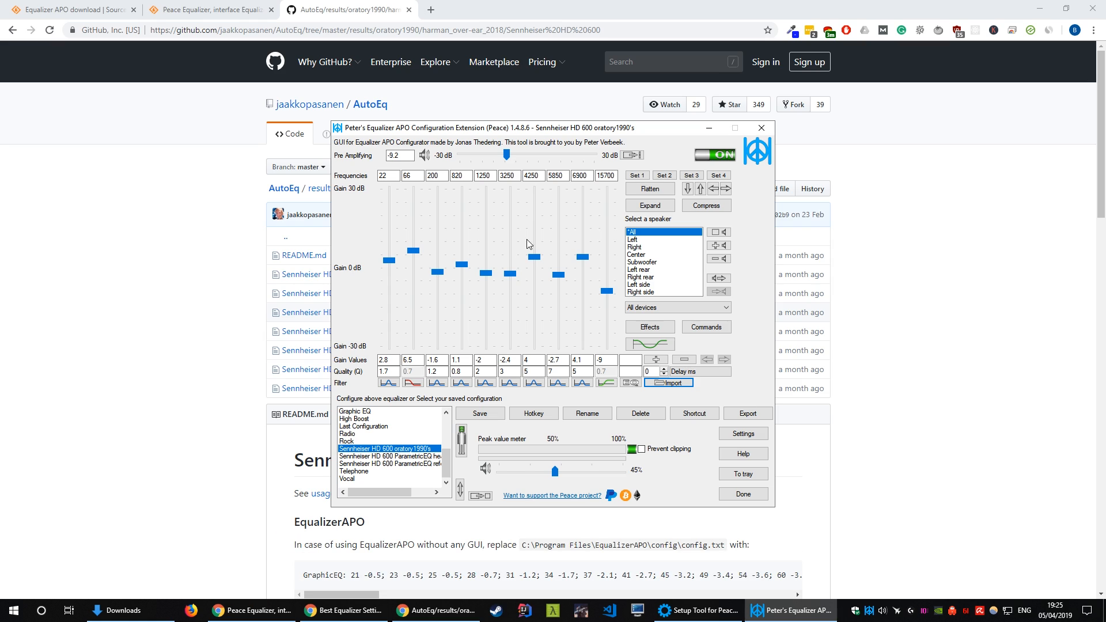
pyautogui.moveTo(346, 160)
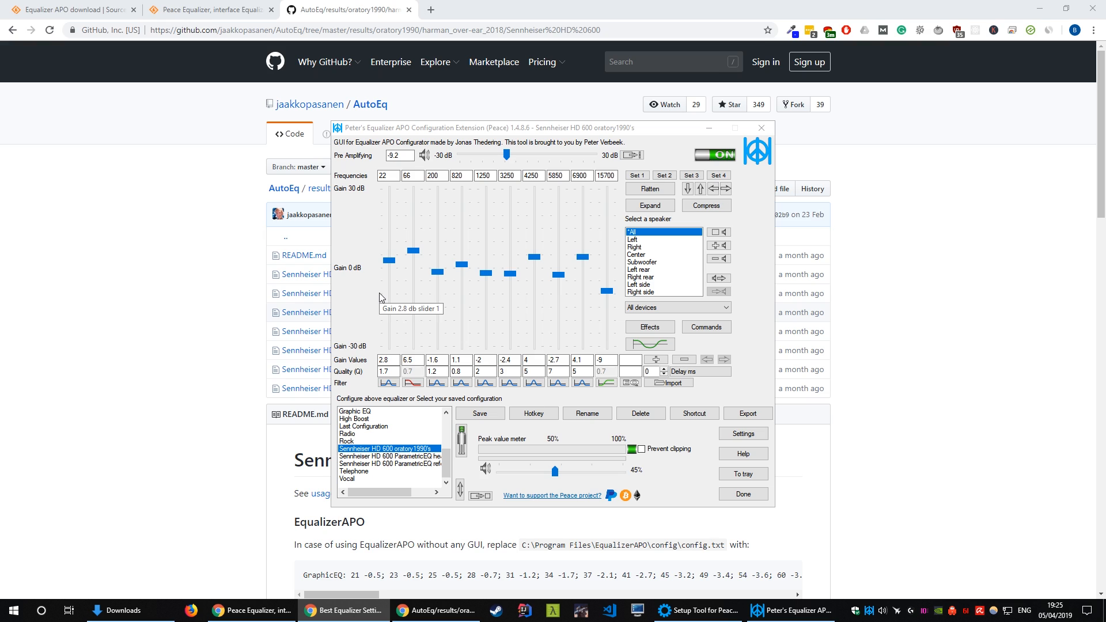
pyautogui.moveTo(376, 299)
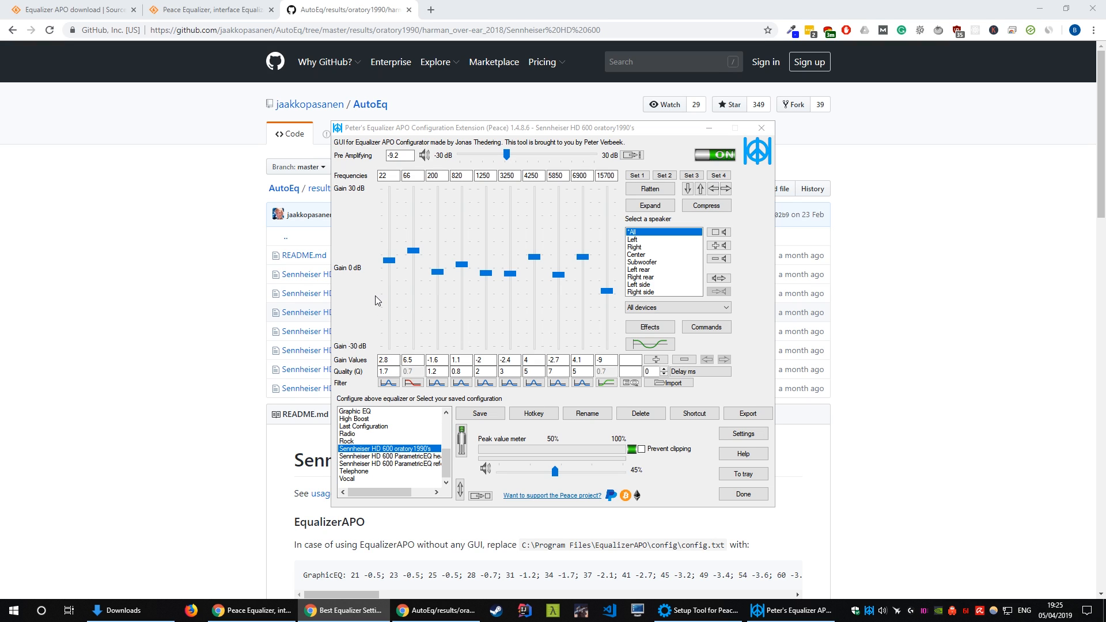
pyautogui.moveTo(374, 296)
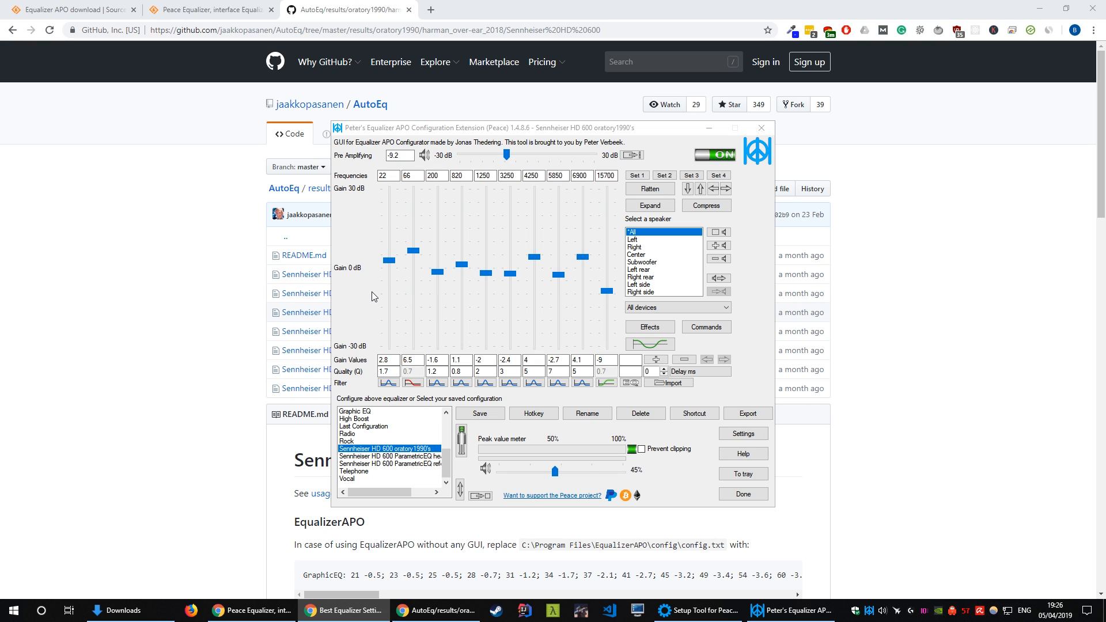